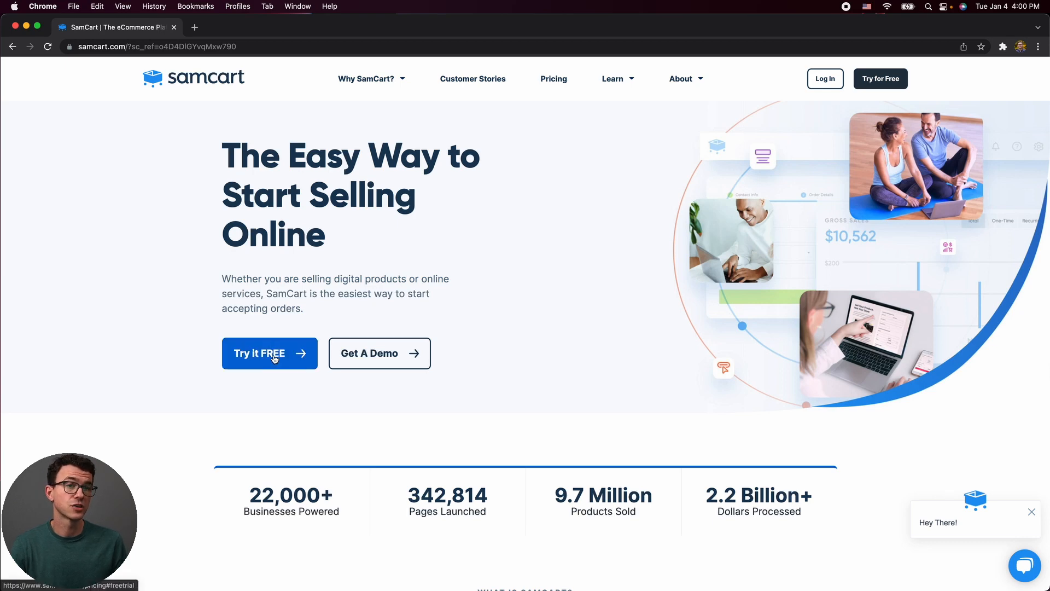
# Bring up the pricing page and scroll through the Launch, Grow and Scale plan features
pyautogui.click(554, 79)
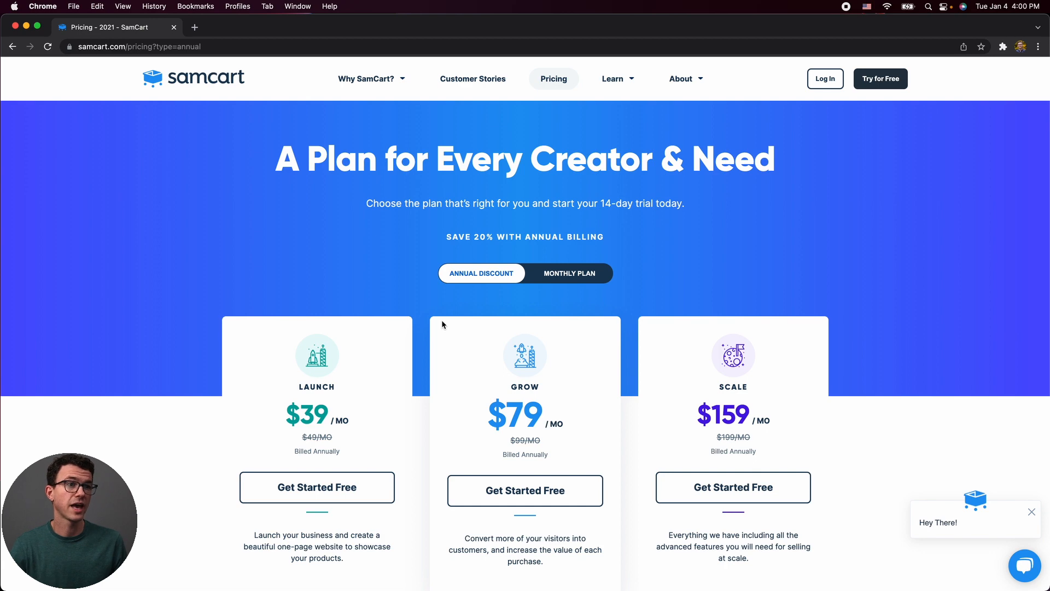
pyautogui.scroll(-3)
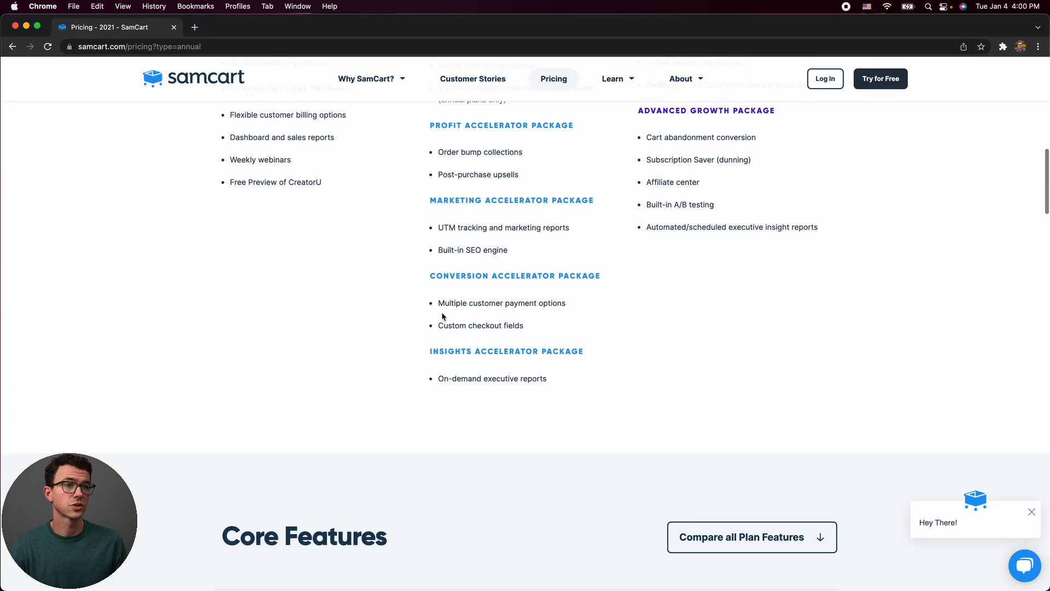
pyautogui.scroll(-3)
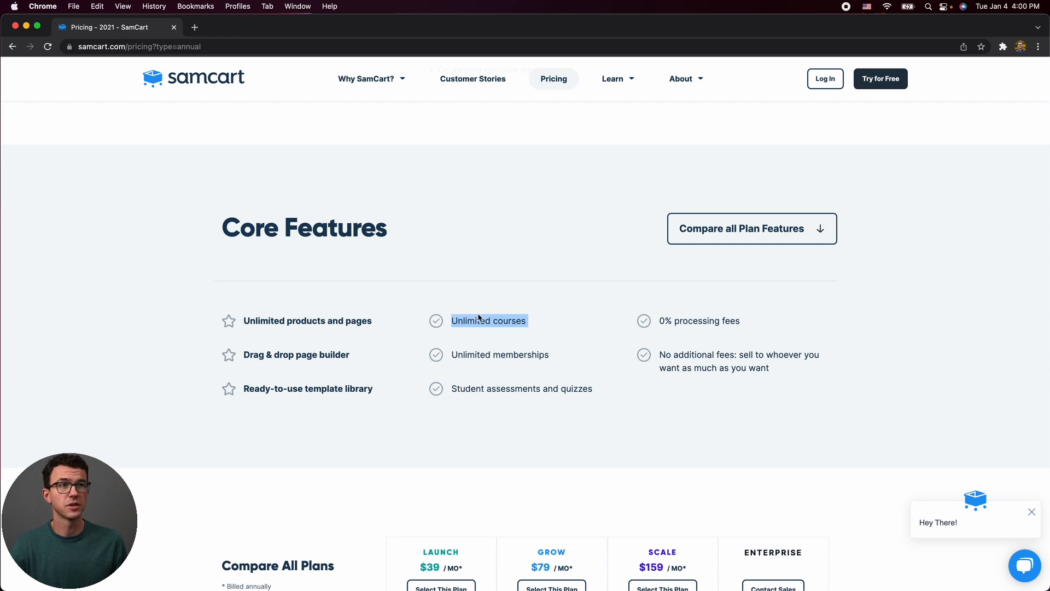
pyautogui.scroll(-3)
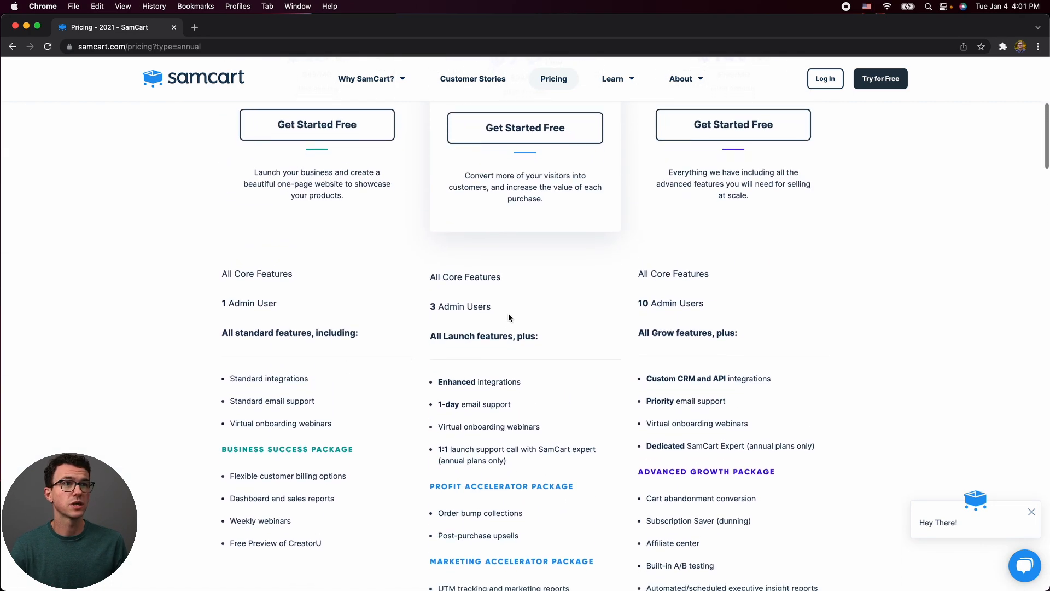
pyautogui.scroll(-3)
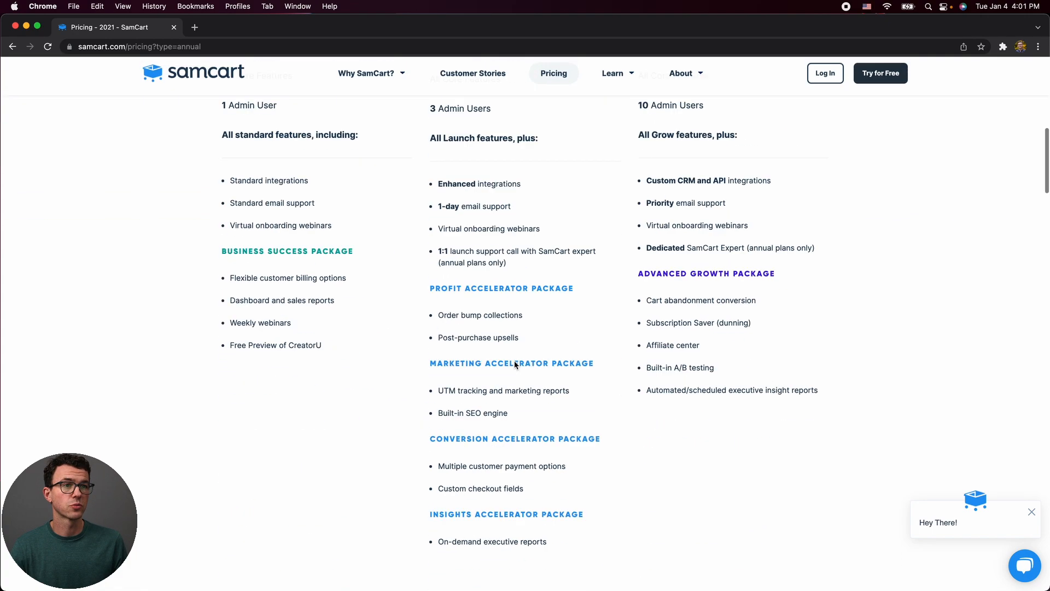
pyautogui.scroll(-3)
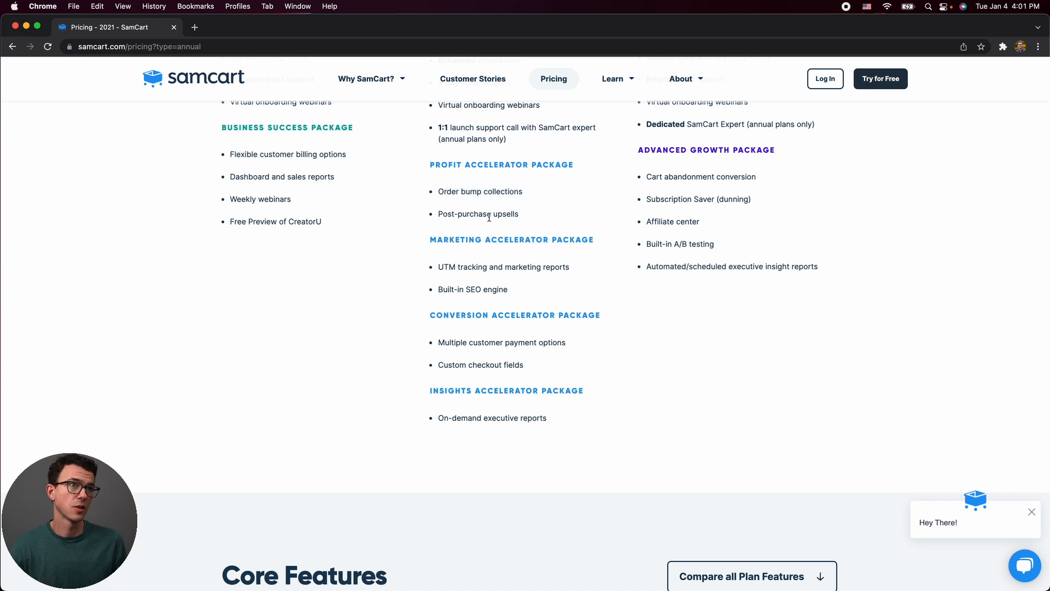
pyautogui.moveTo(492, 216)
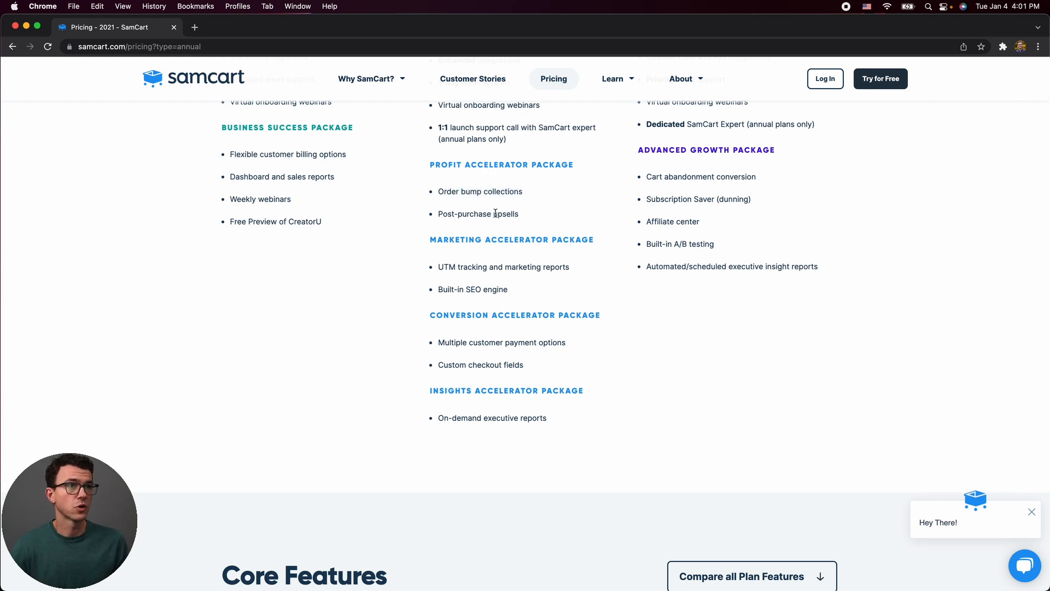
# Sign in to the SamCart account with the saved credentials
pyautogui.click(825, 79)
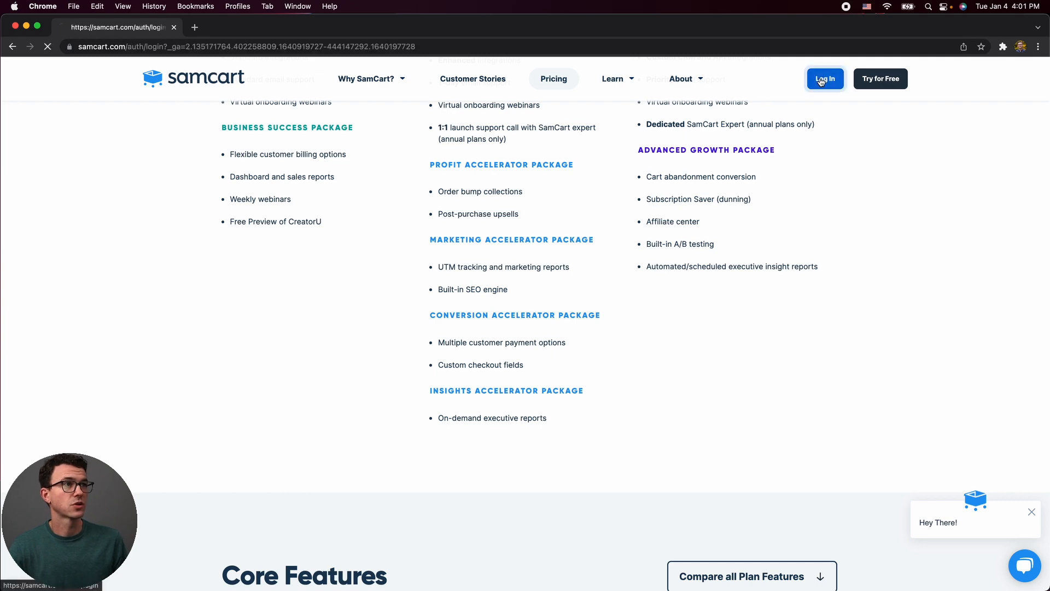
pyautogui.click(825, 78)
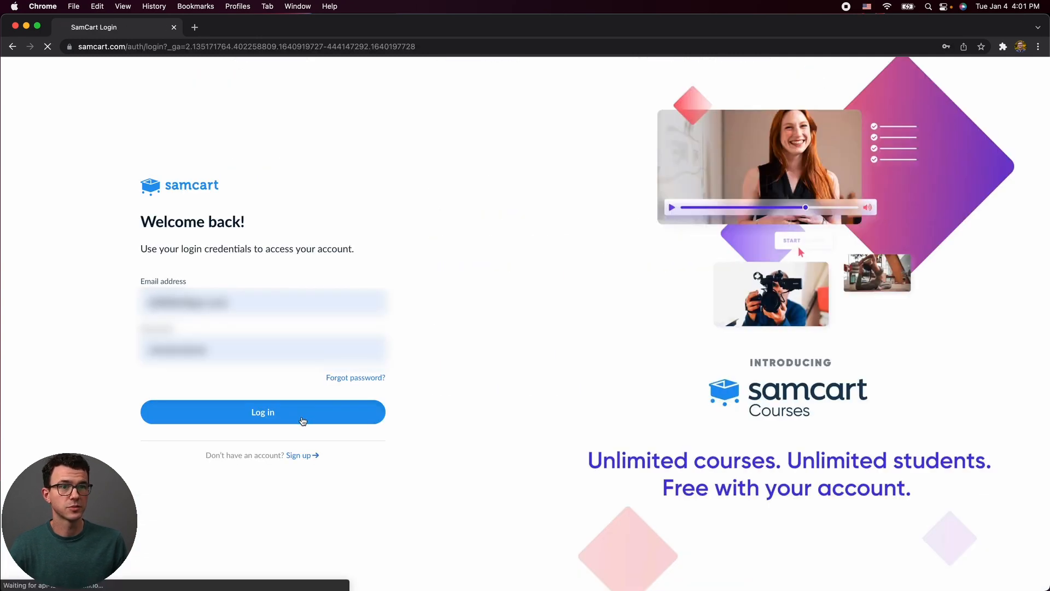
pyautogui.click(263, 413)
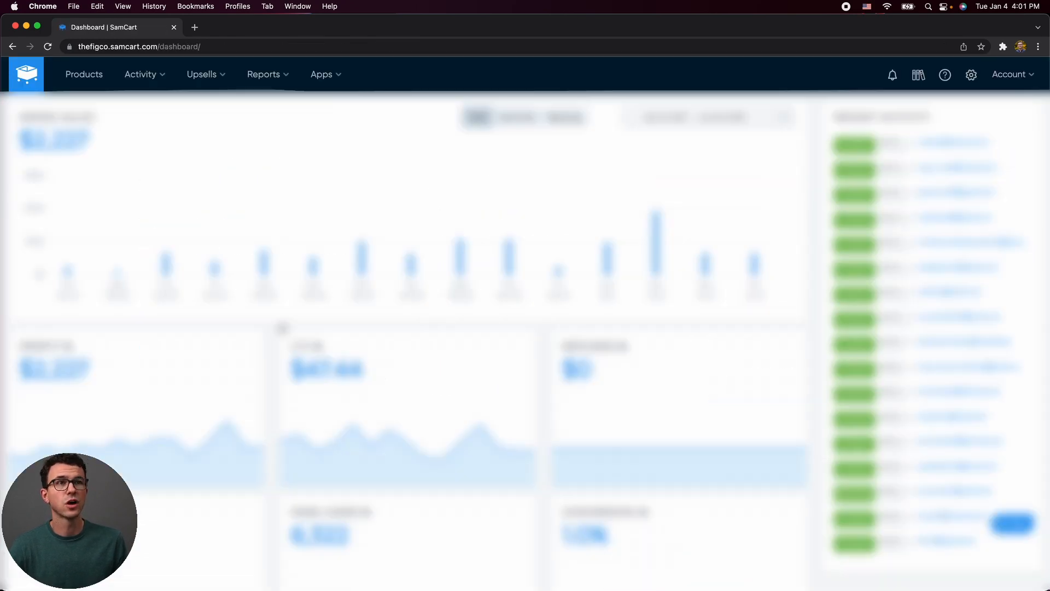
# Go to the Courses app's Course Library from the Apps menu
pyautogui.click(322, 75)
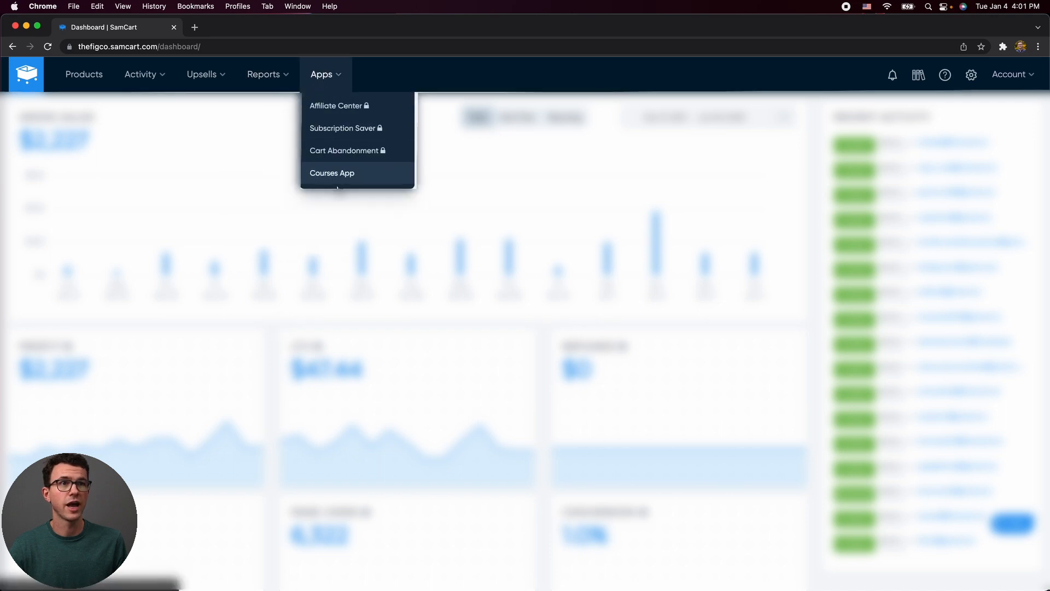
pyautogui.click(331, 172)
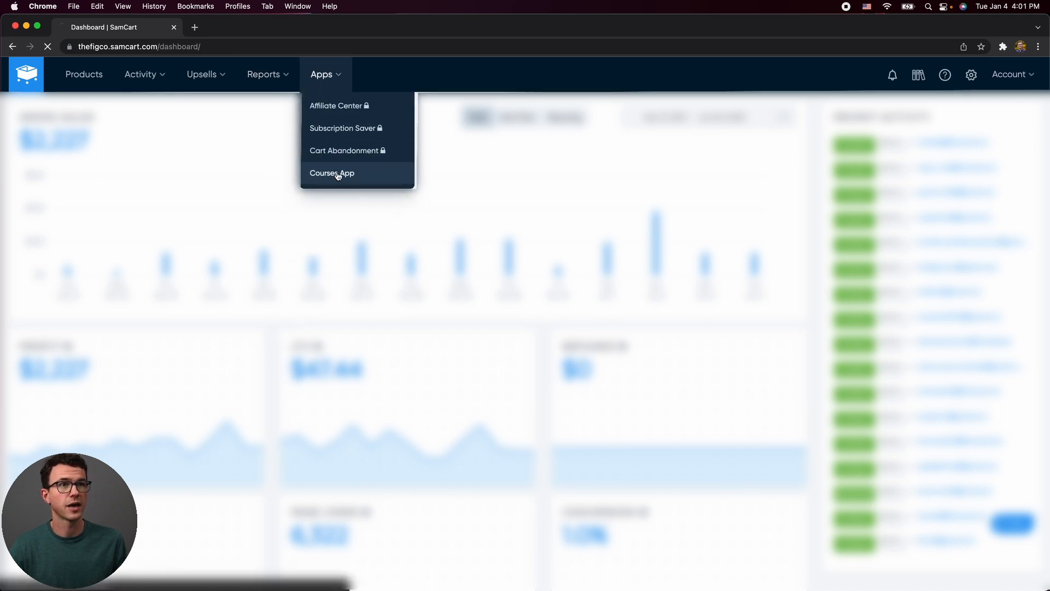
pyautogui.click(332, 173)
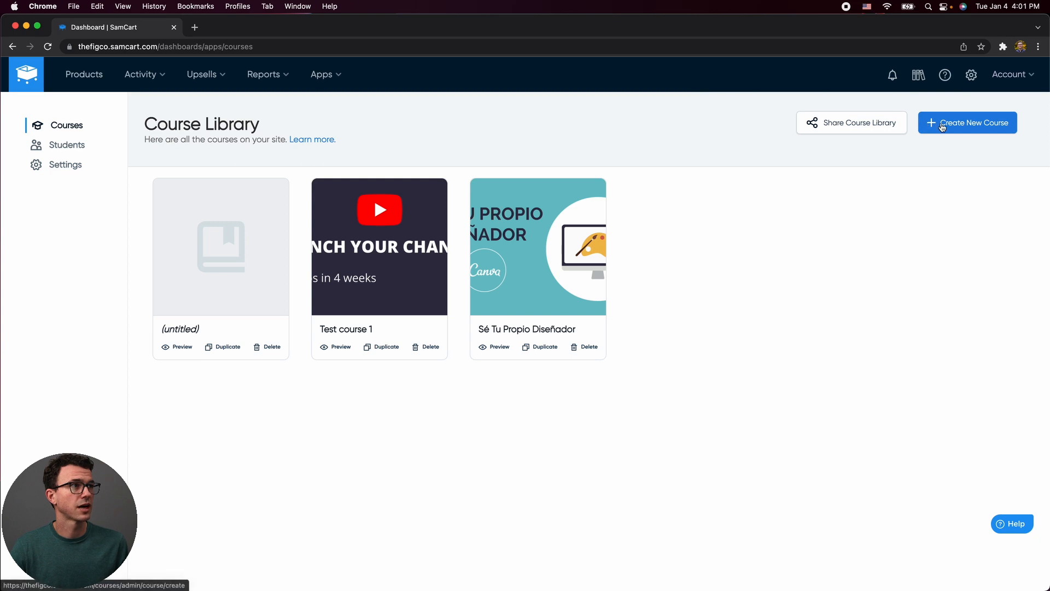
# Create a new course titled 'Launch Your Channel' with URL slug 'launch-youtube-channel'
pyautogui.click(967, 122)
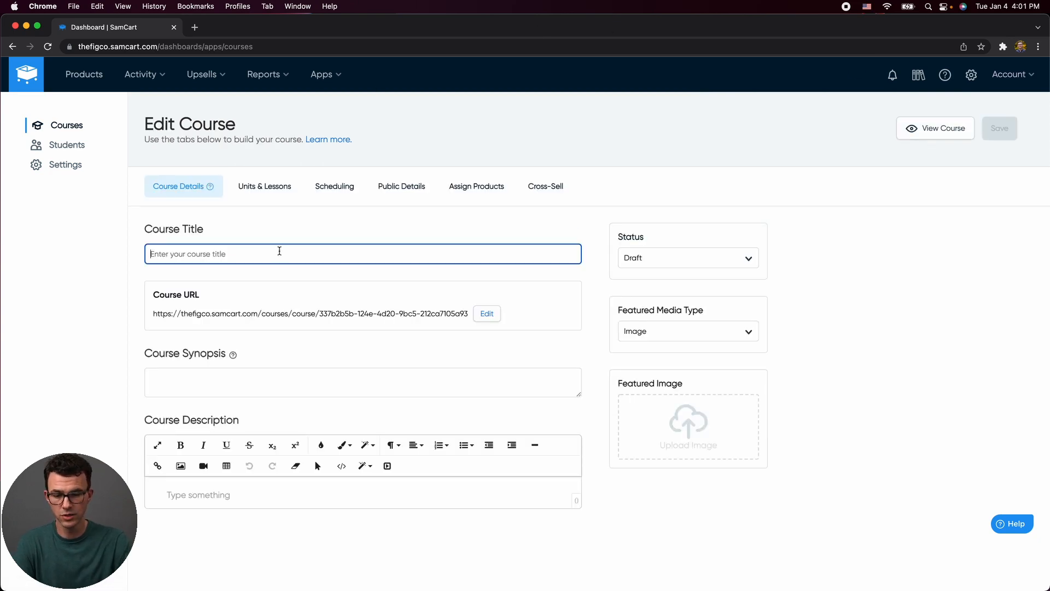
pyautogui.write('Launch Your Channel')
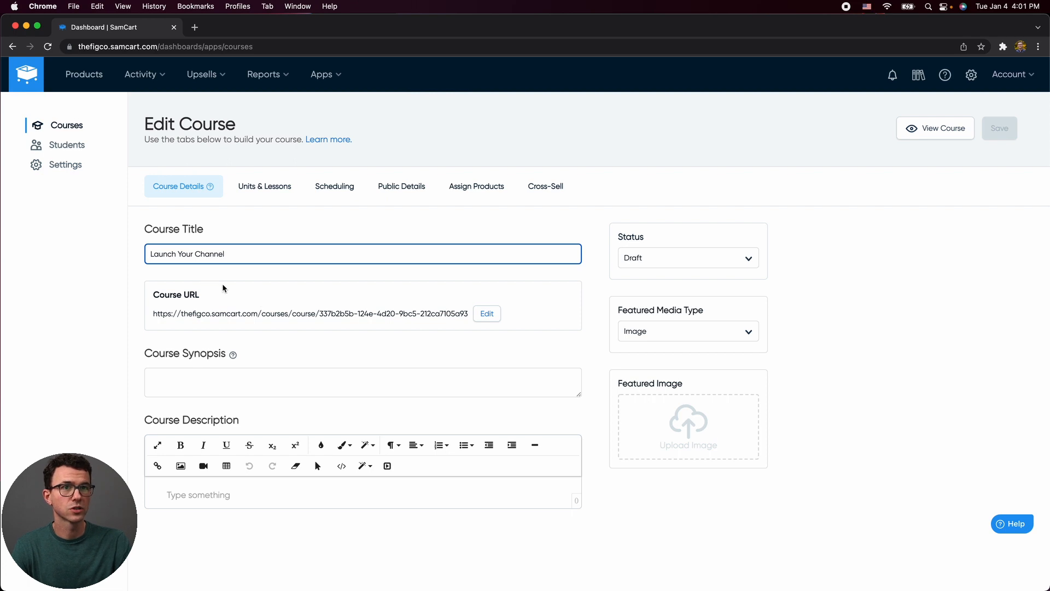
pyautogui.moveTo(446, 339)
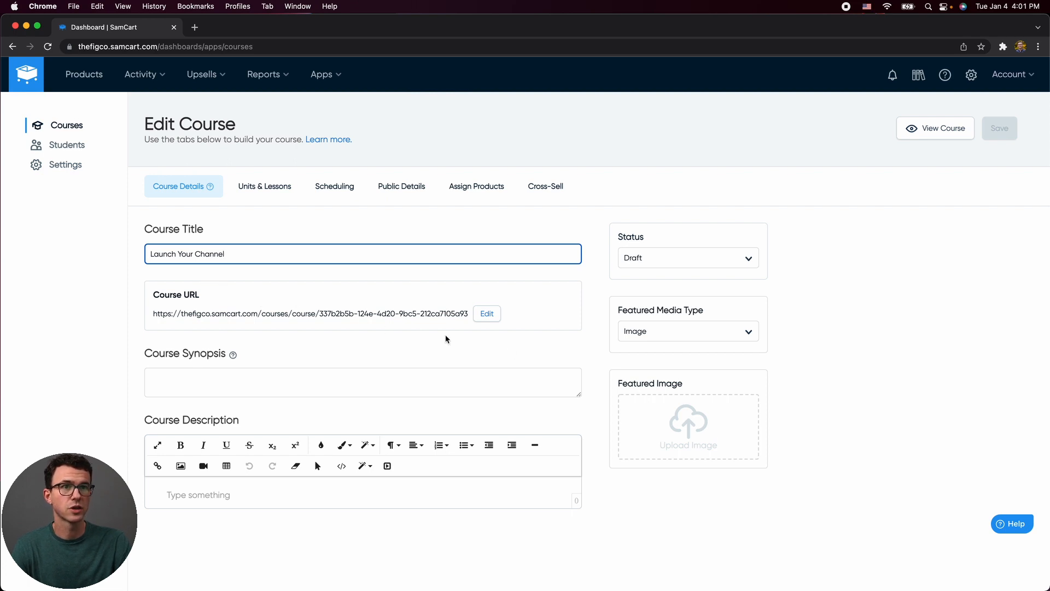
pyautogui.click(485, 313)
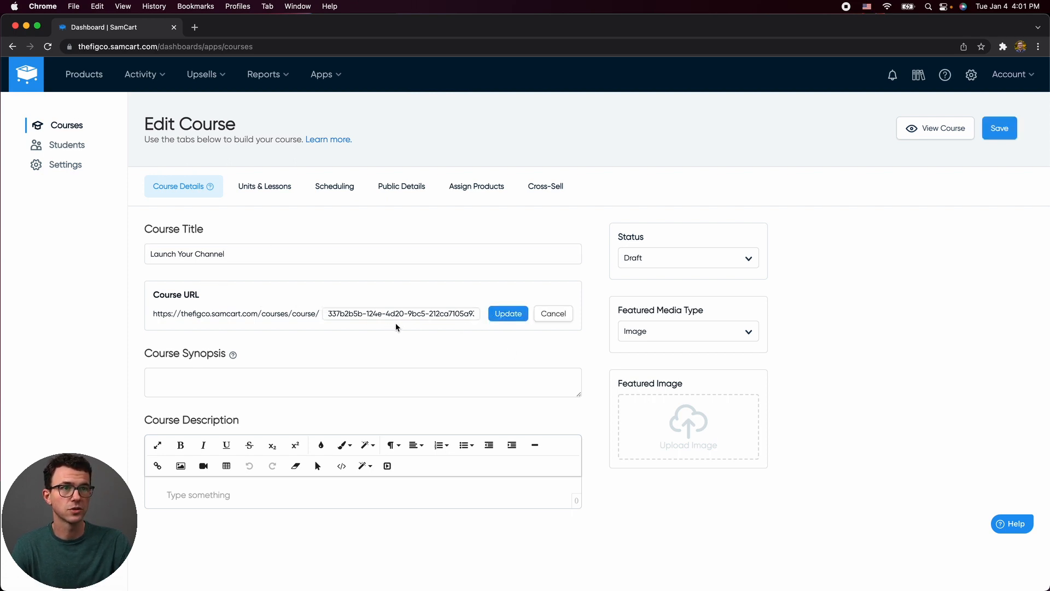
pyautogui.write('launch-youtube-channel')
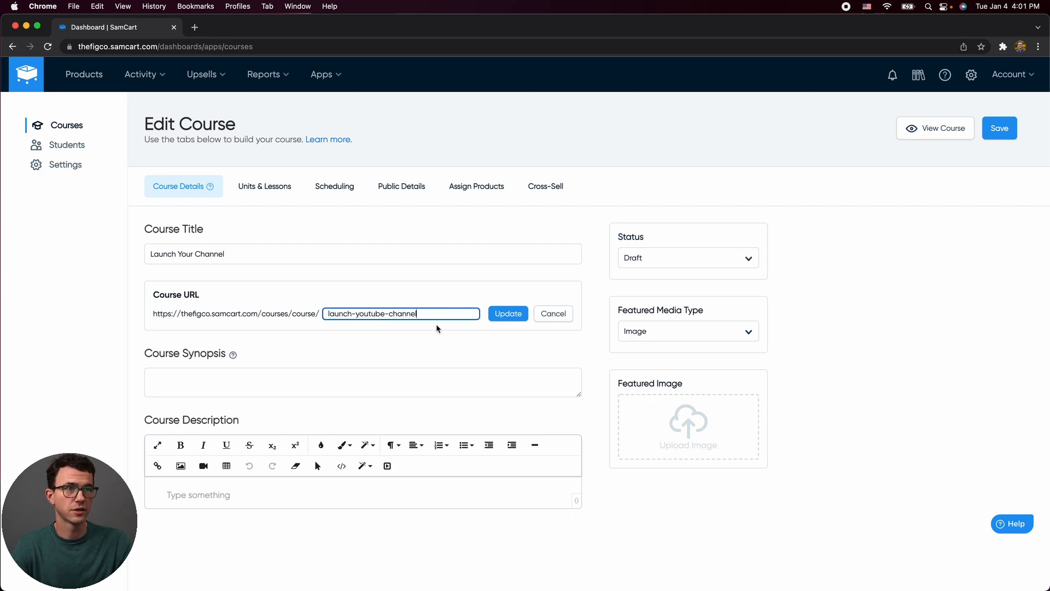
pyautogui.click(508, 314)
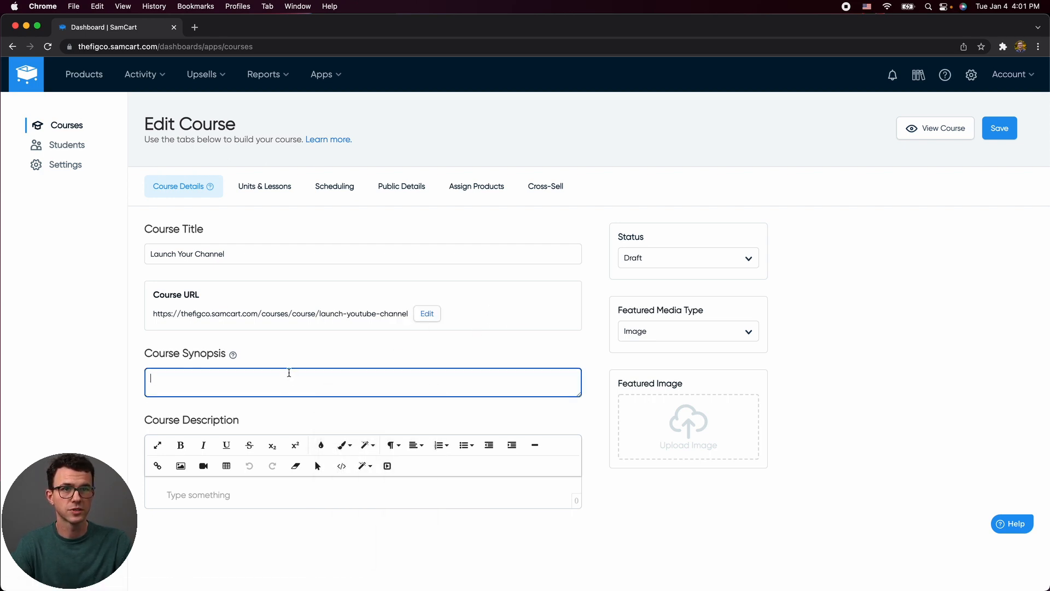
# Enter the course synopsis '4 YouTube videos in 4 weeks'
pyautogui.write('4 YouTube videos')
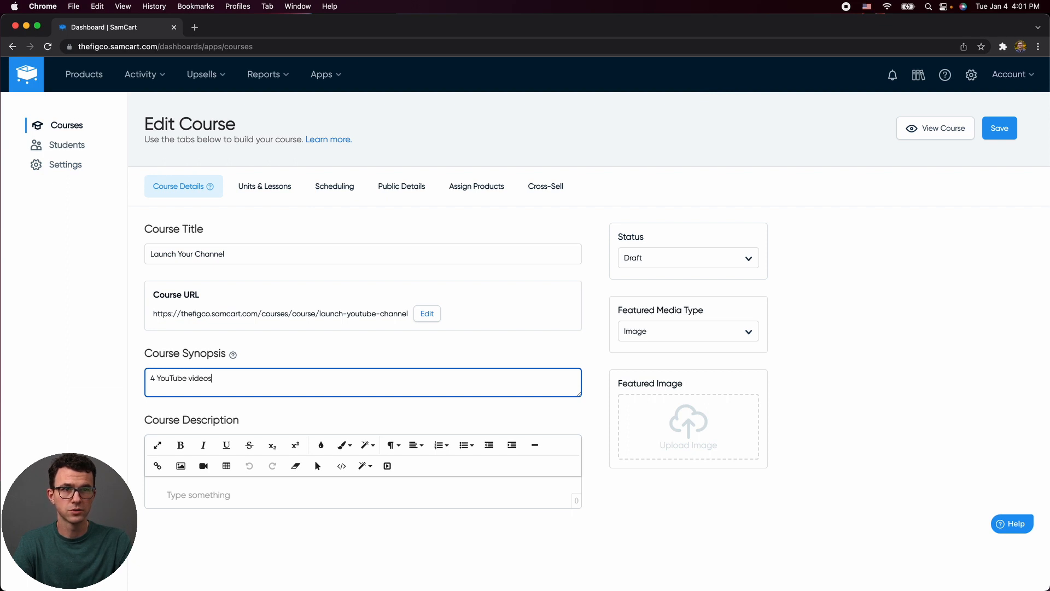
pyautogui.write('in 4 weeks')
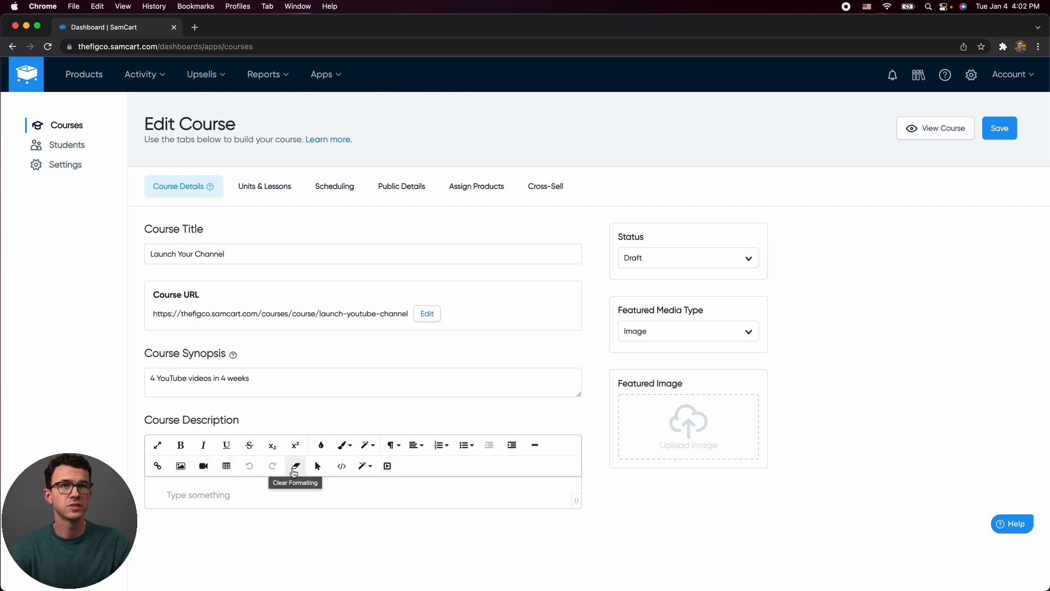
pyautogui.moveTo(316, 466)
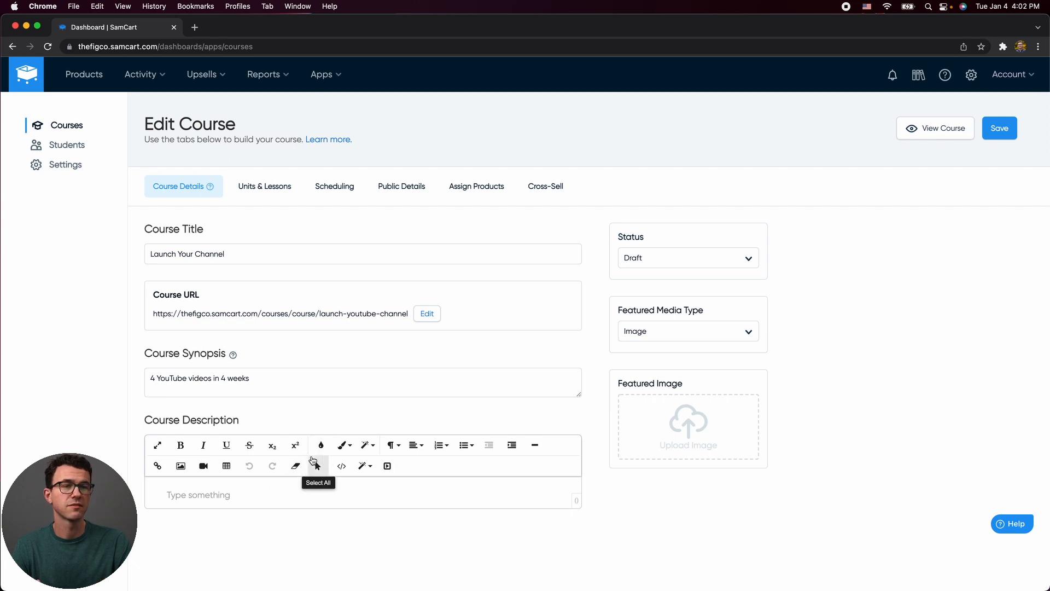
pyautogui.moveTo(282, 466)
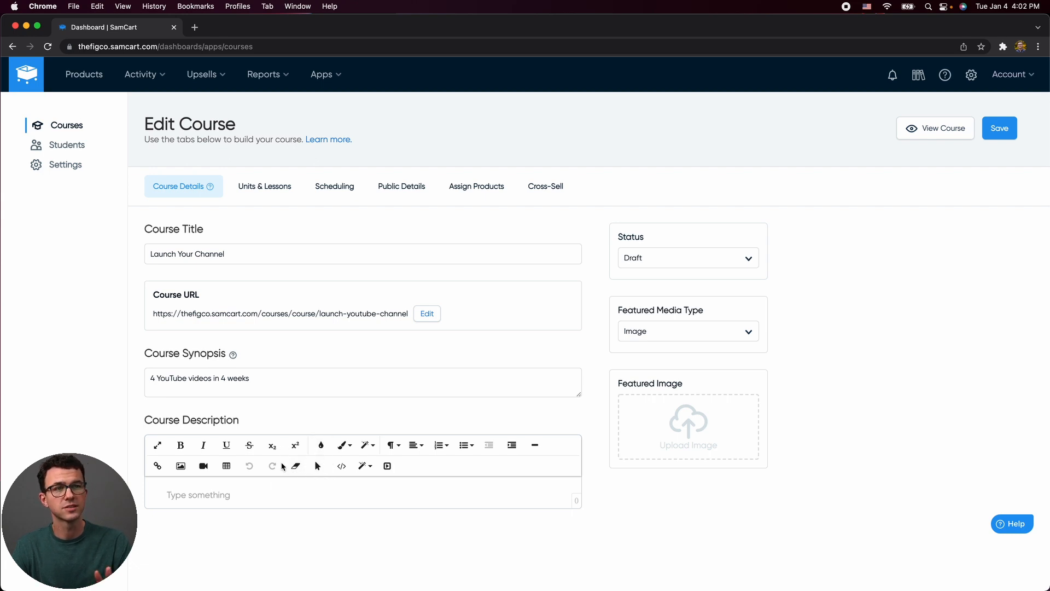
pyautogui.moveTo(272, 466)
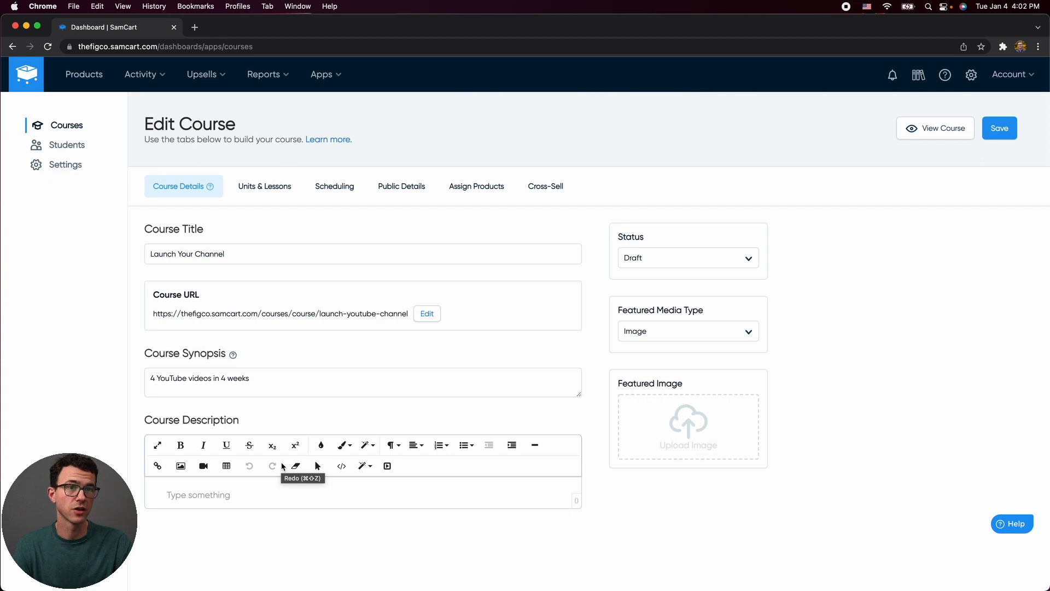
pyautogui.moveTo(548, 348)
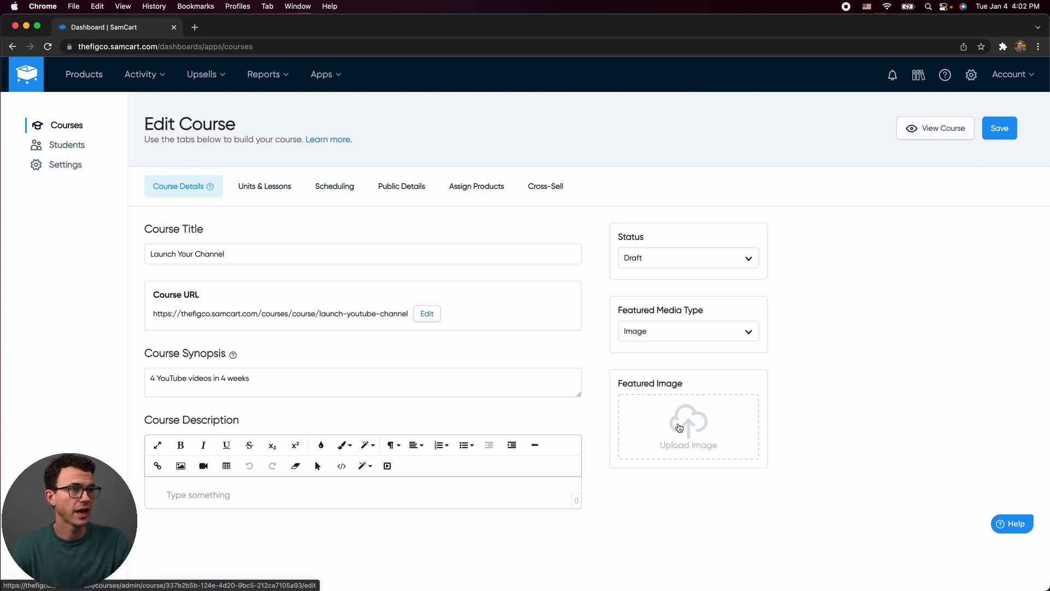
# Set the Launch Your Channel thumbnail from the Media Library as the featured image
pyautogui.click(687, 426)
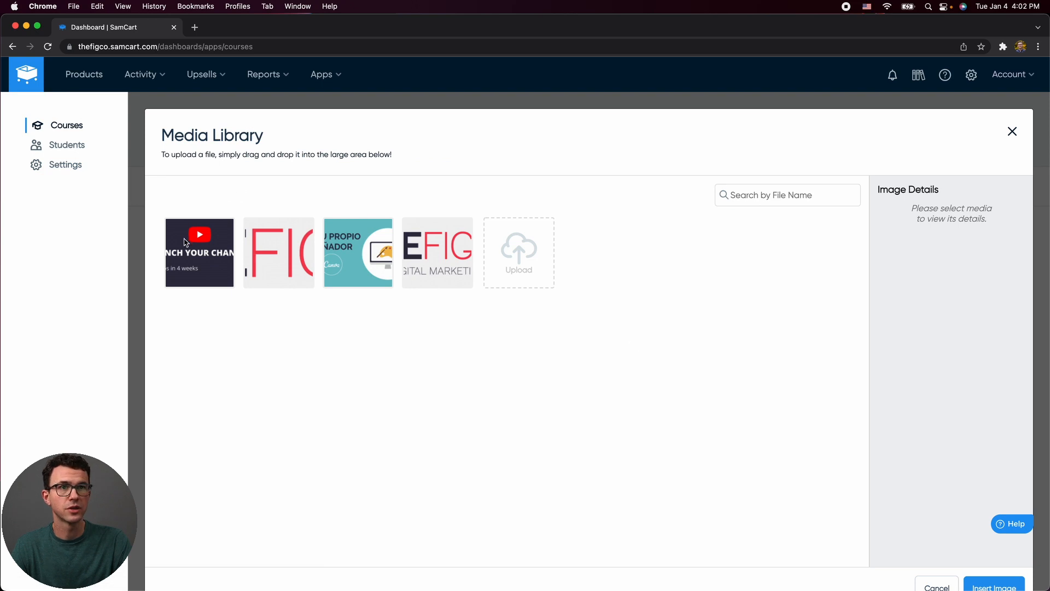
pyautogui.click(199, 252)
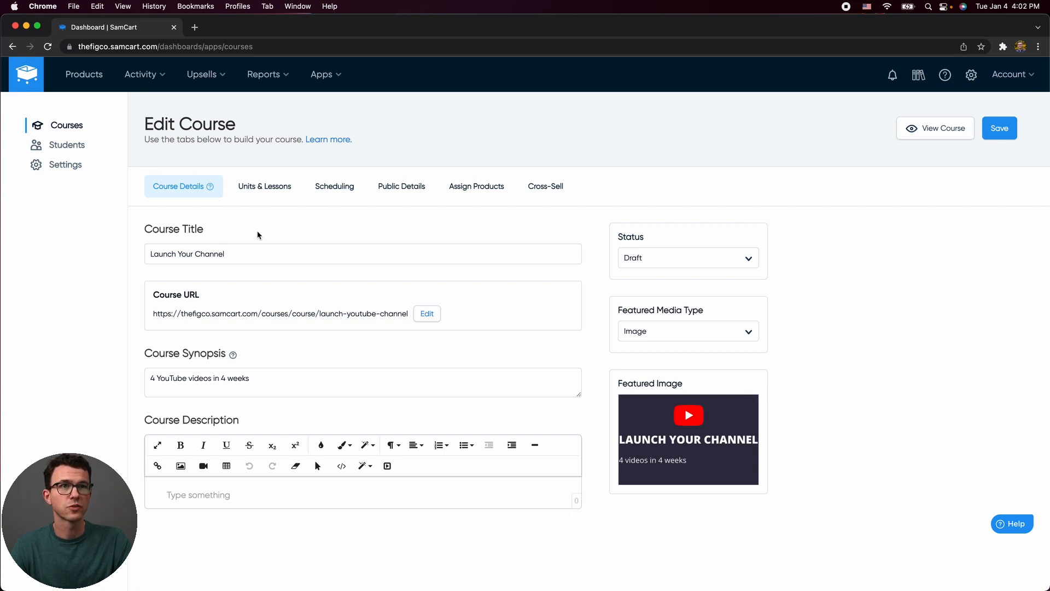
pyautogui.moveTo(264, 185)
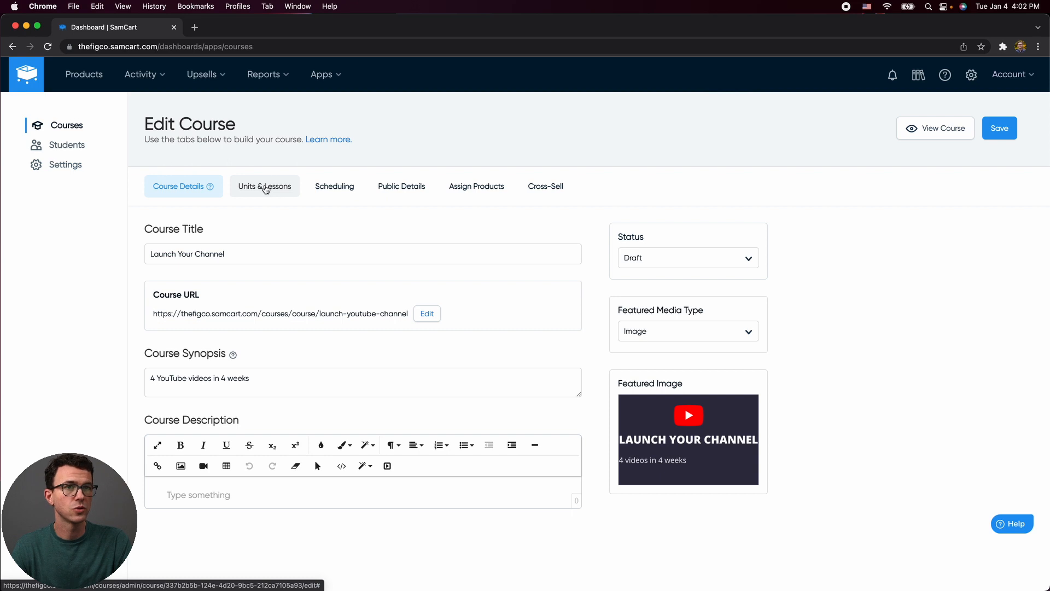
# Add a first unit titled 'Create Your Channel' on the course's units page
pyautogui.click(264, 186)
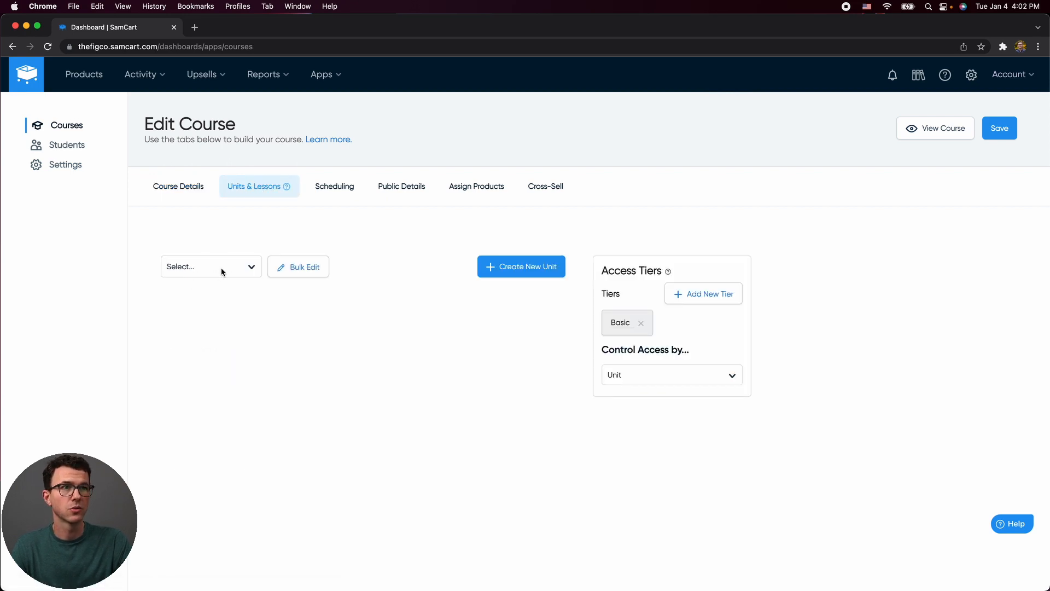
pyautogui.click(520, 266)
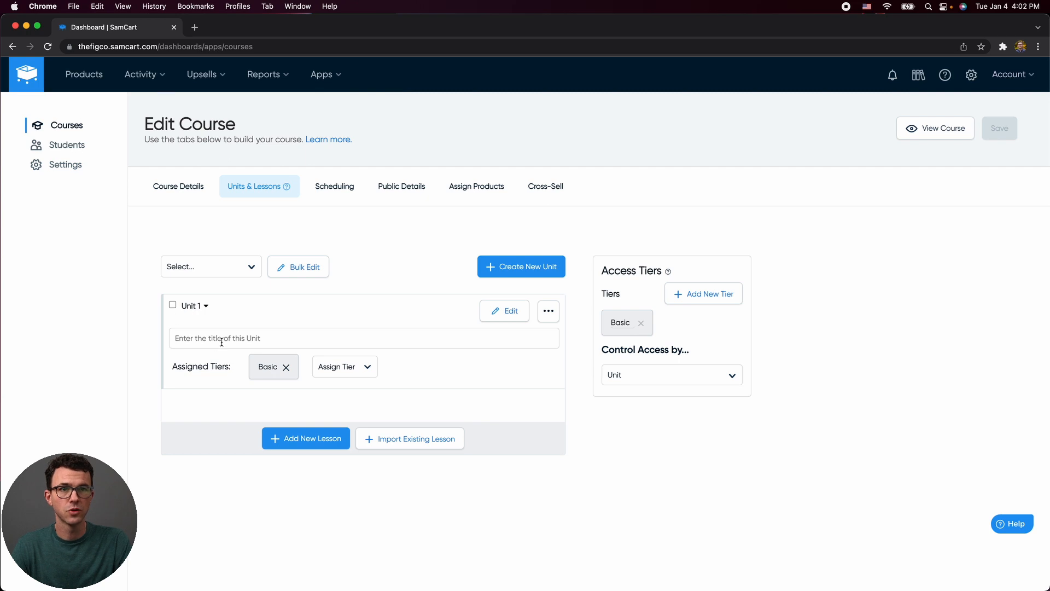
pyautogui.write('Create Your')
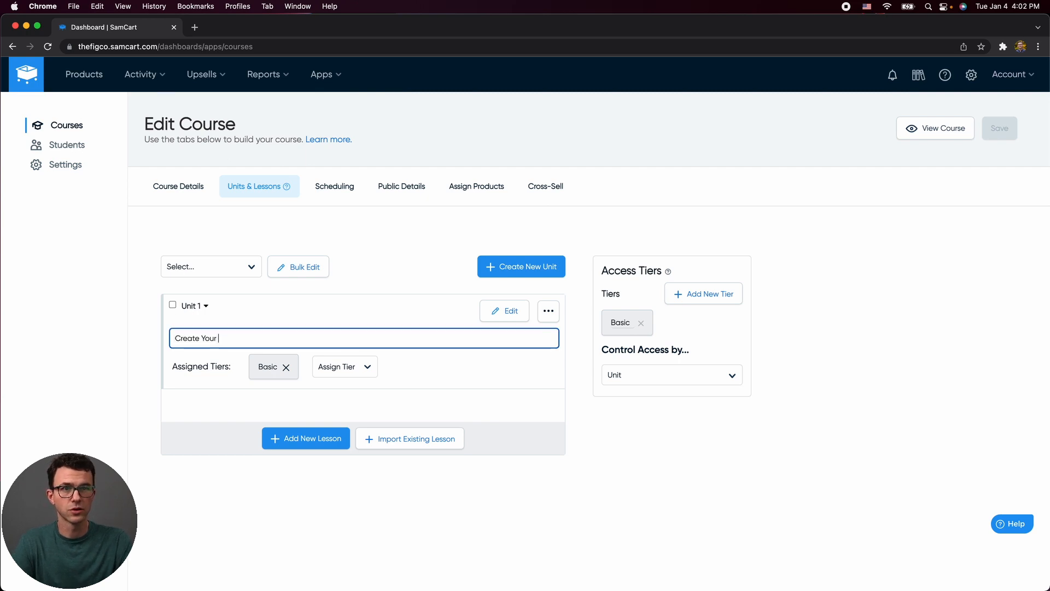
pyautogui.write('Channel')
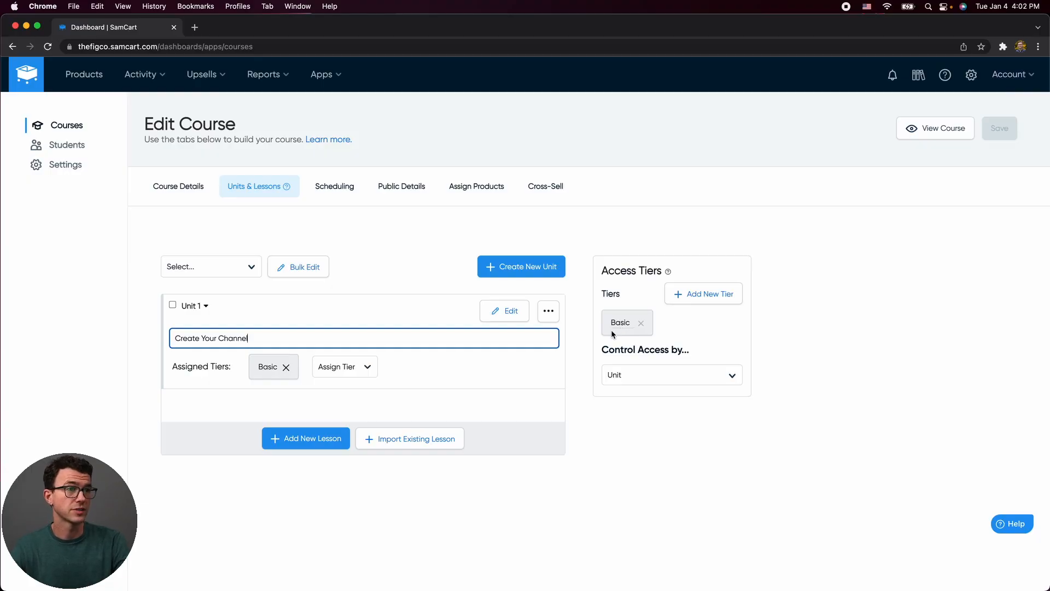
pyautogui.moveTo(678, 379)
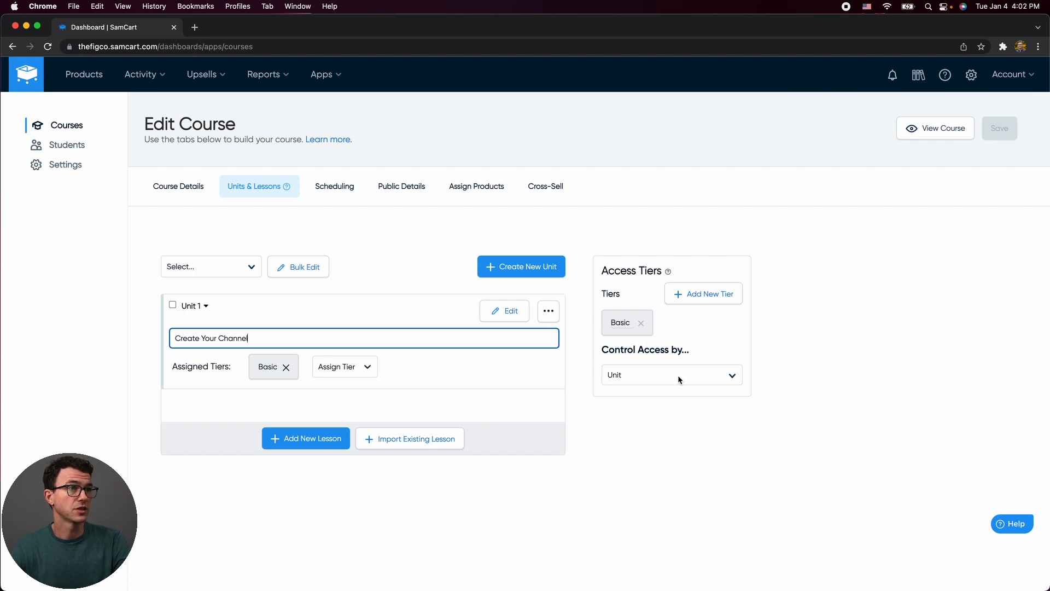
# Create an 'Upgrade' tier, keep access controlled per unit, and assign Upgrade to the unit
pyautogui.click(703, 294)
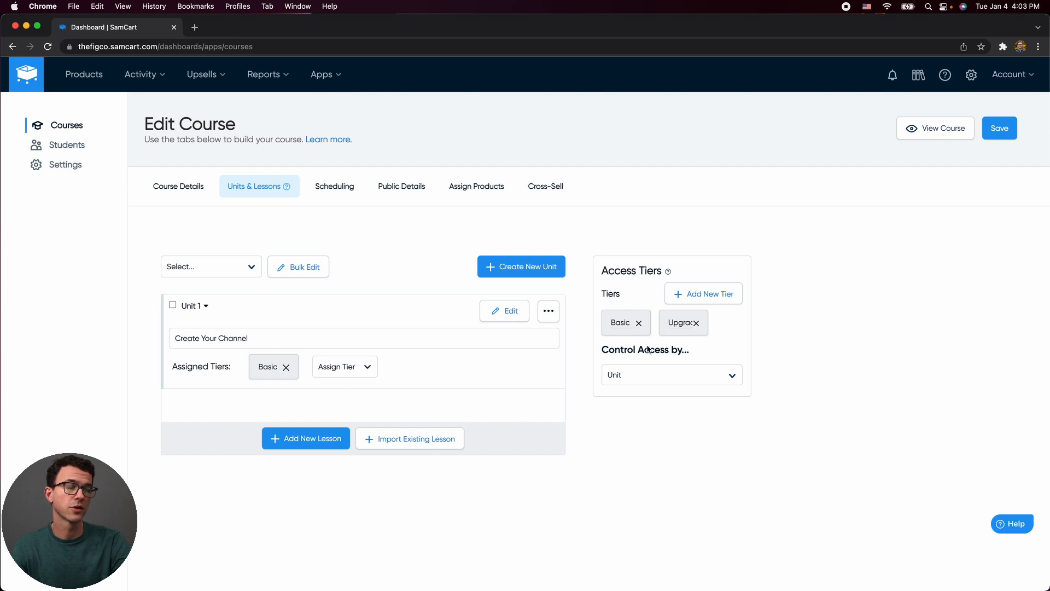
pyautogui.doubleClick(651, 349)
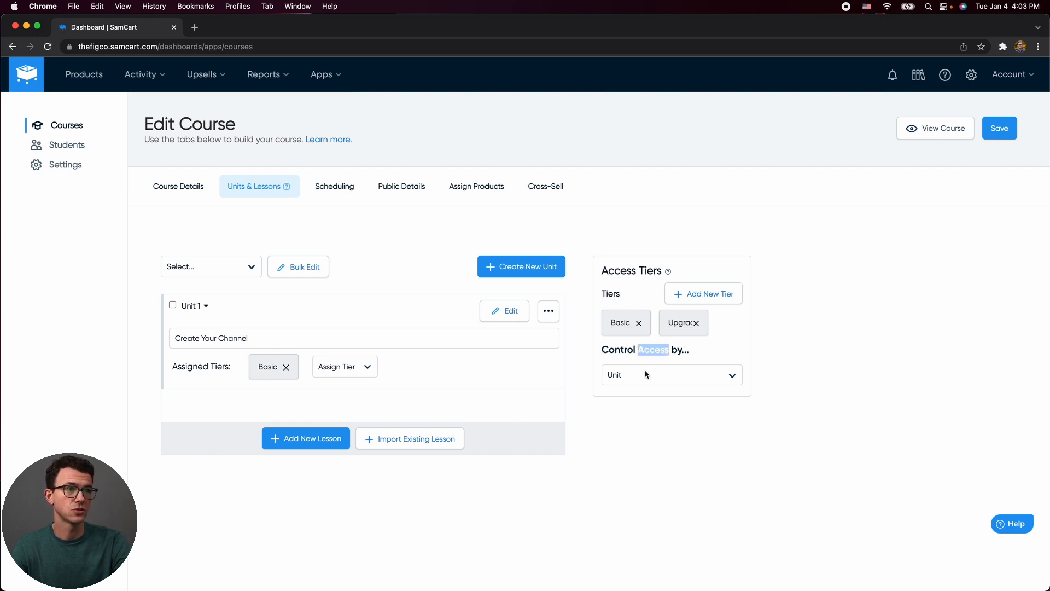
pyautogui.click(670, 374)
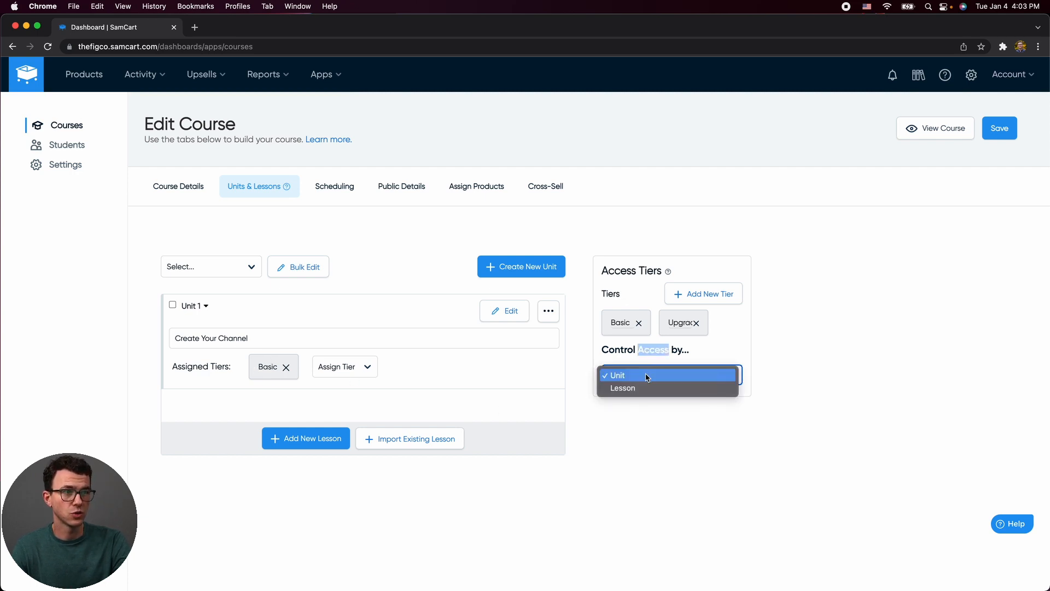
pyautogui.moveTo(640, 388)
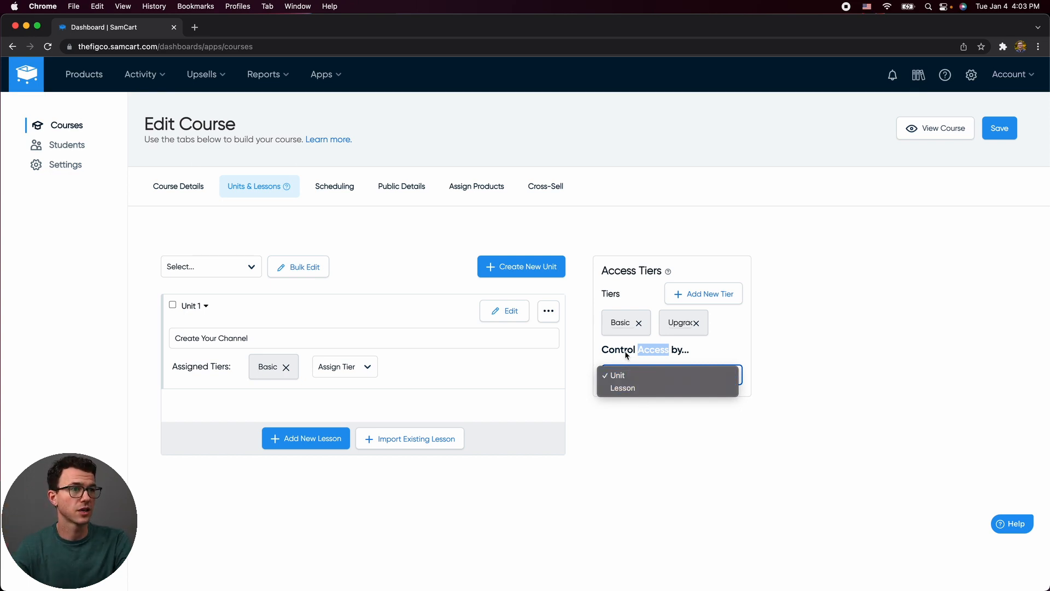
pyautogui.click(616, 376)
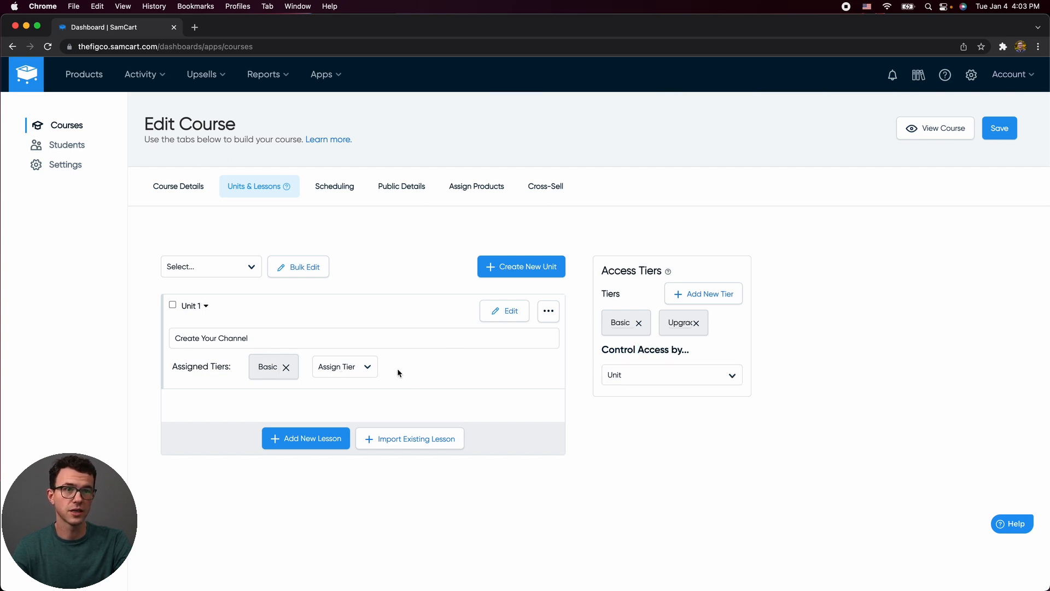
pyautogui.click(343, 367)
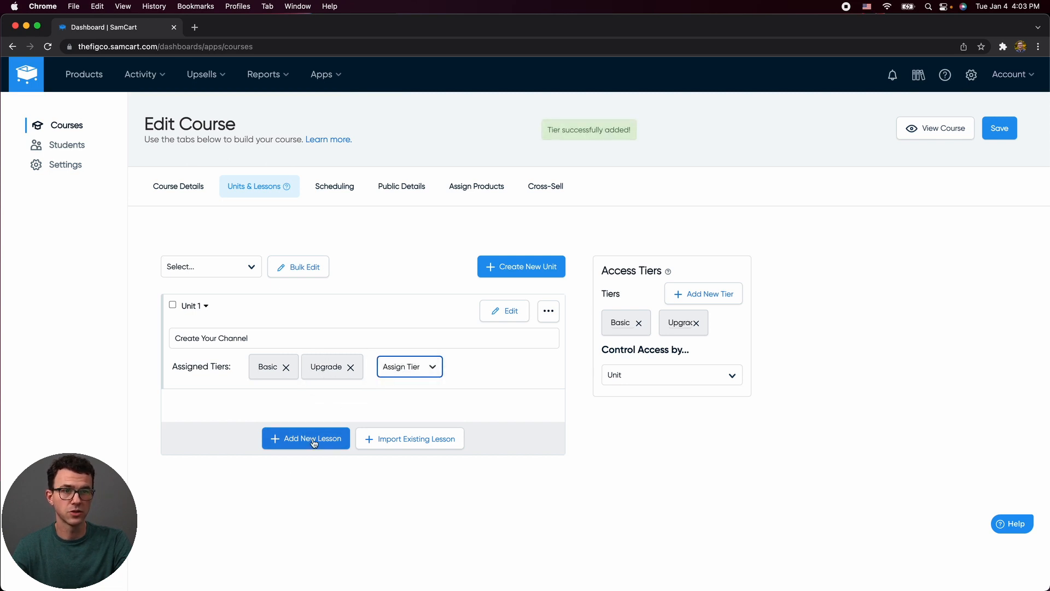
# Add a lesson named 'Channel Setup' to the unit and bring up its editor
pyautogui.click(305, 437)
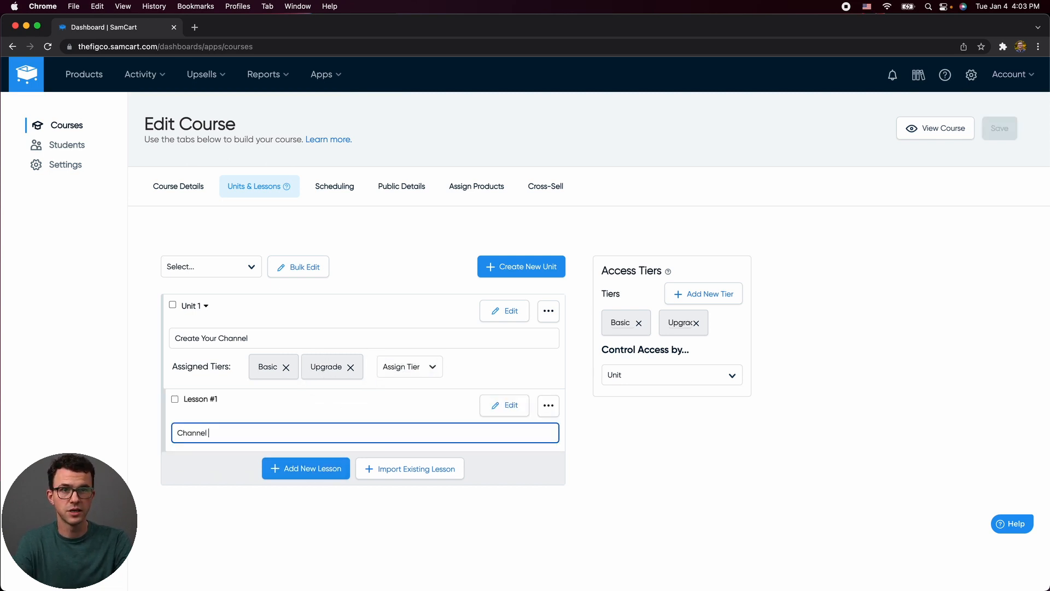
pyautogui.write('Setup')
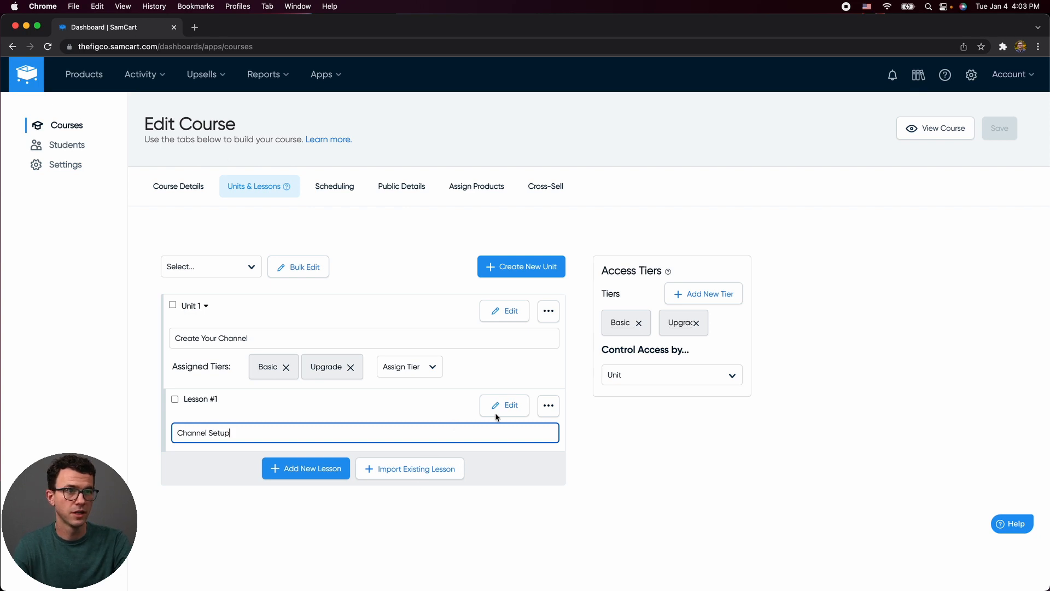
pyautogui.click(503, 405)
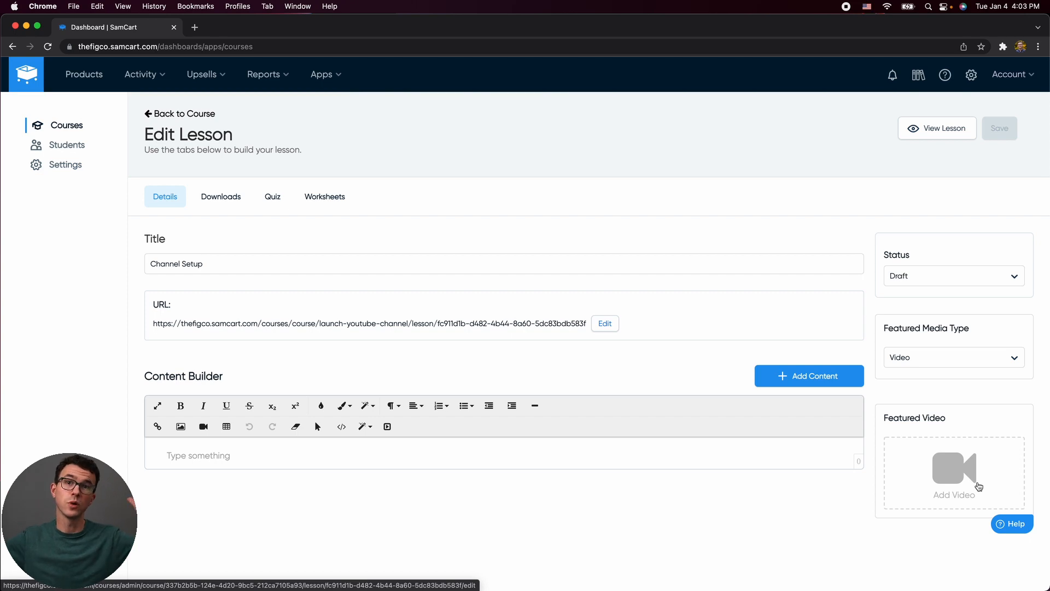
pyautogui.moveTo(549, 347)
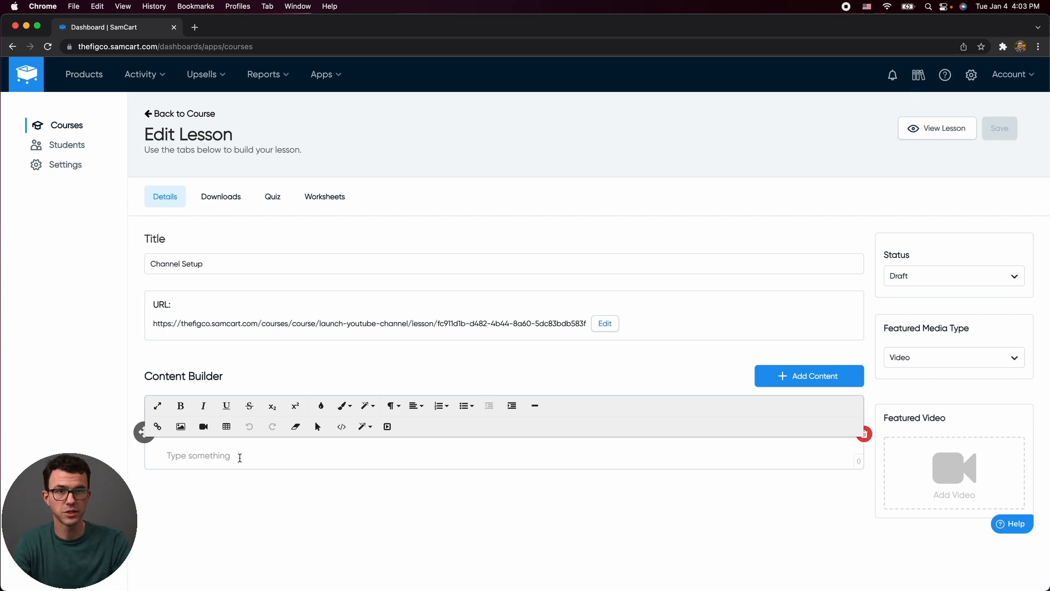
# Write the lesson's intro sentence about creating your YouTube channel step by step
pyautogui.write("Hey in this we'll show you step by step how to create your YouTube channel")
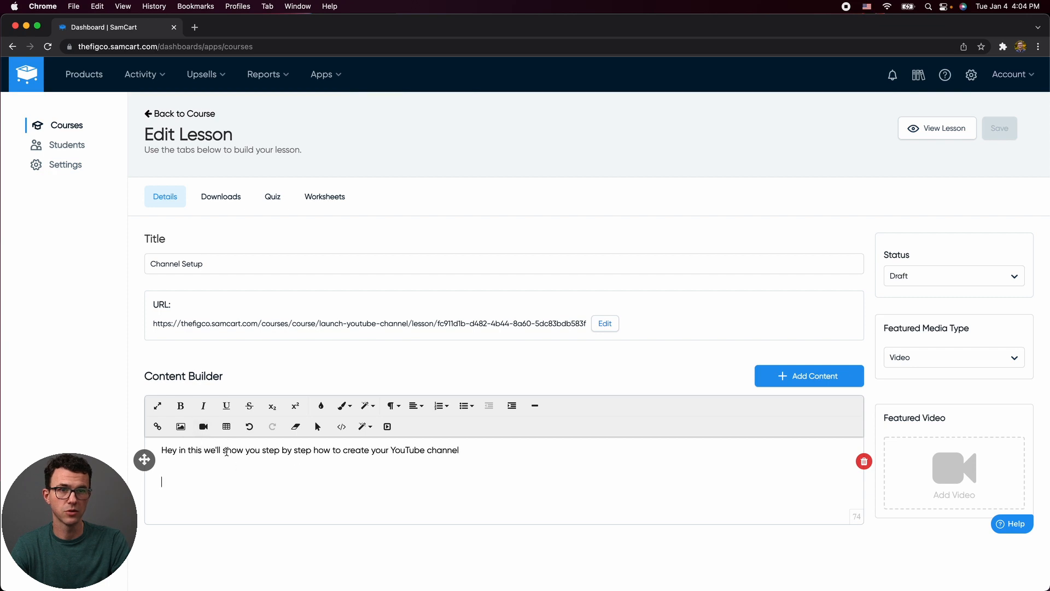
# Embed the Create Your Channel YouTube video link beneath the intro sentence
pyautogui.click(203, 427)
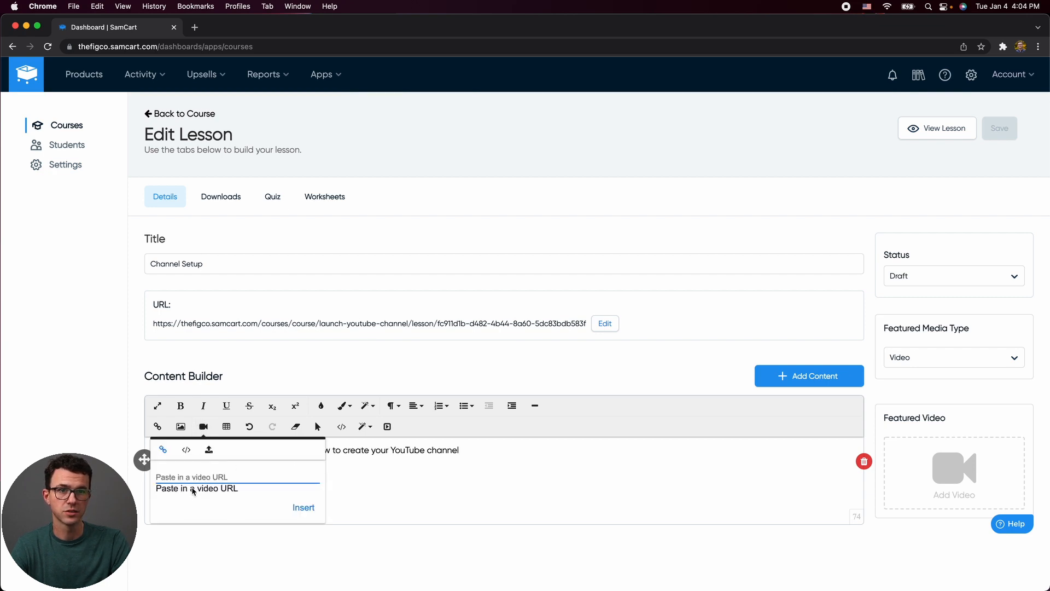
pyautogui.moveTo(202, 119)
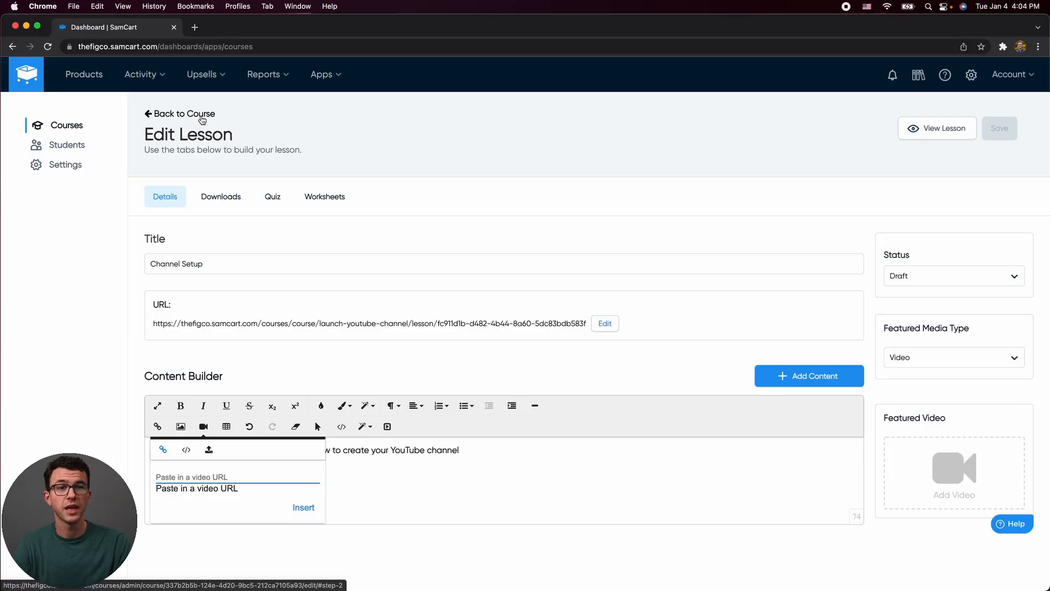
pyautogui.press('cmd+tab')
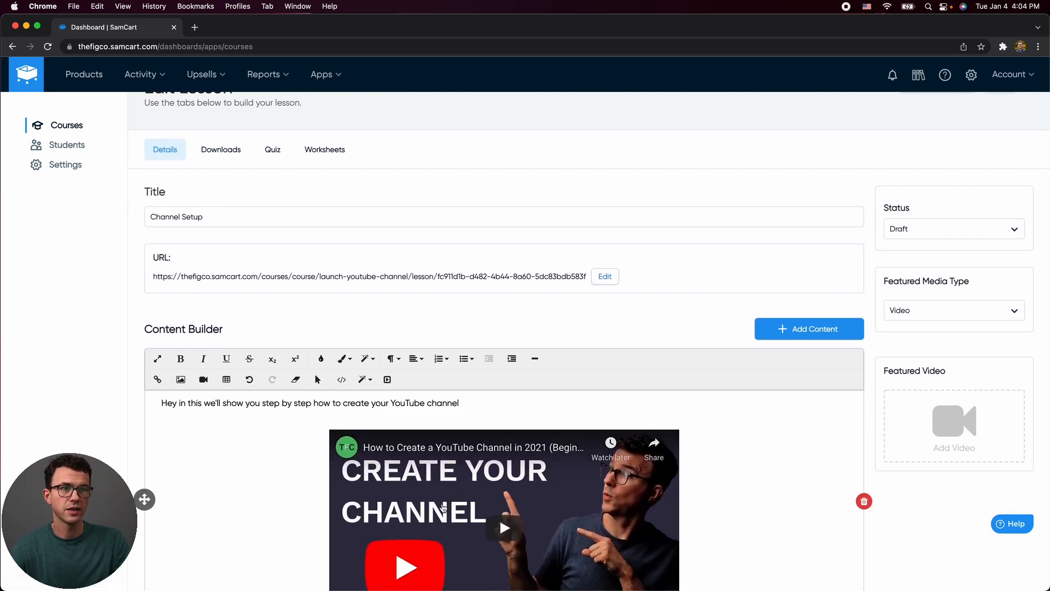
pyautogui.scroll(-3)
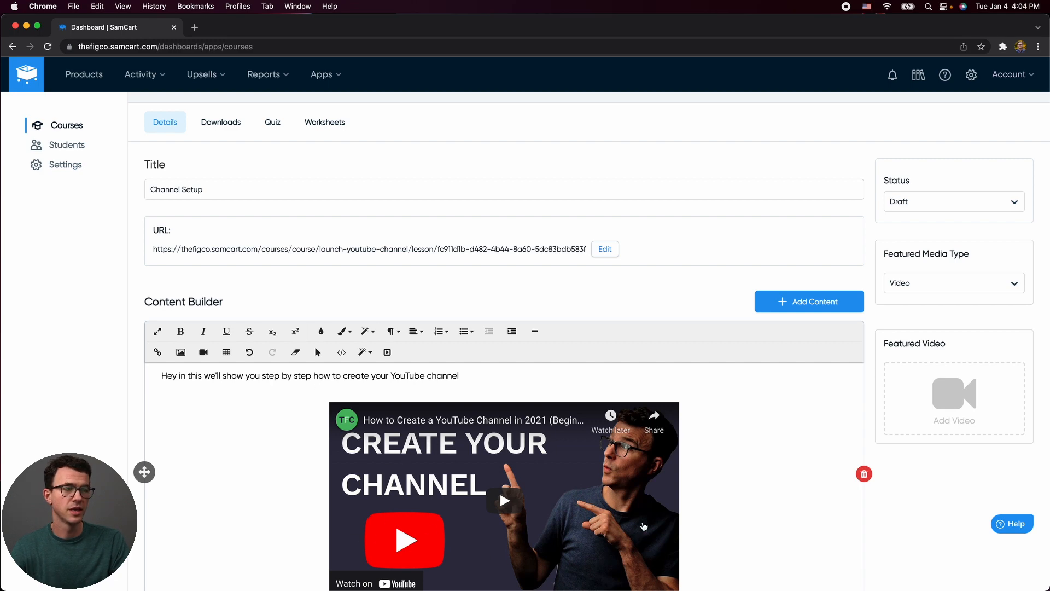
pyautogui.scroll(-3)
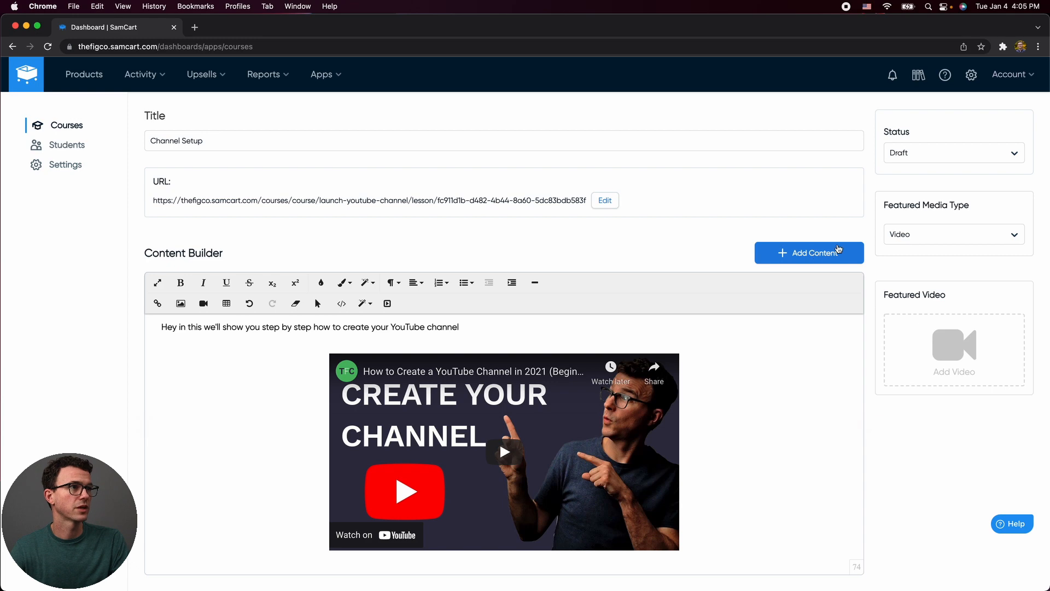
pyautogui.moveTo(431, 274)
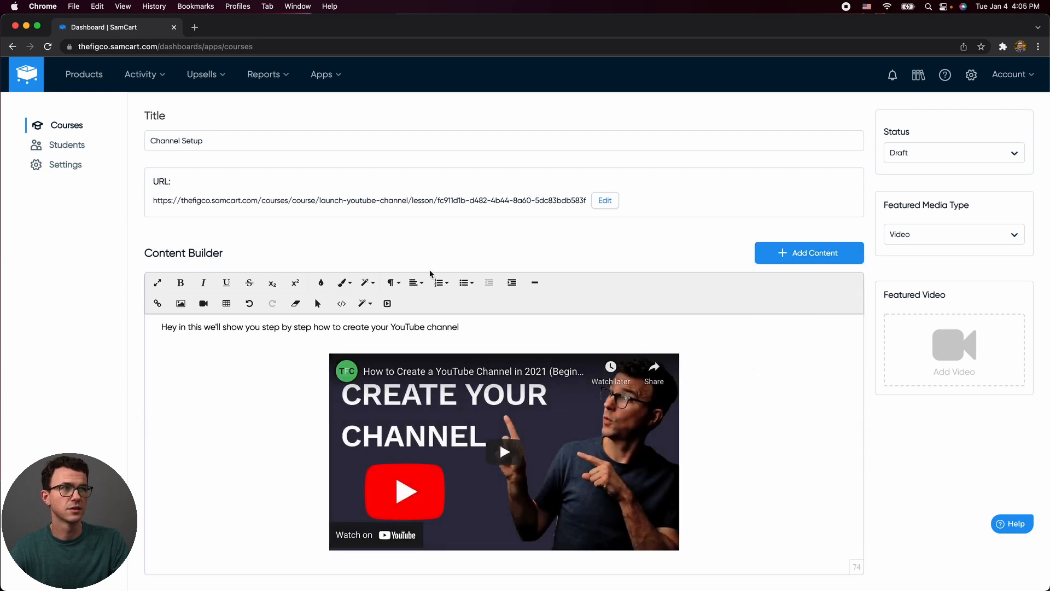
pyautogui.click(808, 252)
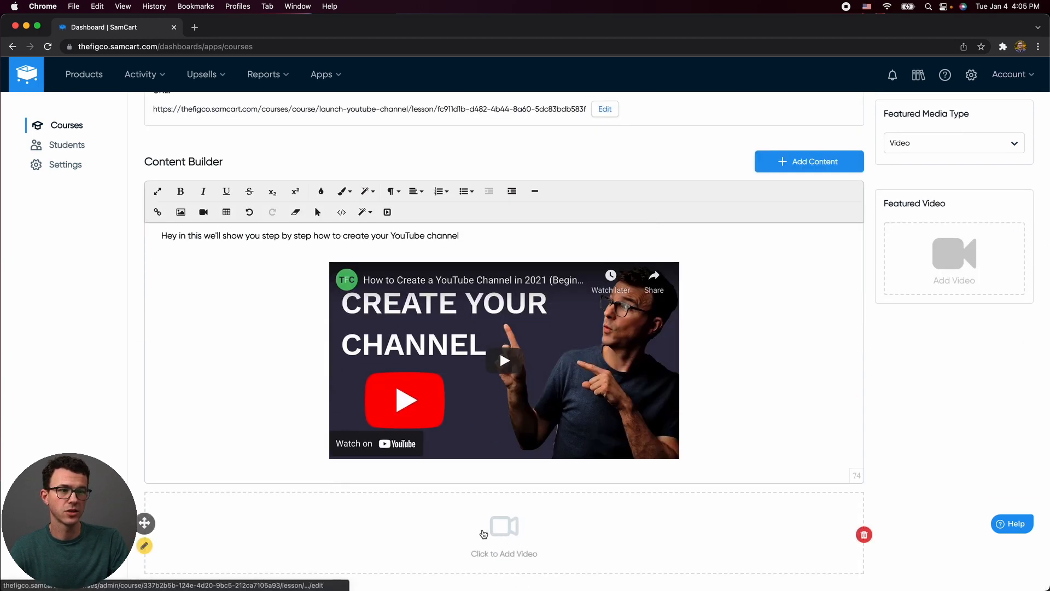
pyautogui.click(504, 534)
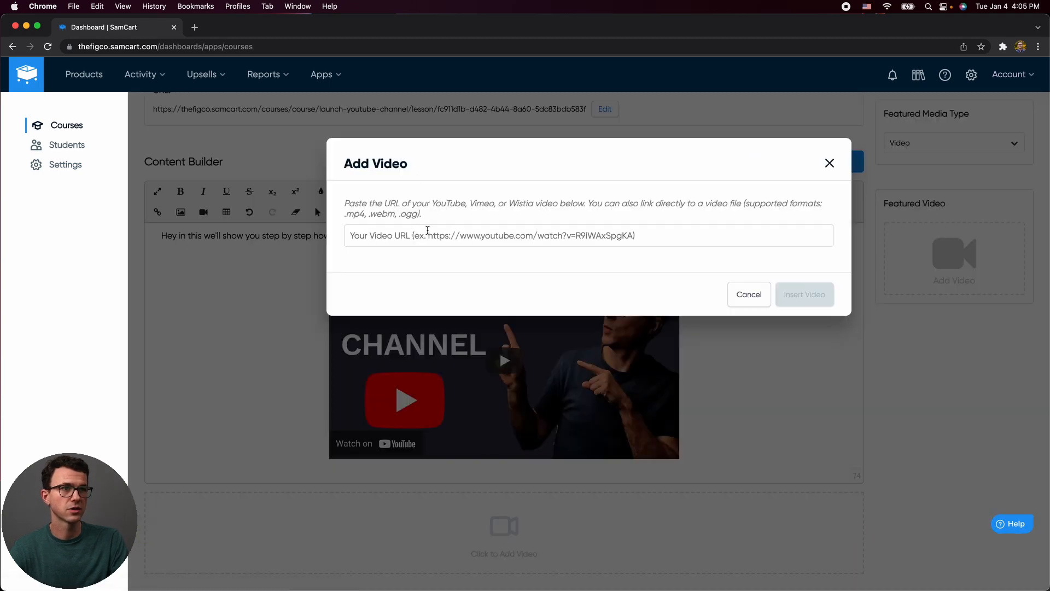
pyautogui.write('https://youtu.be/UnOcnInr_XU')
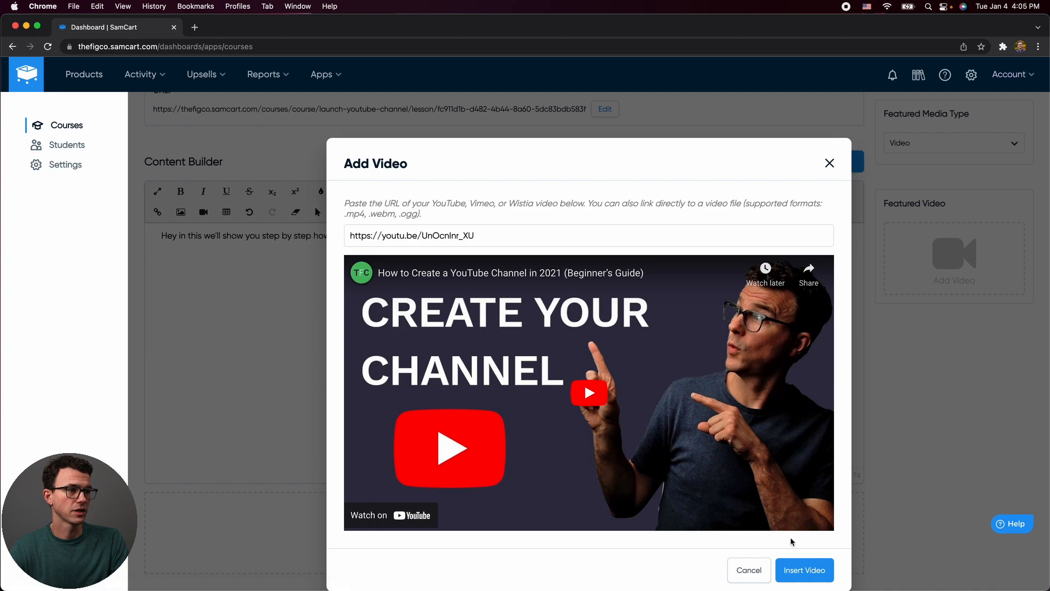
pyautogui.click(804, 570)
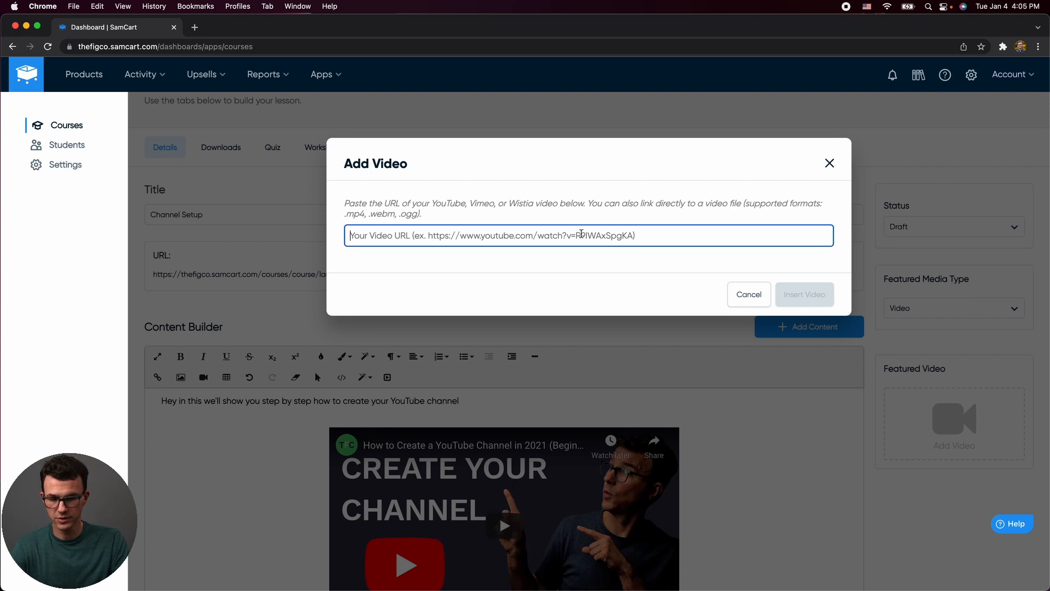
# Set the same YouTube URL as the lesson's featured video
pyautogui.write('https://youtu.be/UnOcnInr_XU')
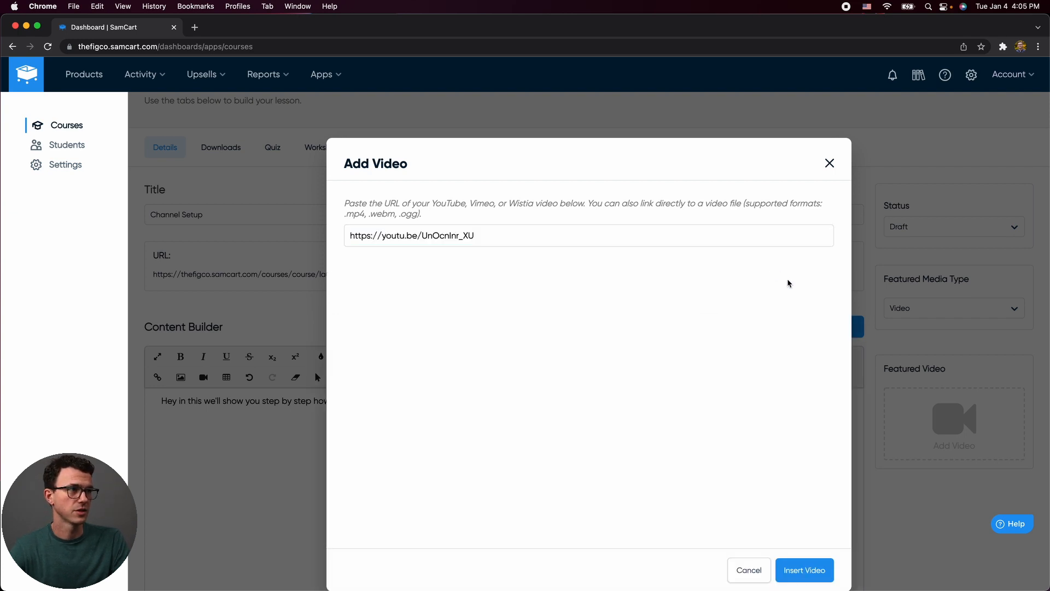
pyautogui.click(803, 569)
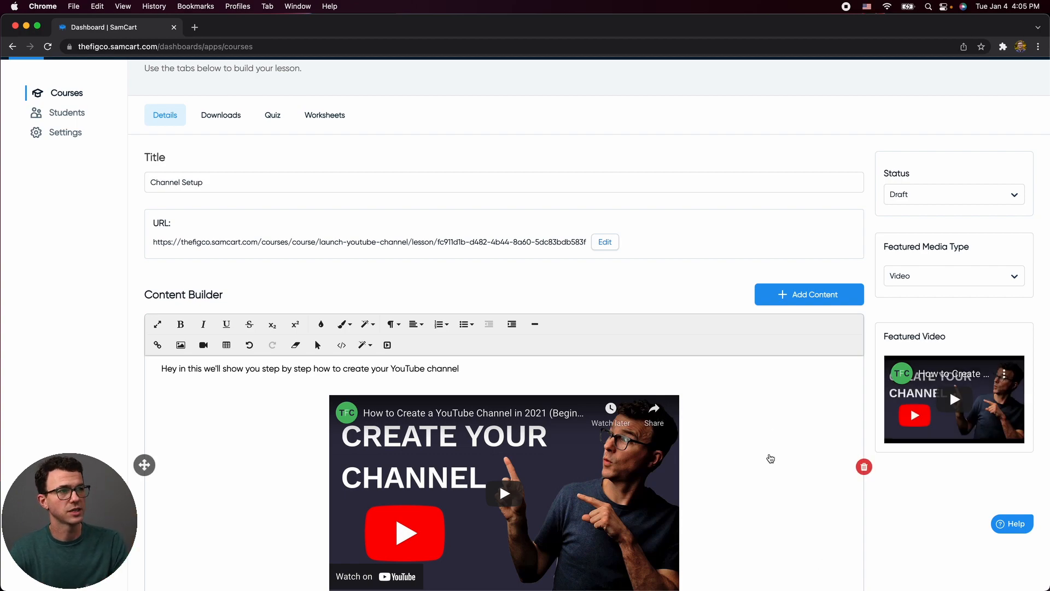
pyautogui.scroll(-3)
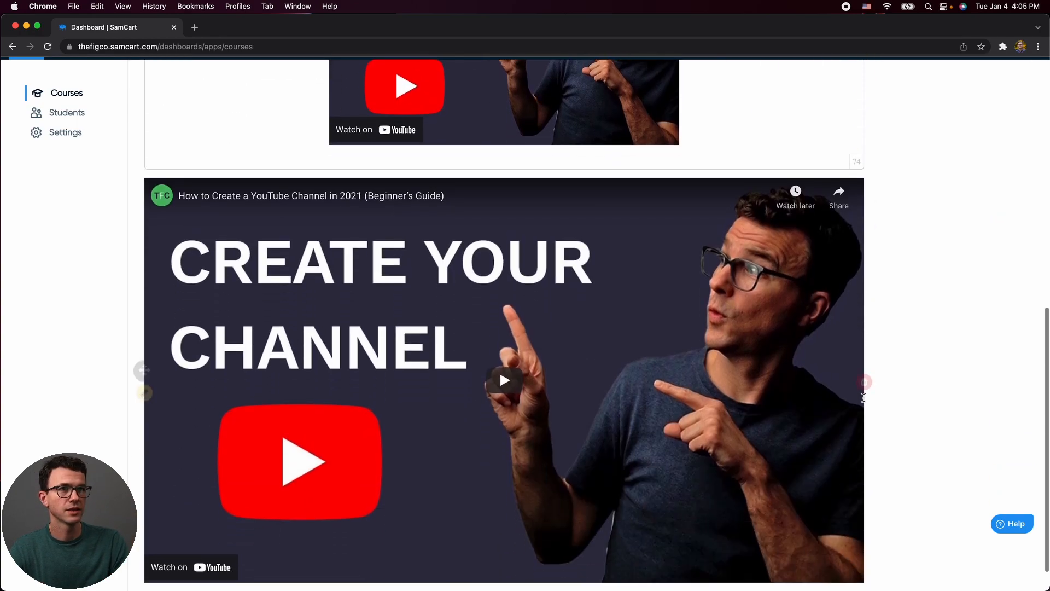
pyautogui.click(810, 343)
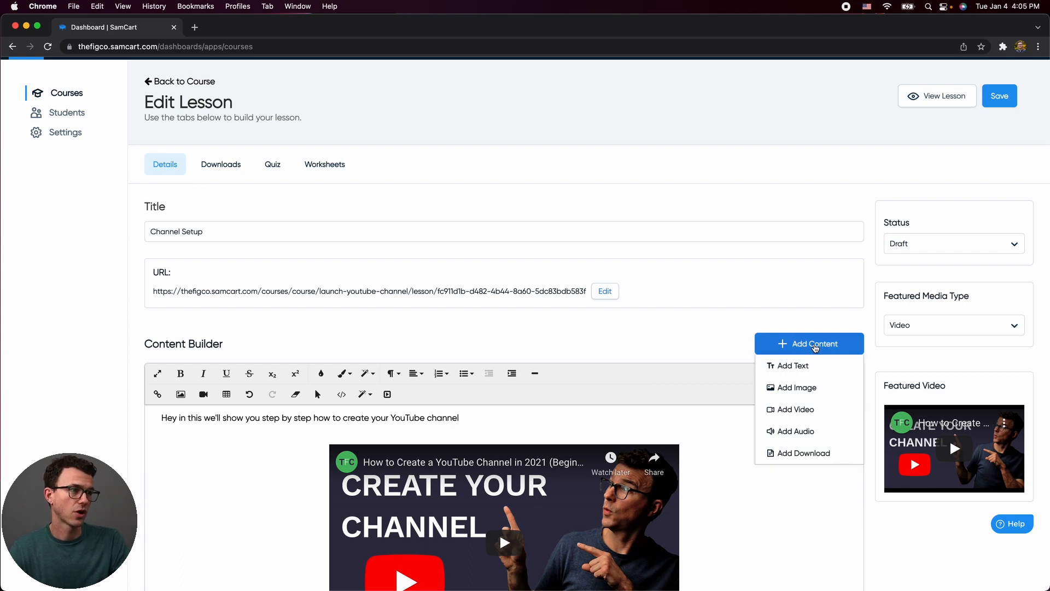
# Review the Downloads section, save the Channel Setup lesson and begin naming the second unit
pyautogui.click(778, 312)
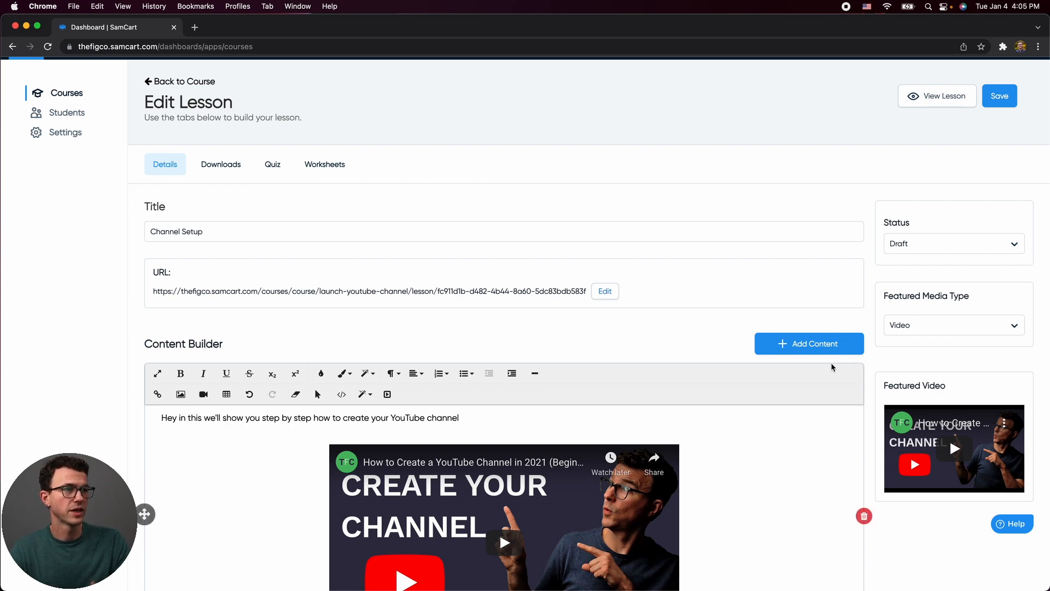
pyautogui.moveTo(405, 164)
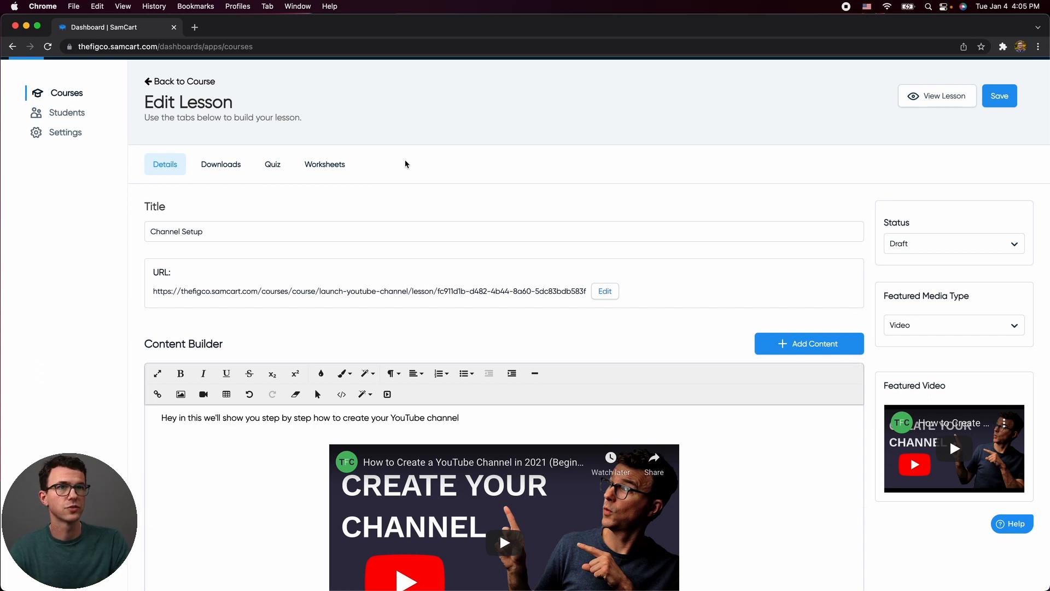
pyautogui.click(220, 164)
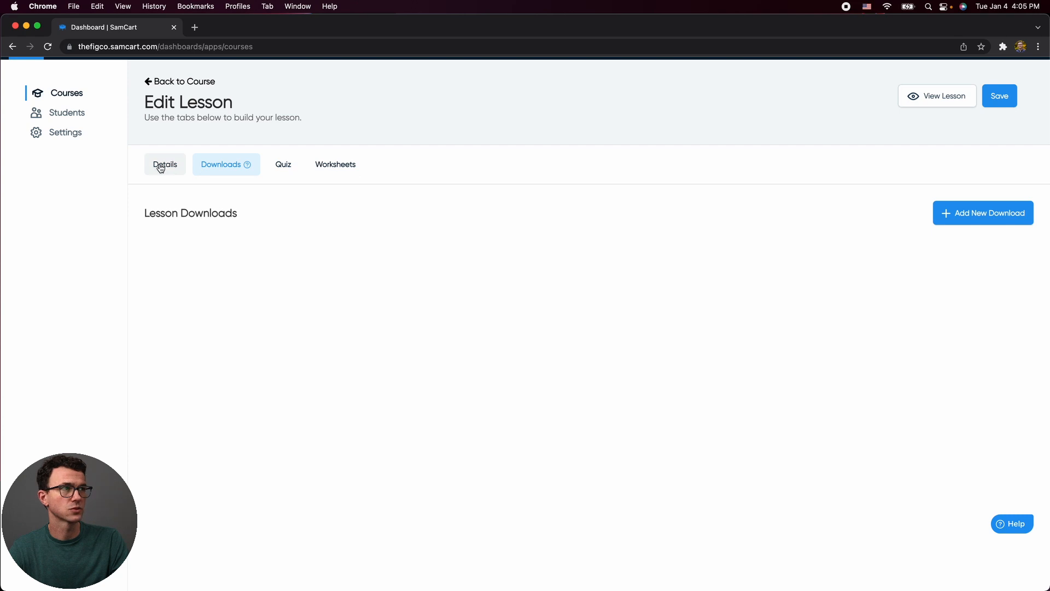
pyautogui.click(165, 164)
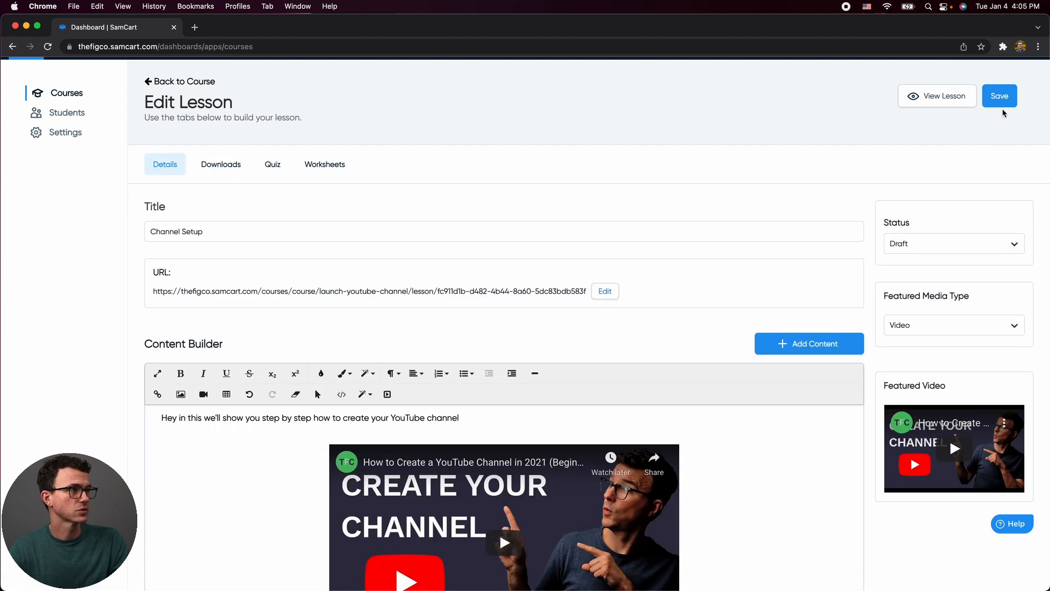
pyautogui.click(999, 96)
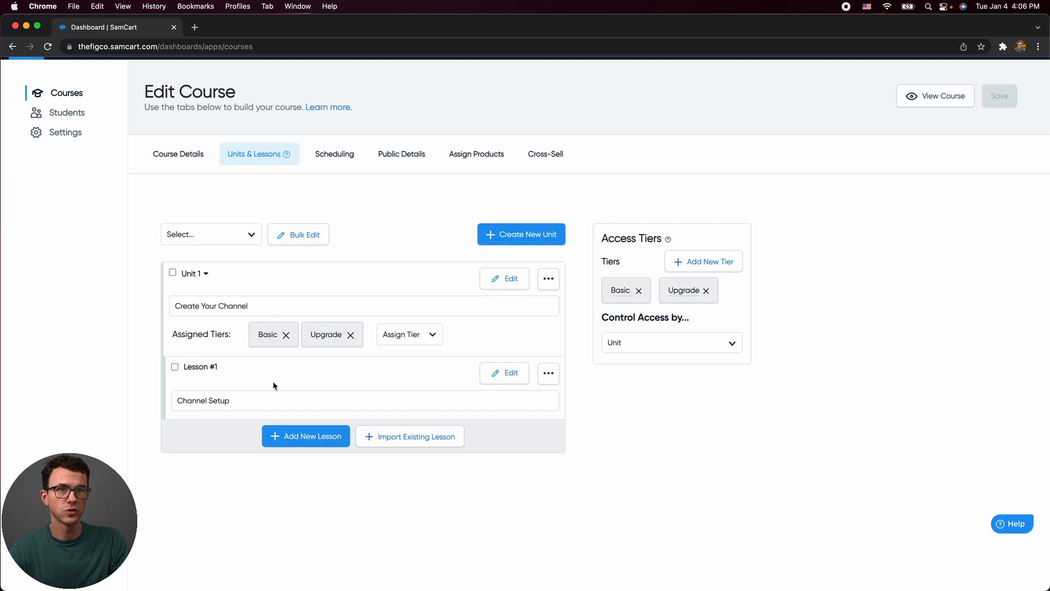
pyautogui.click(521, 234)
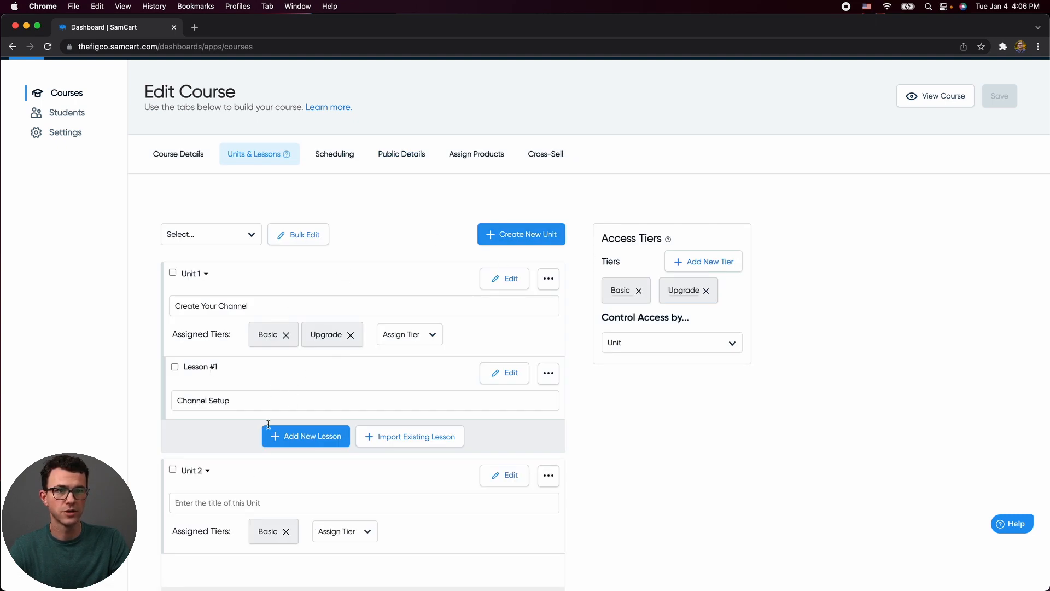
# Title Unit 2 'Recording Your First Video', add lesson 'Make a YouTube Video' and begin its featured video
pyautogui.write('Recording Your First Video')
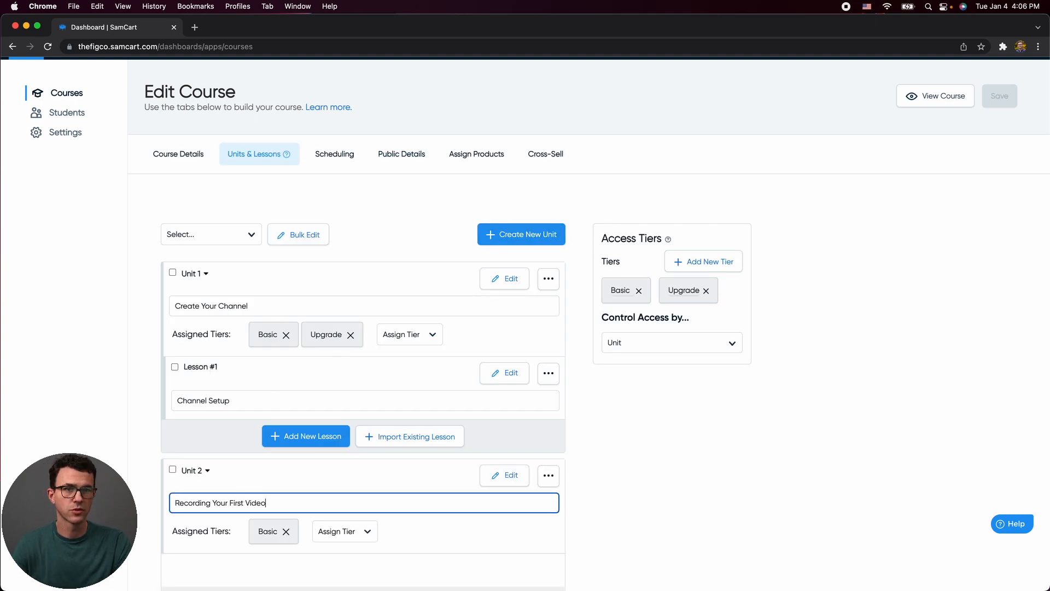
pyautogui.click(408, 531)
pyautogui.write('Make a YouTube Video')
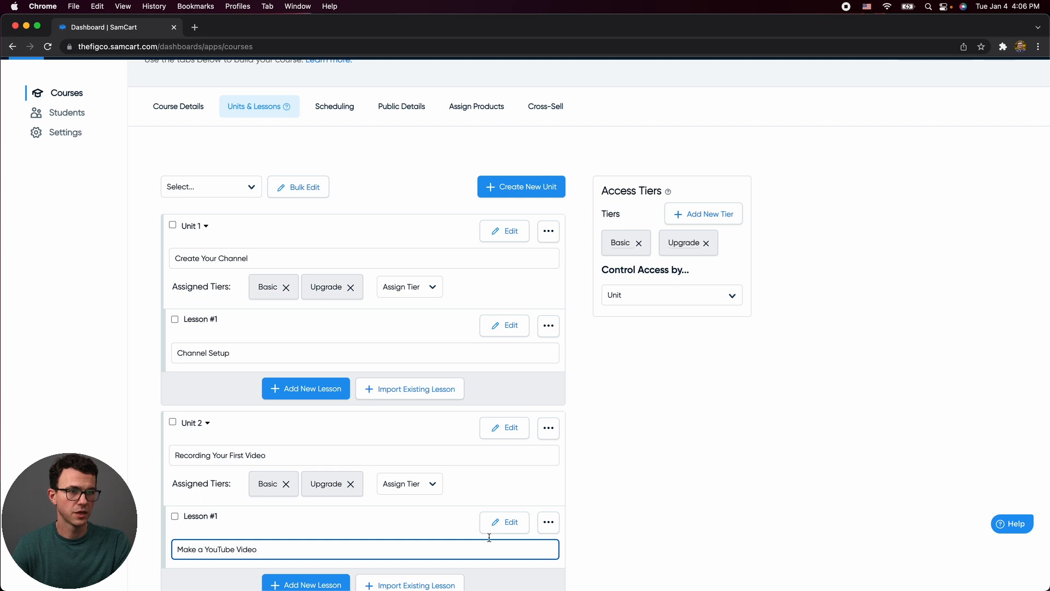
pyautogui.click(503, 522)
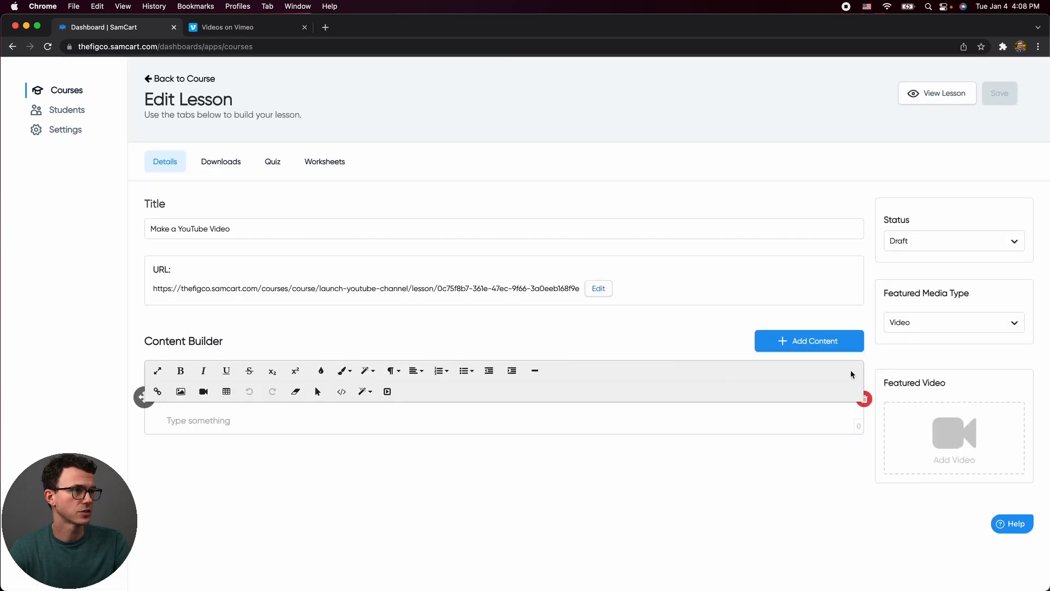
pyautogui.click(953, 436)
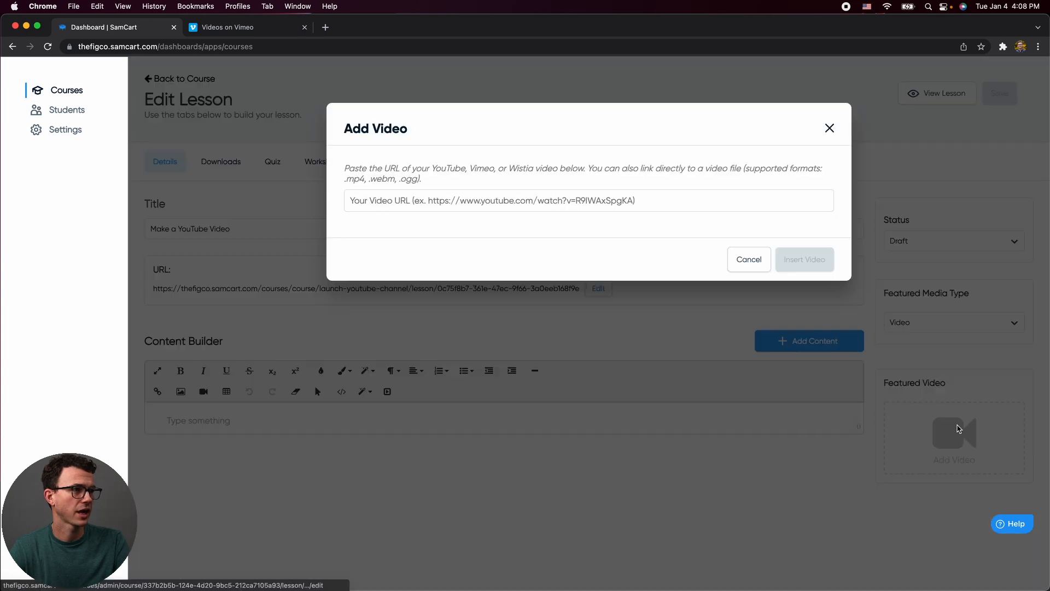
# Insert the YouTube phone clip as featured video and retitle the lesson 'Make a YouTube Video with Phone'
pyautogui.click(588, 201)
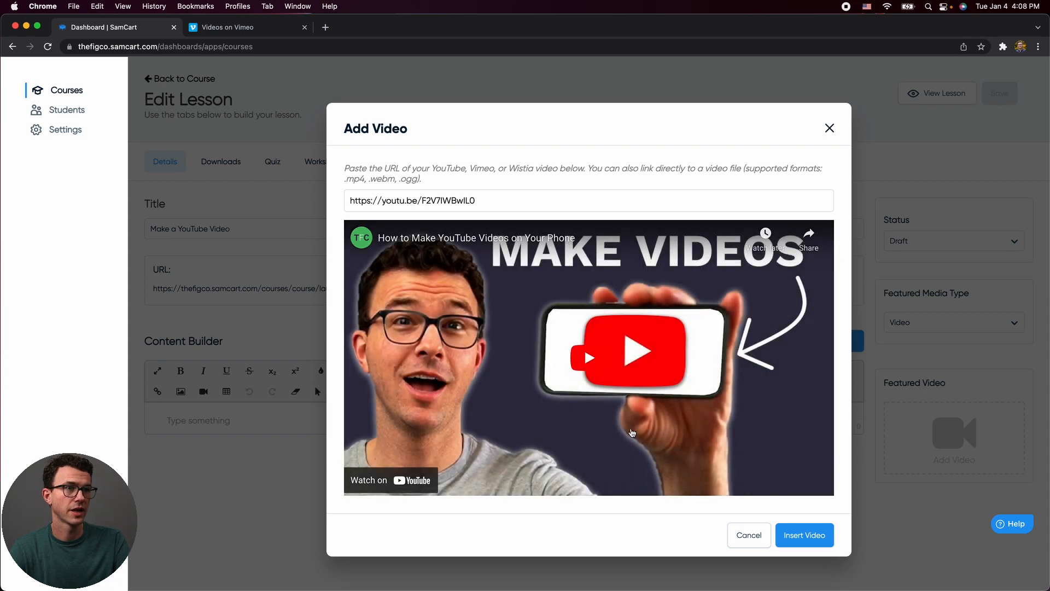
pyautogui.click(804, 535)
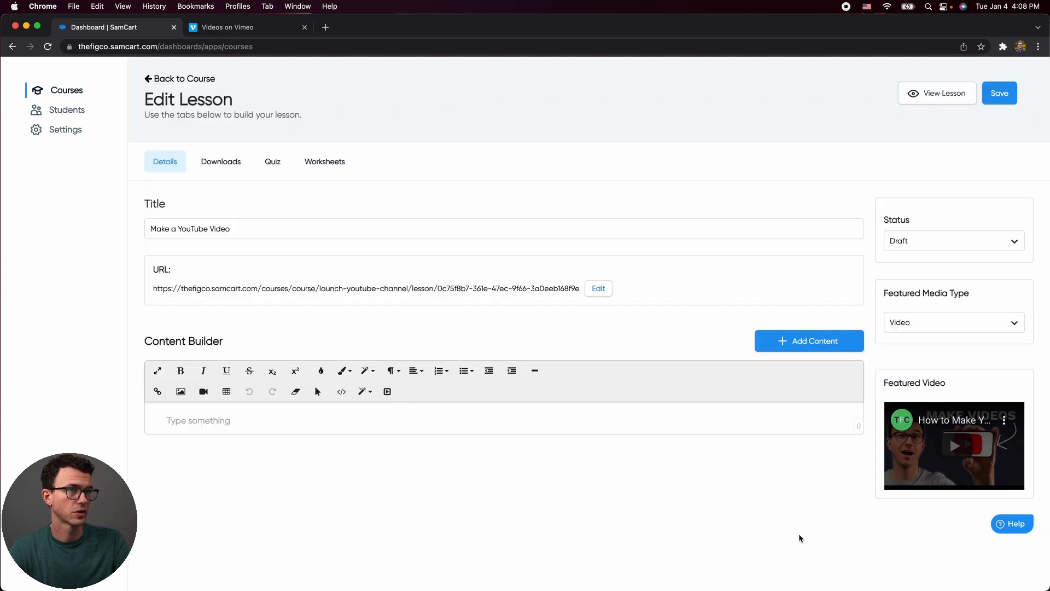
pyautogui.click(504, 229)
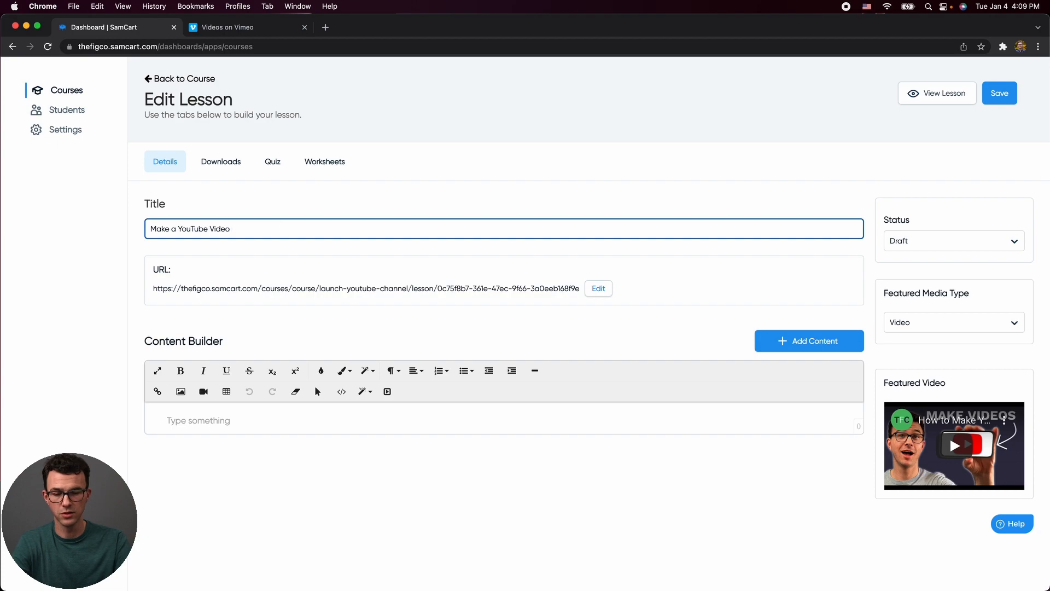
pyautogui.write('with Phone')
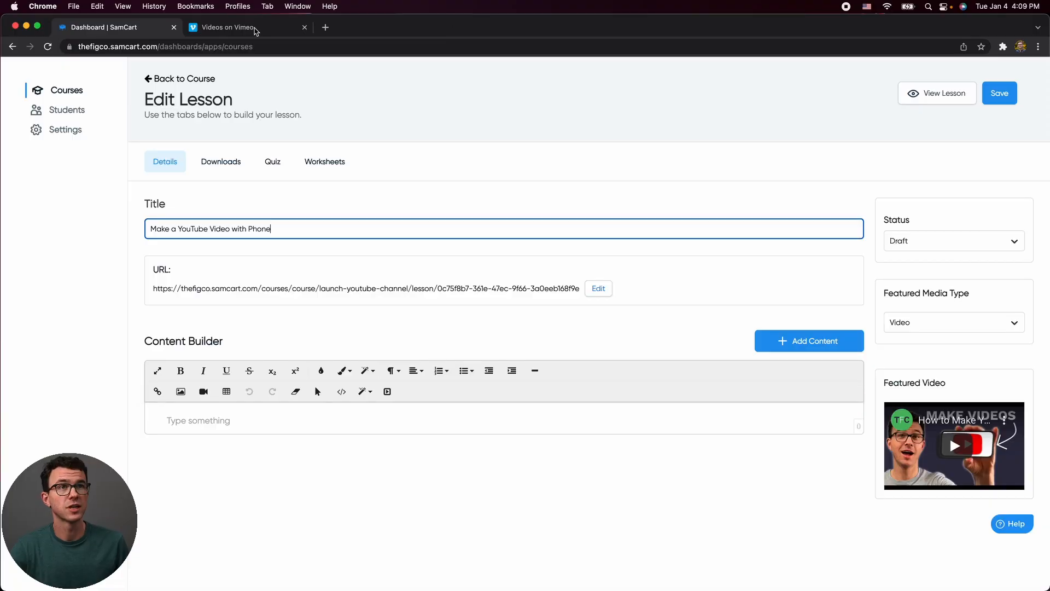
pyautogui.click(227, 26)
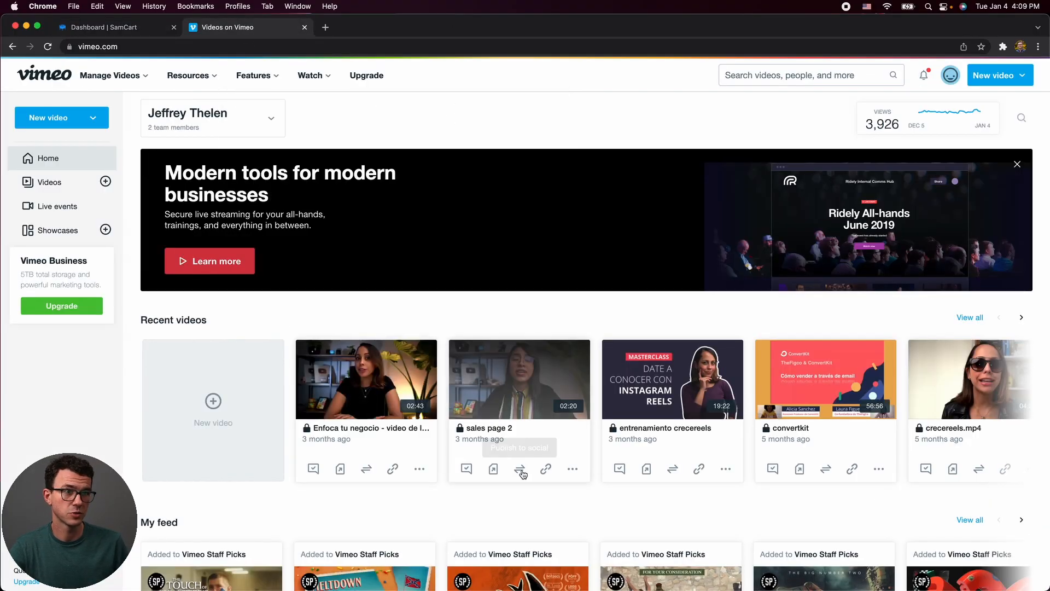
# Copy the first recent Vimeo video's link and return to the SamCart lesson's content options
pyautogui.click(393, 468)
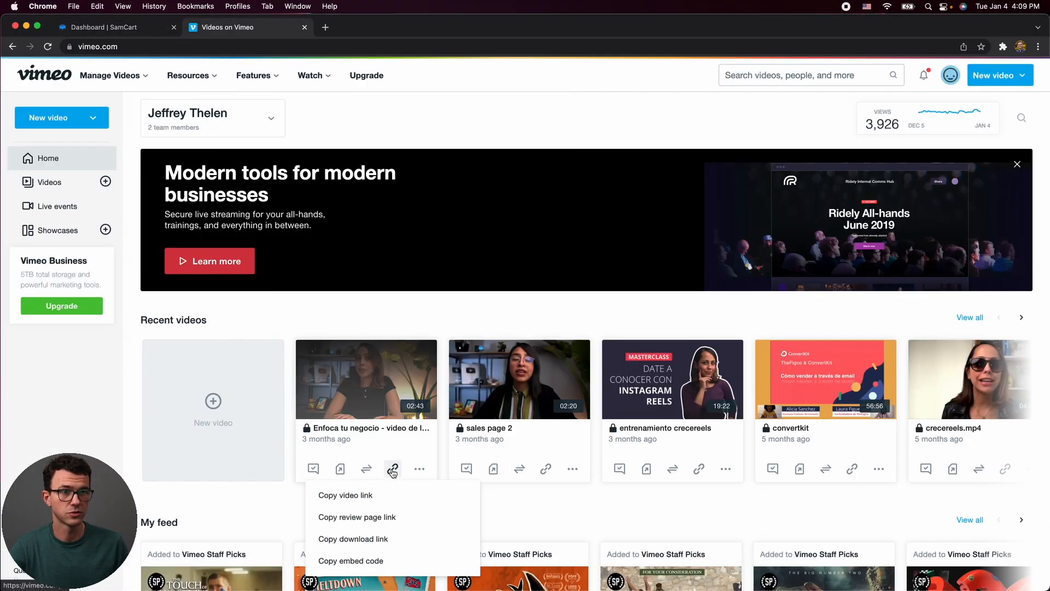
pyautogui.click(345, 494)
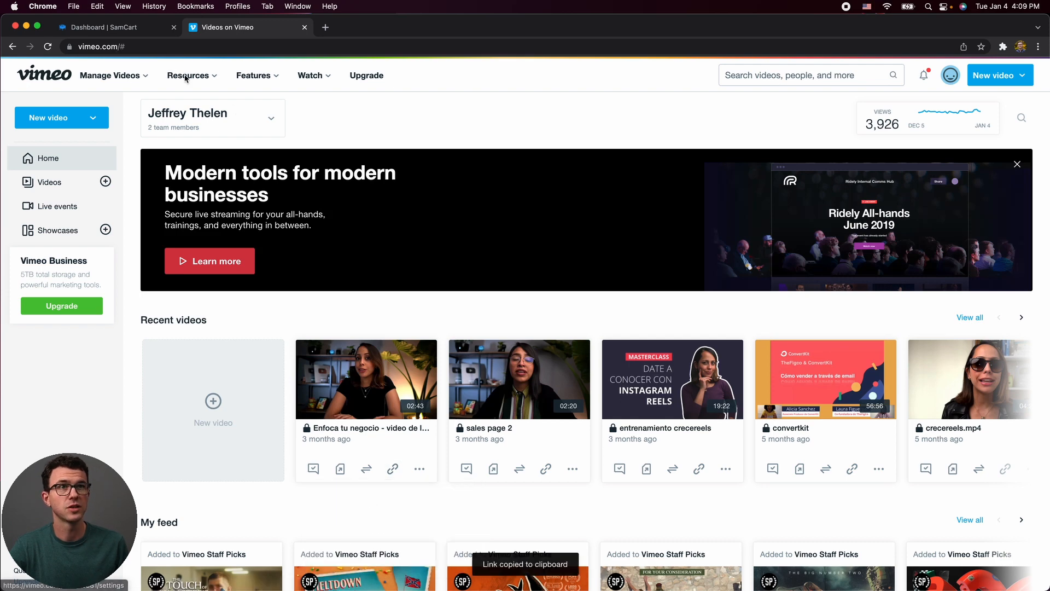
pyautogui.click(101, 26)
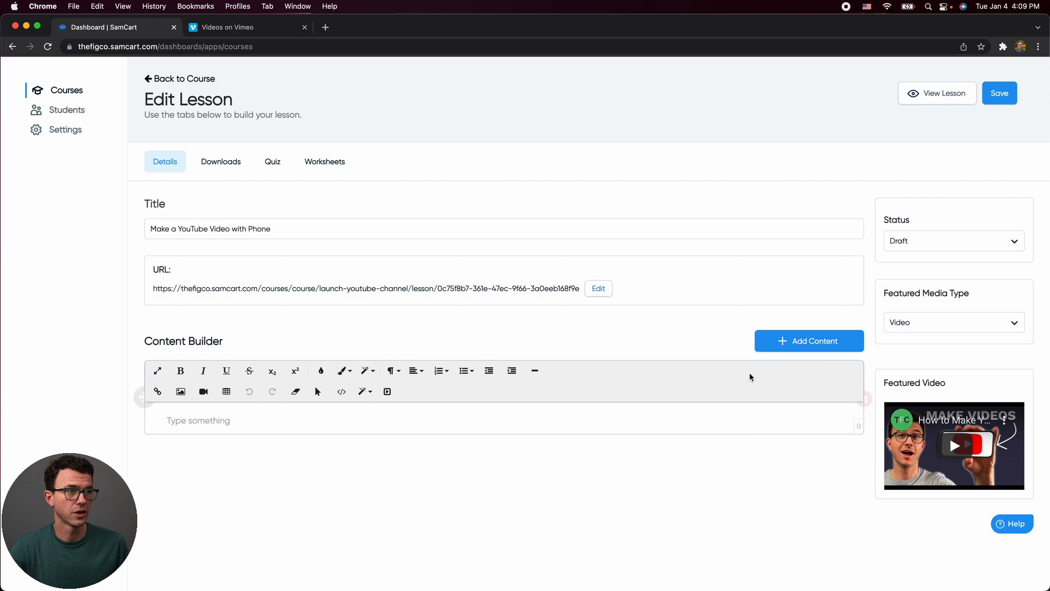
pyautogui.click(808, 341)
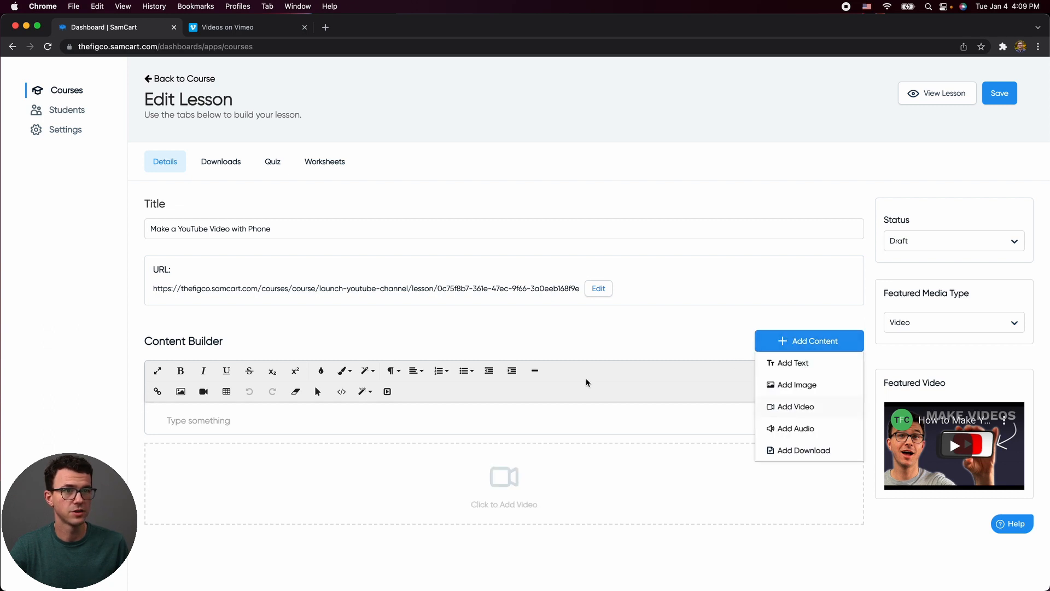
pyautogui.click(795, 406)
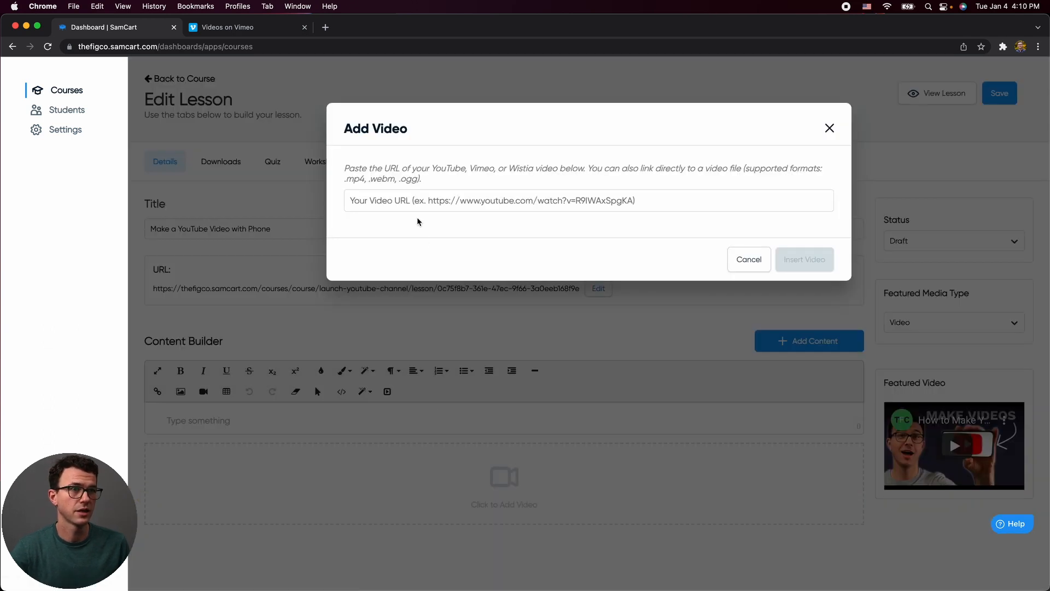
pyautogui.write('https://vimeo.com/629485581')
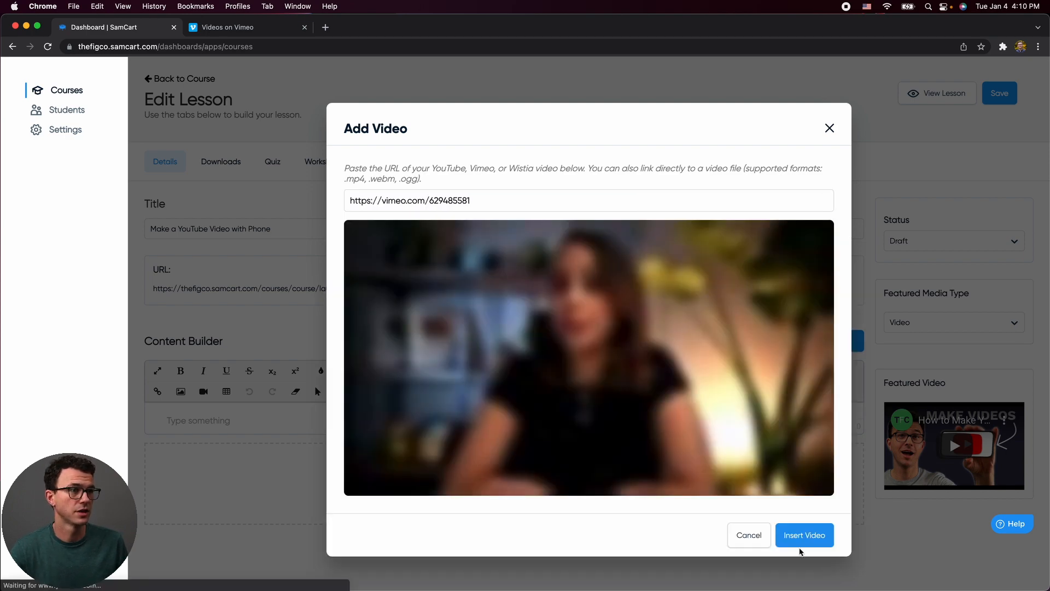
pyautogui.click(804, 535)
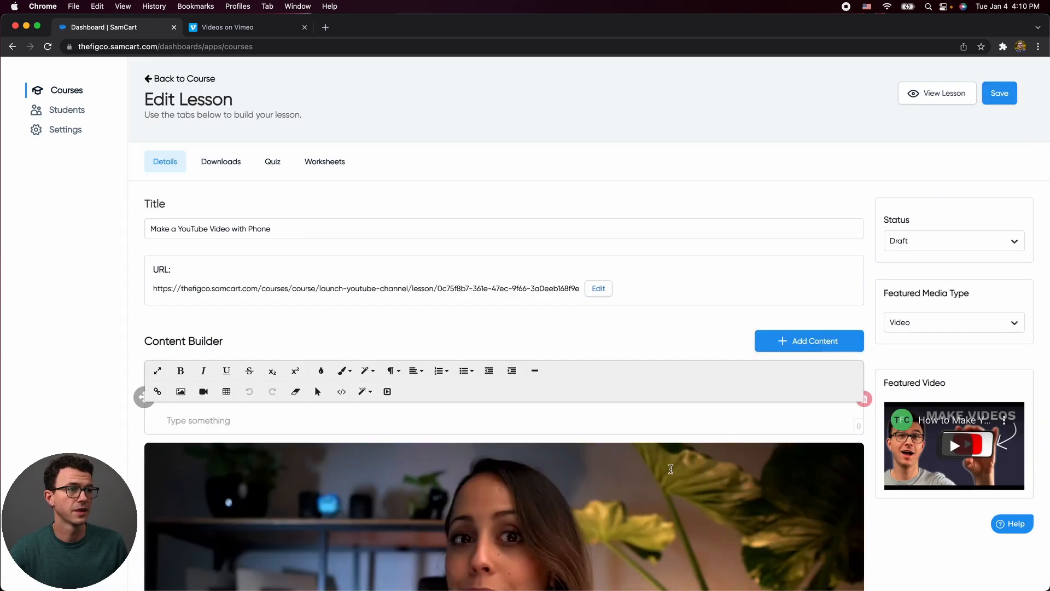
pyautogui.scroll(-3)
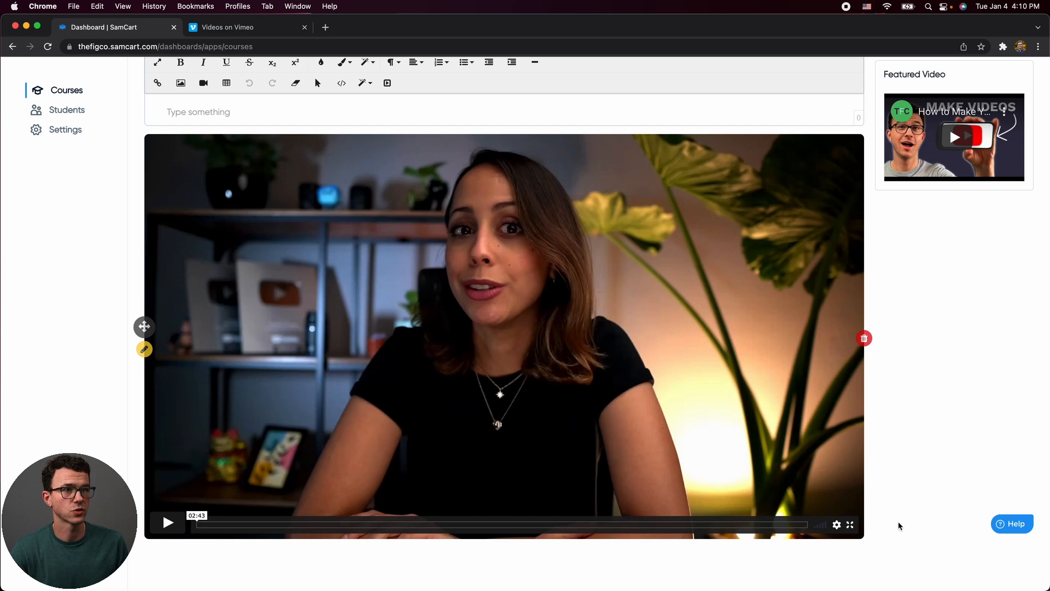
pyautogui.moveTo(453, 267)
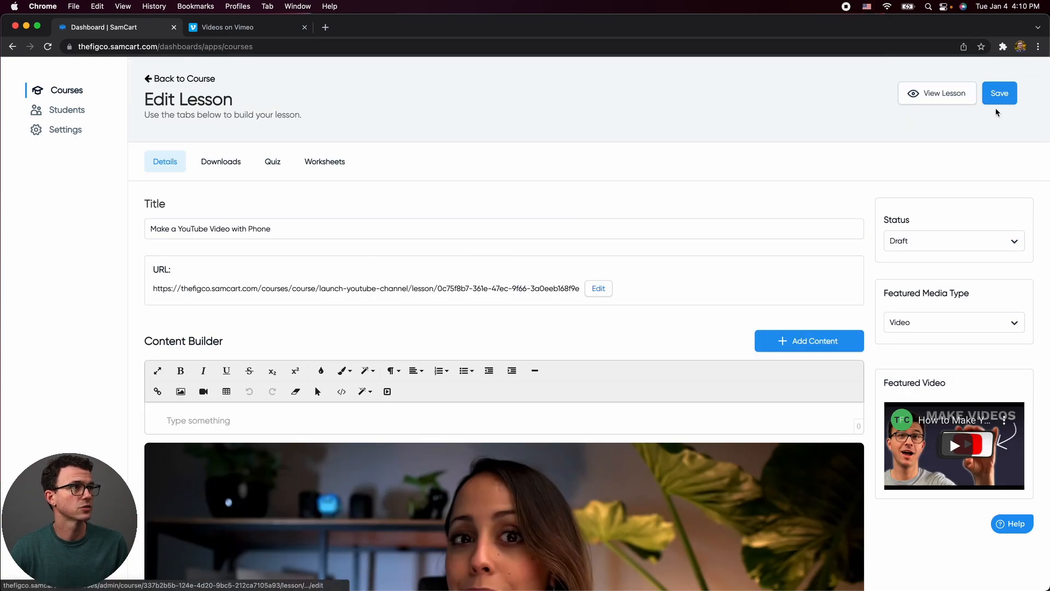
pyautogui.scroll(-3)
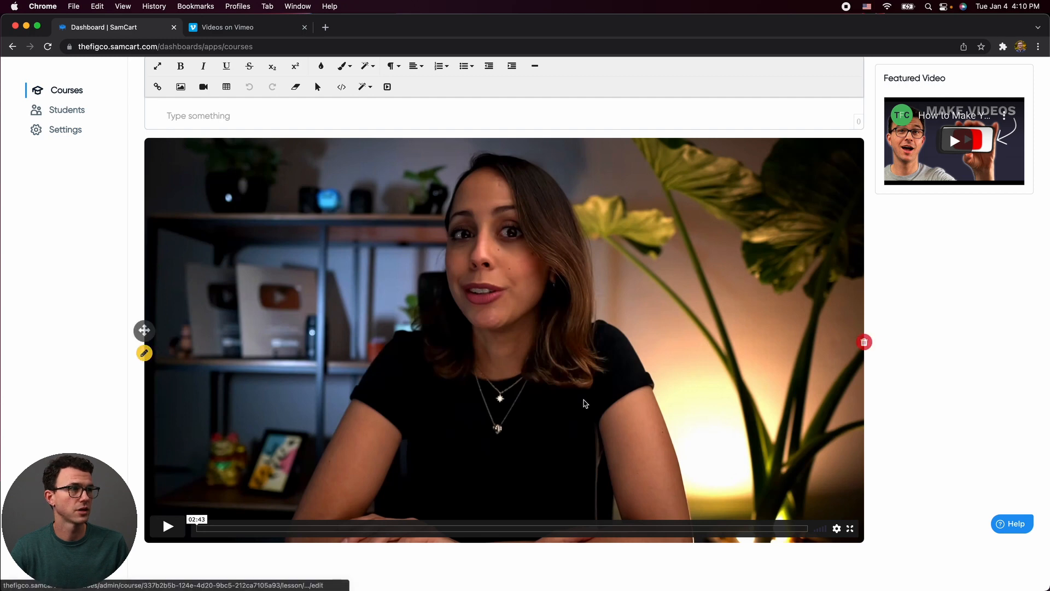
pyautogui.click(864, 343)
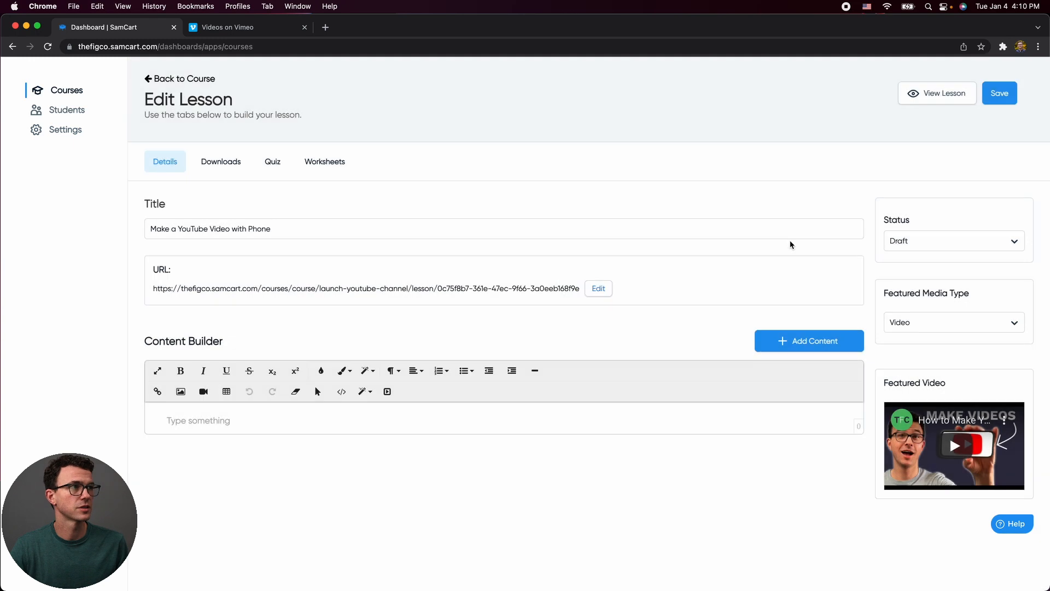
pyautogui.click(999, 93)
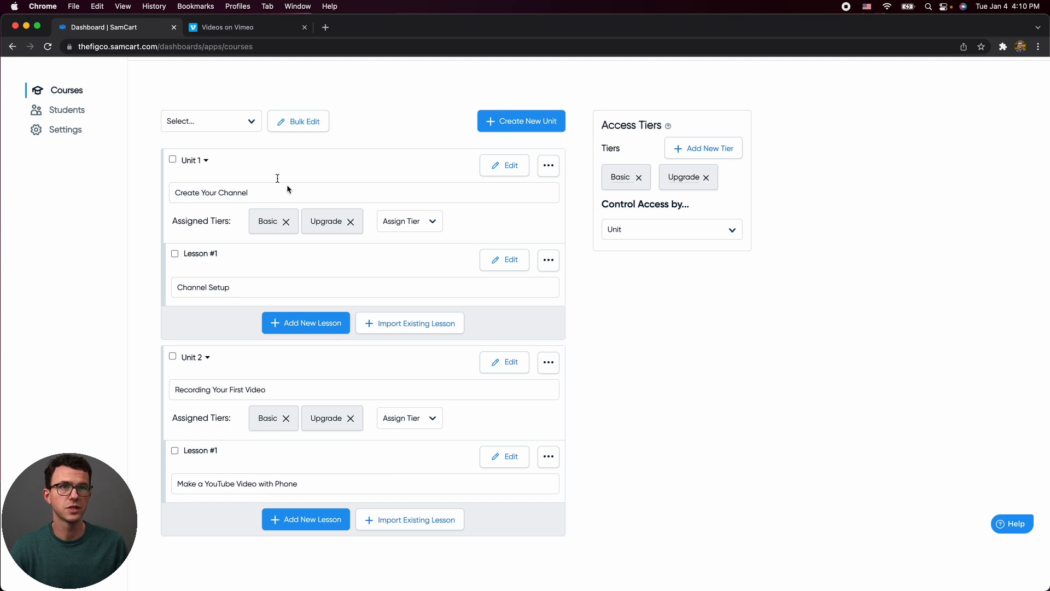
pyautogui.moveTo(268, 178)
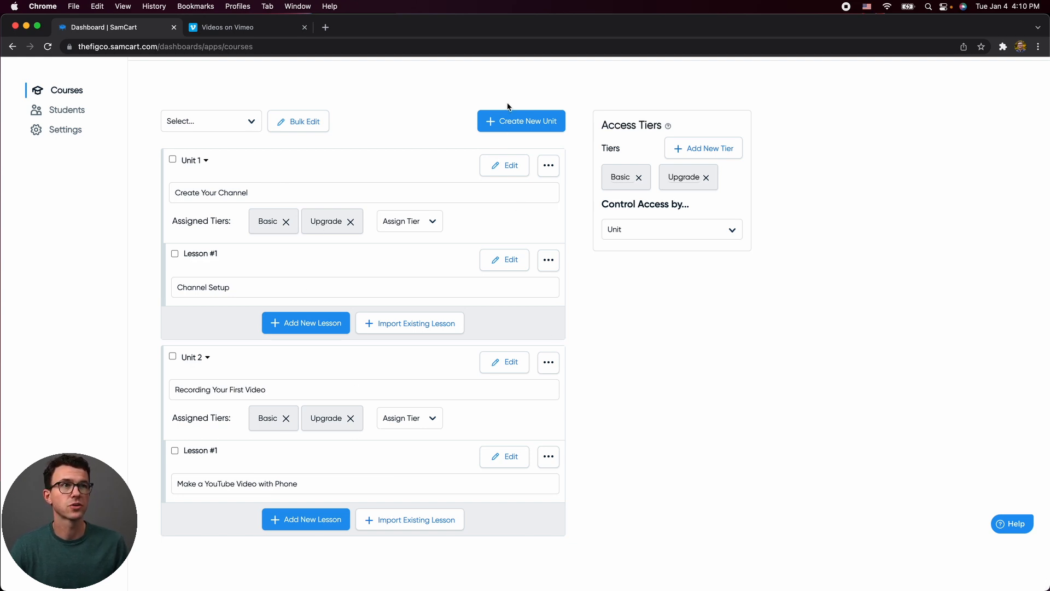
# Create Unit 3 for the Upgrade tier with lesson 'Editing Videos with DaVinci Resolve' and edit it
pyautogui.click(521, 121)
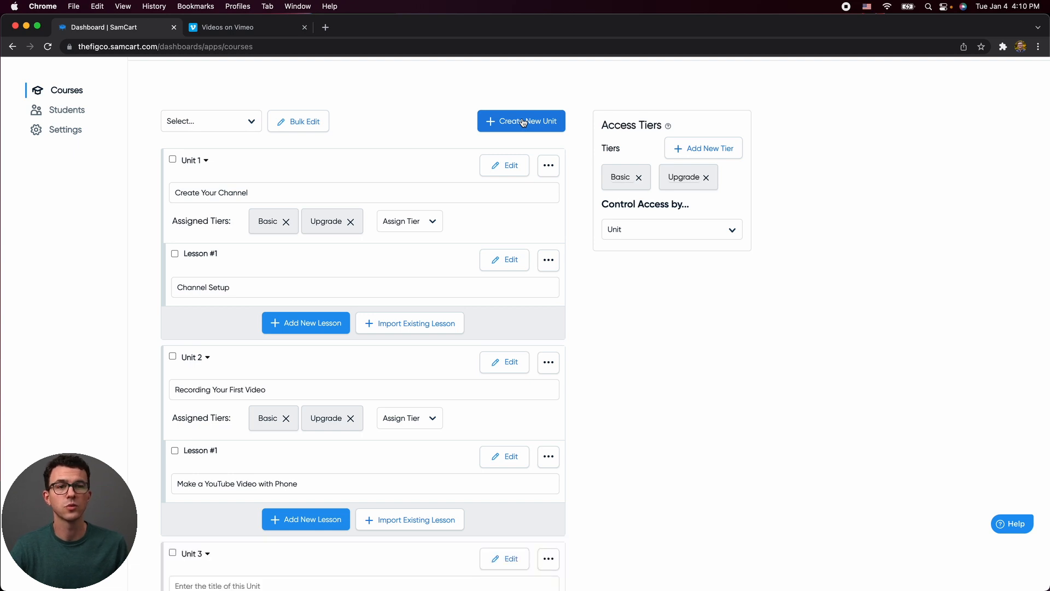
pyautogui.scroll(-3)
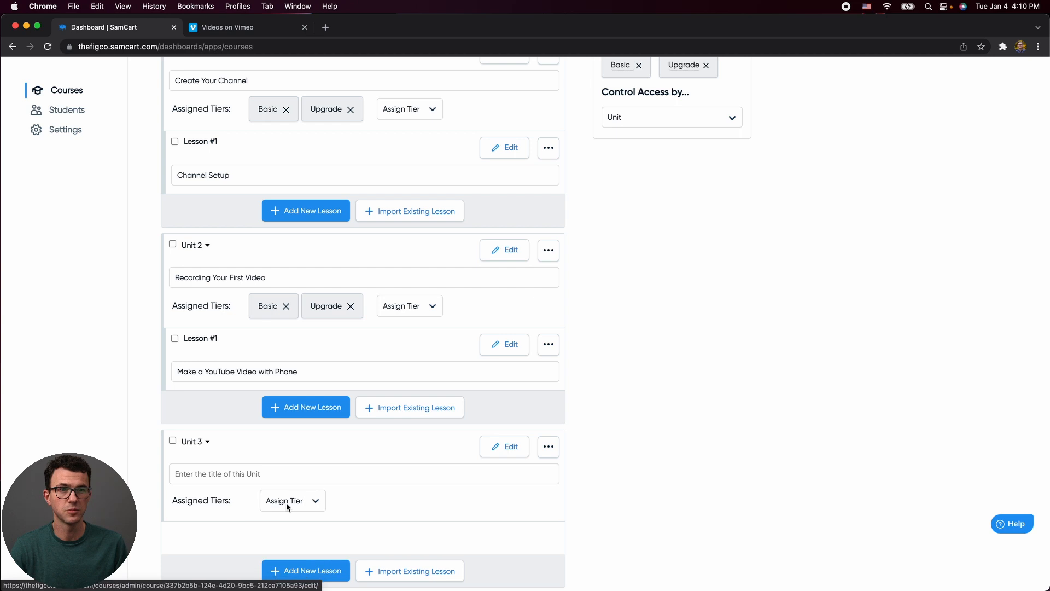
pyautogui.click(291, 499)
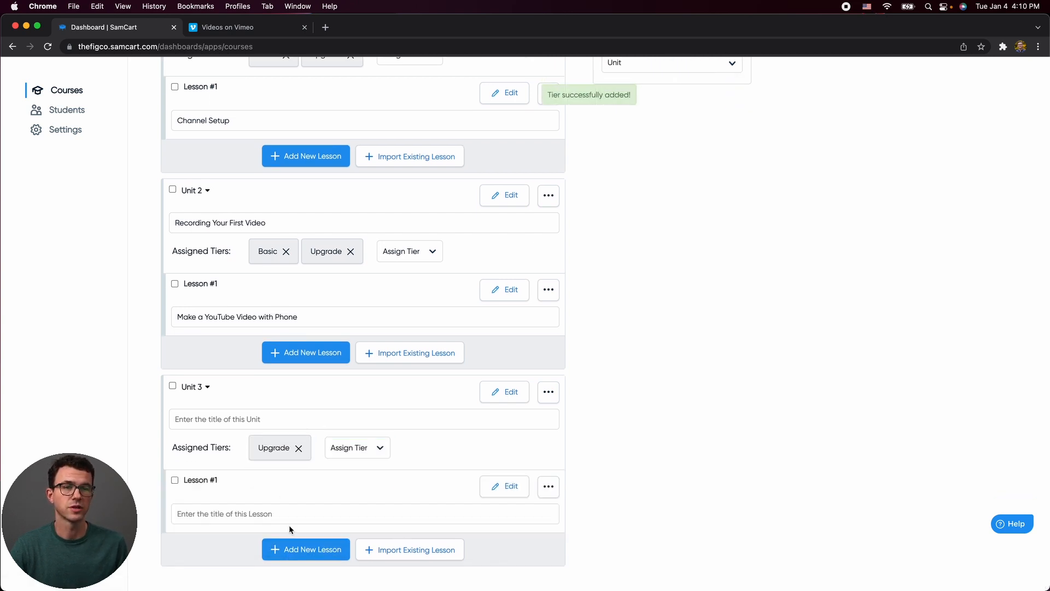
pyautogui.write('Editing Videos with DaVinci Resolve')
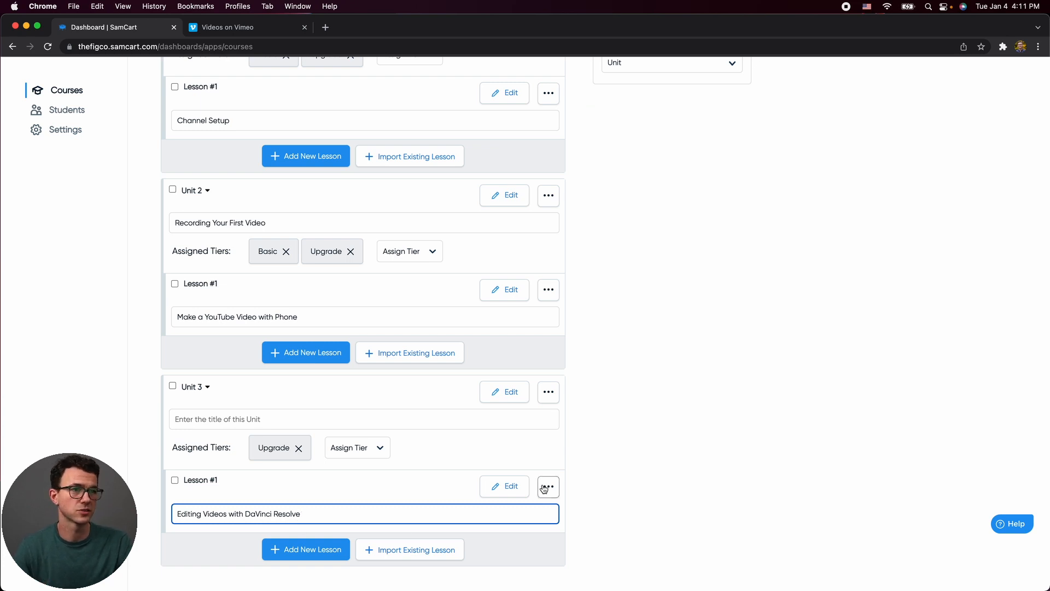
pyautogui.moveTo(487, 485)
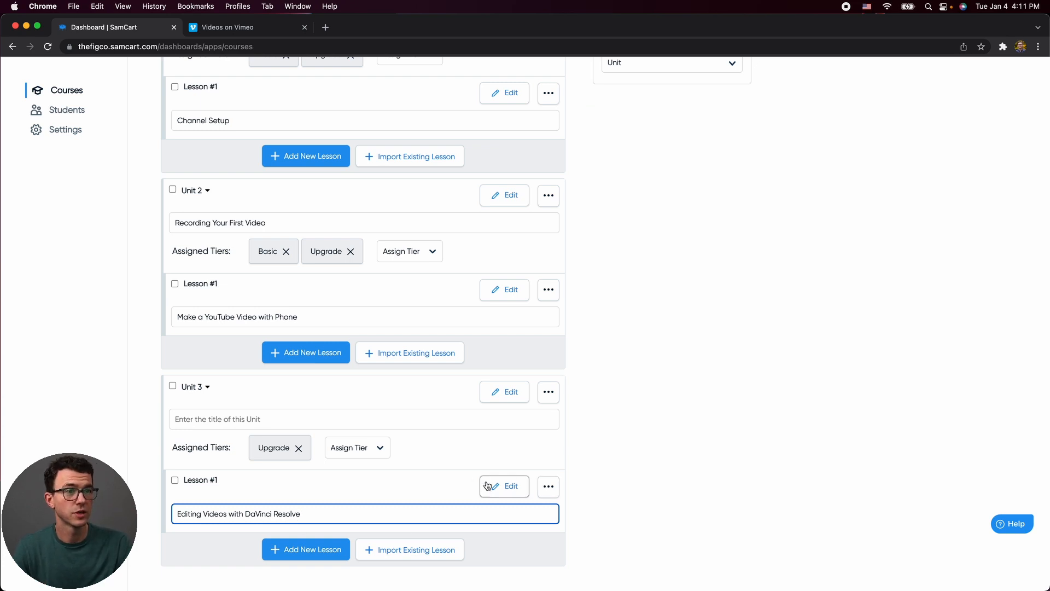
pyautogui.click(503, 486)
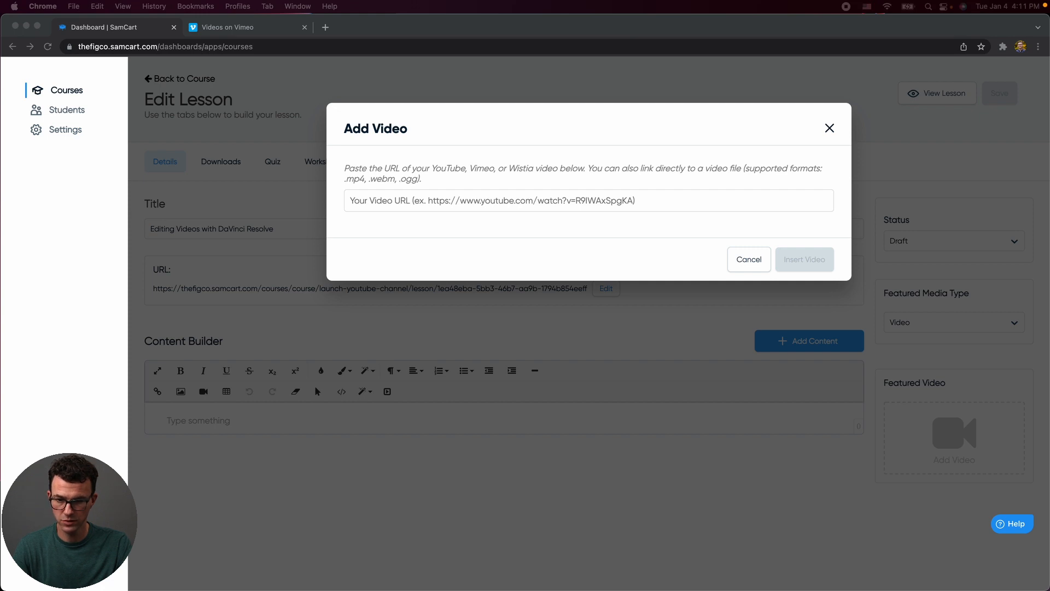
pyautogui.write('https://youtu.be/dGs-Kd7lnhQ')
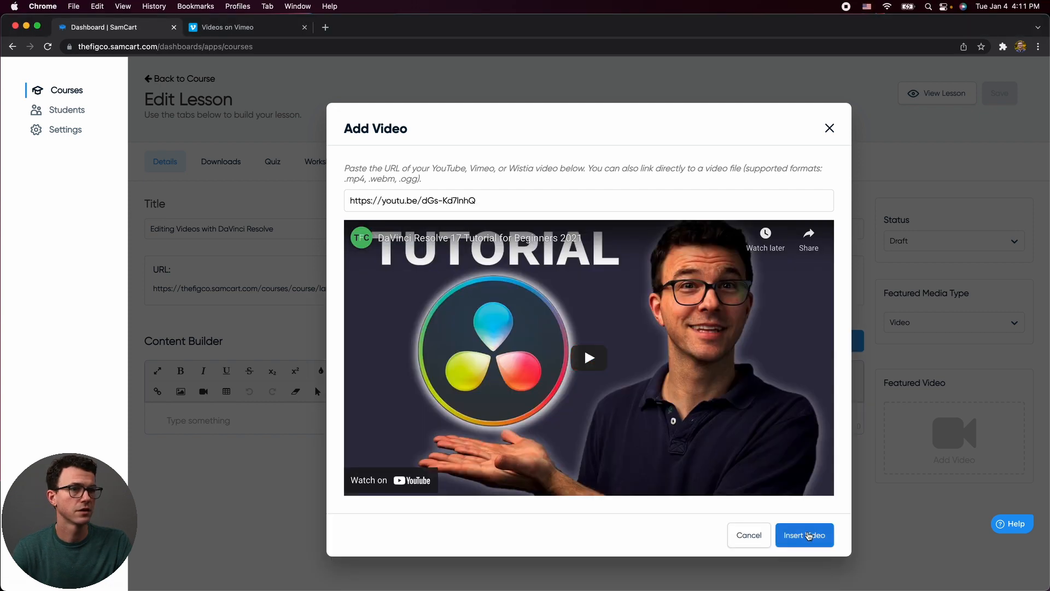
pyautogui.click(804, 534)
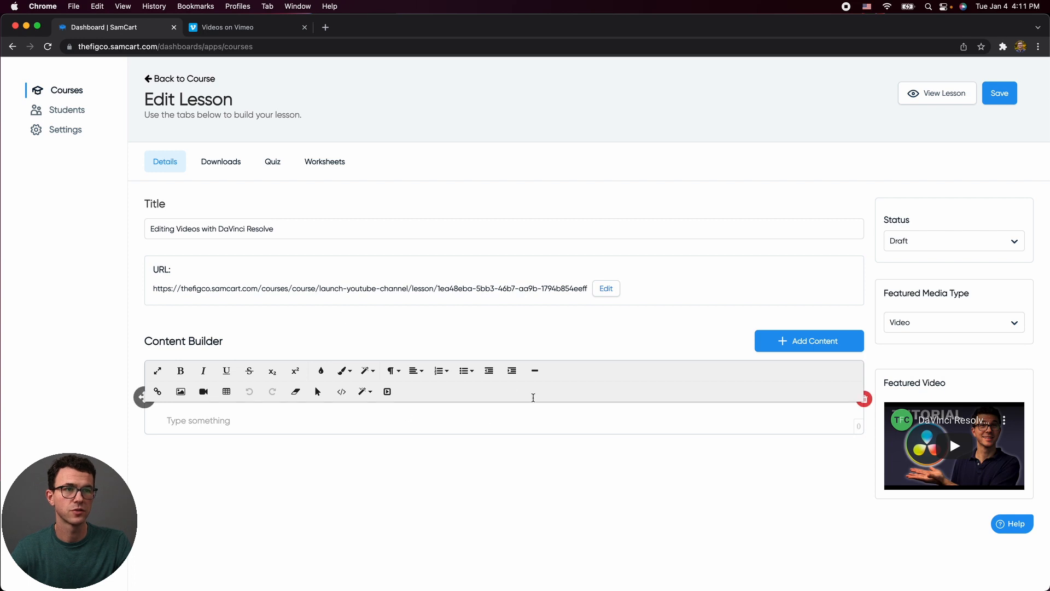
pyautogui.moveTo(489, 371)
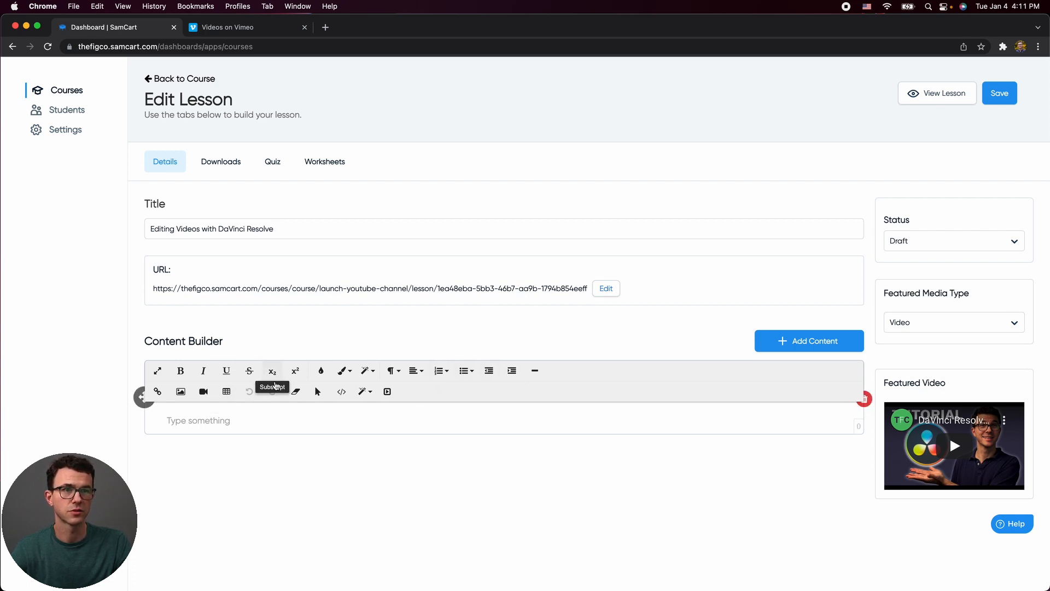
pyautogui.moveTo(388, 392)
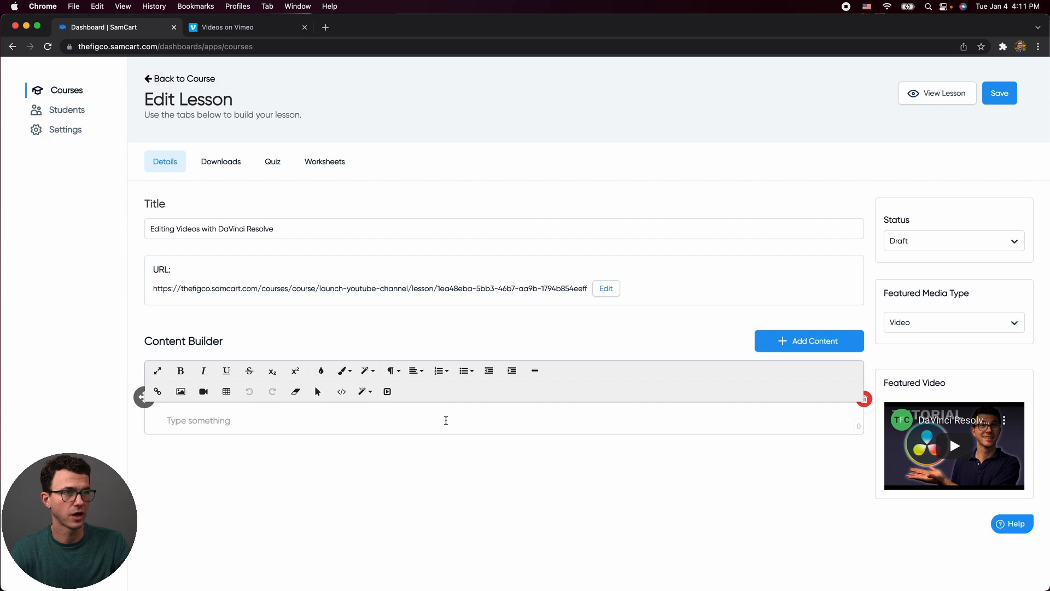
pyautogui.moveTo(920, 106)
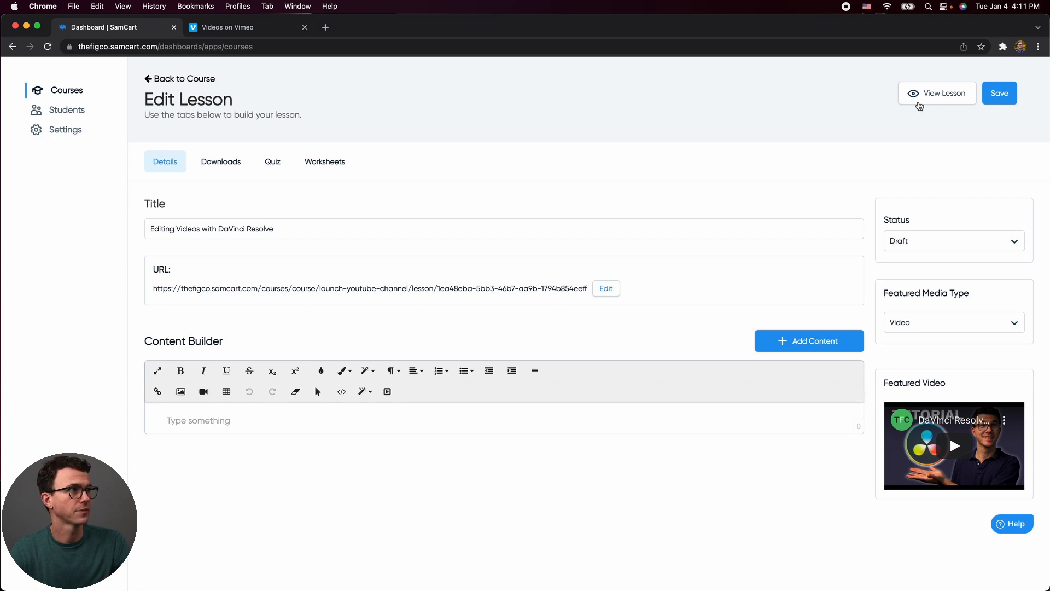
pyautogui.click(998, 93)
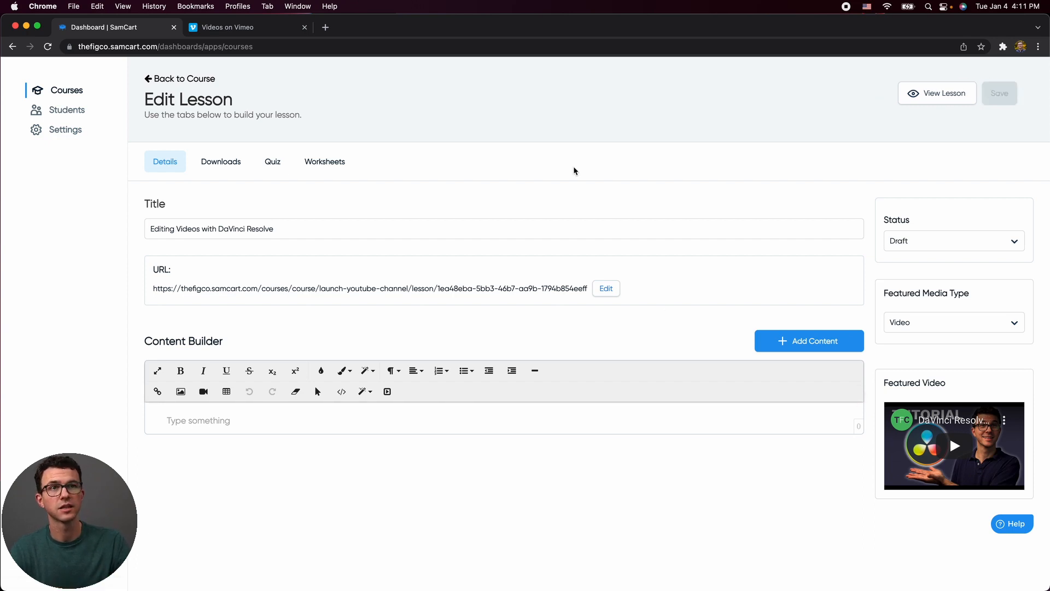
pyautogui.moveTo(153, 81)
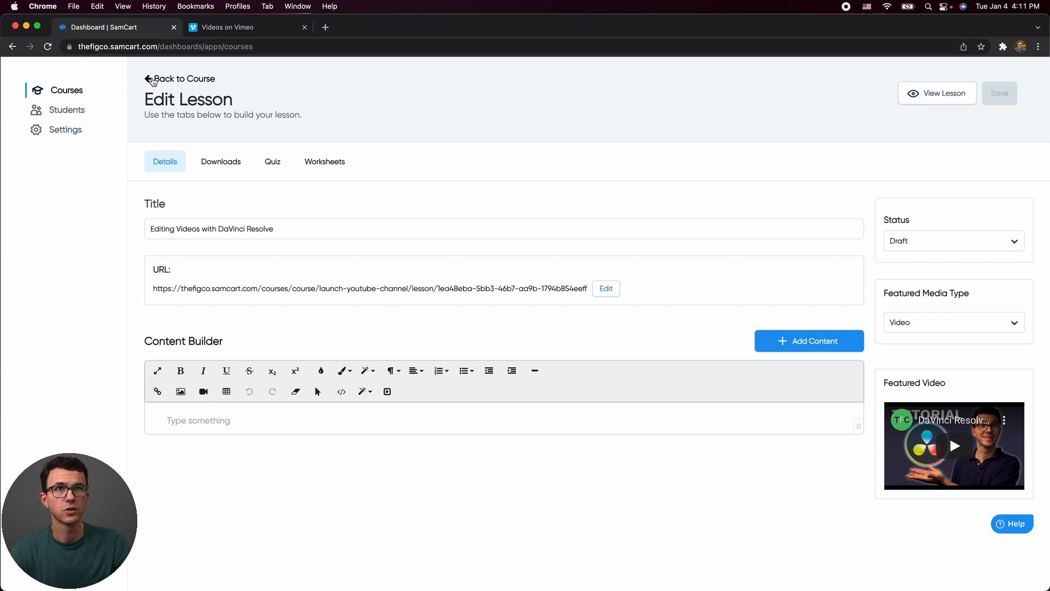
# Go back to the course's Units & Lessons overview
pyautogui.click(180, 79)
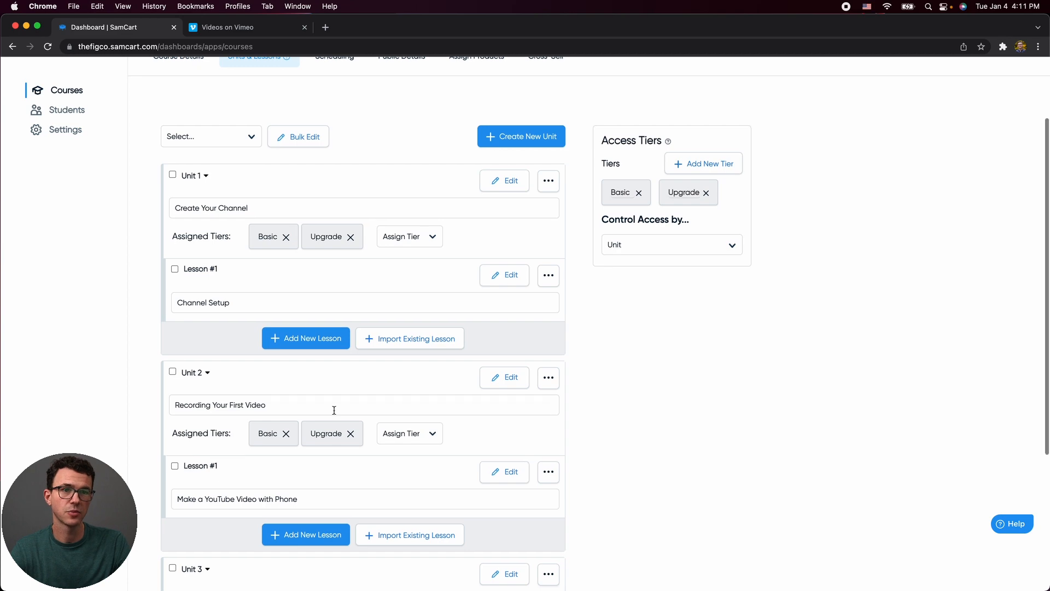
pyautogui.scroll(-3)
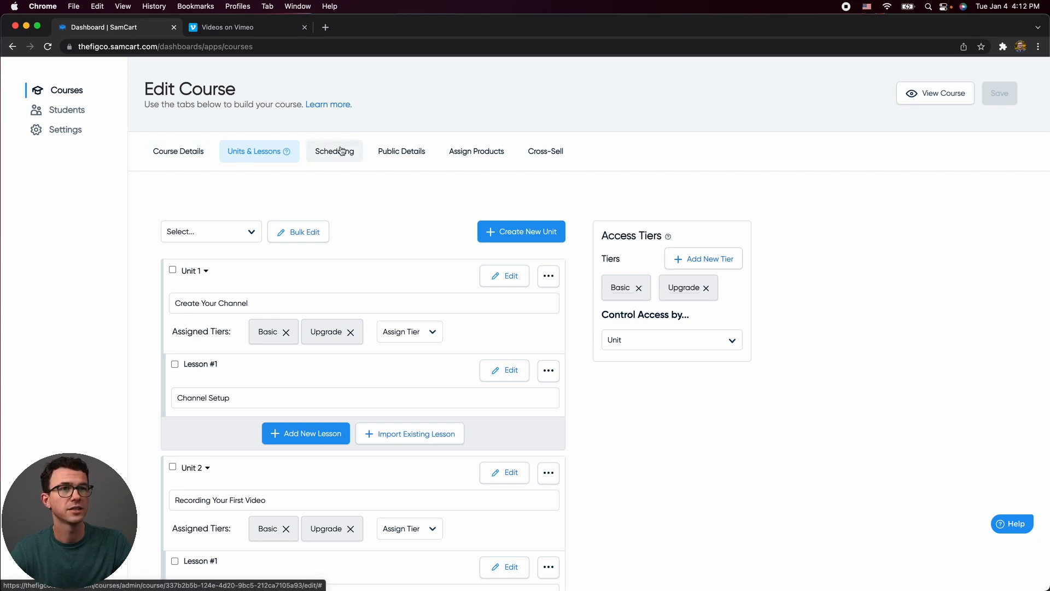
# In Scheduling, enter a 7-day release delay, then set Schedule Type to Instant Access
pyautogui.click(331, 151)
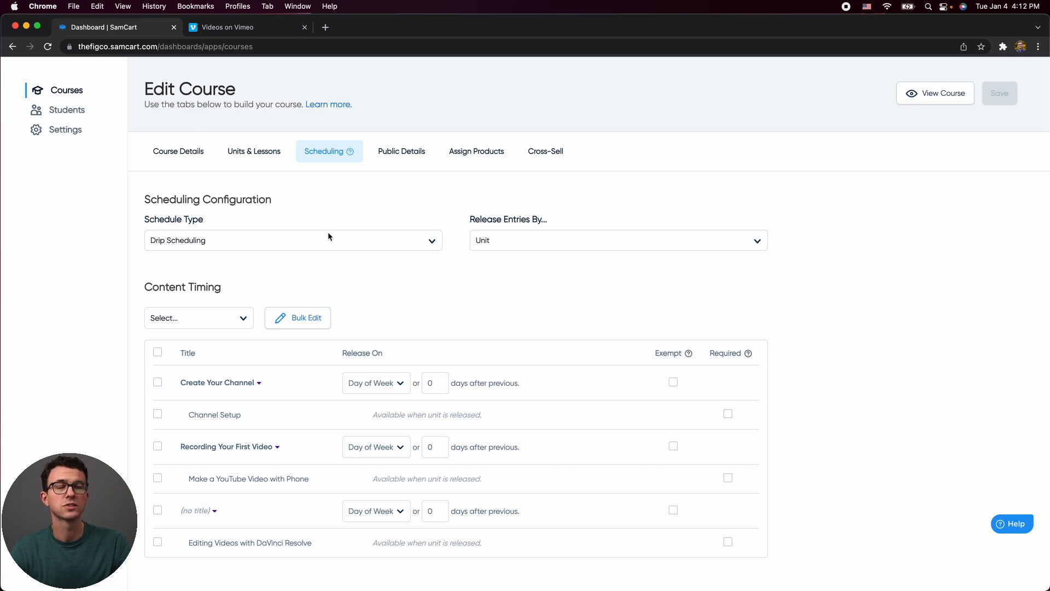
pyautogui.moveTo(324, 239)
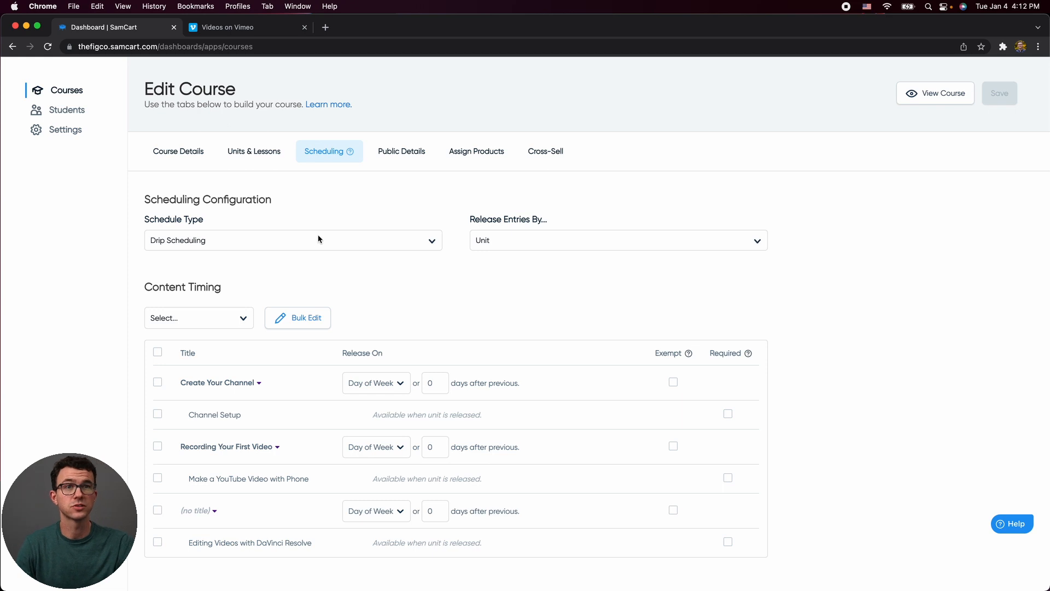
pyautogui.moveTo(426, 284)
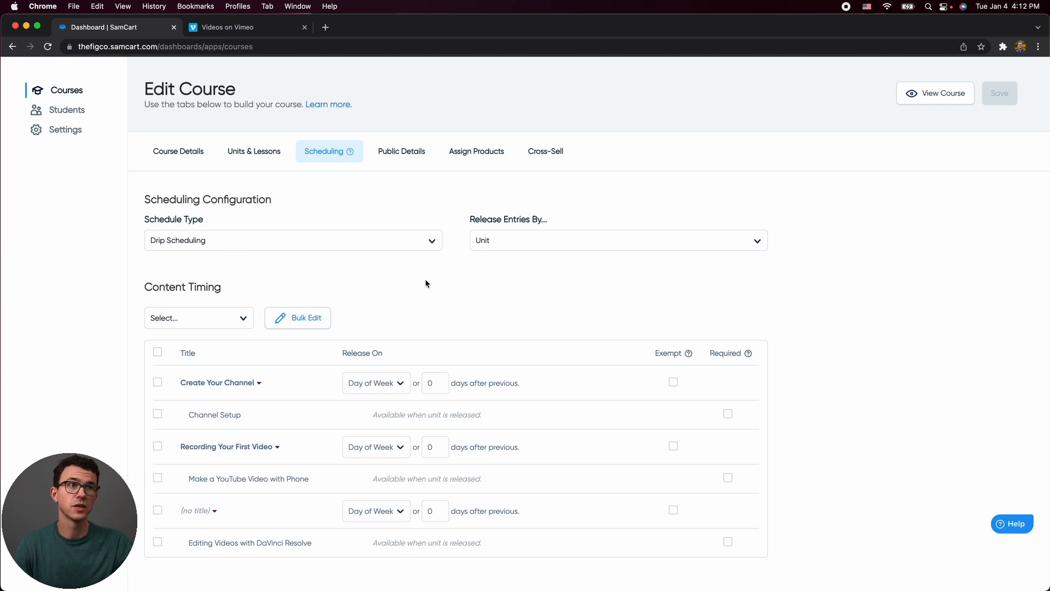
pyautogui.moveTo(223, 353)
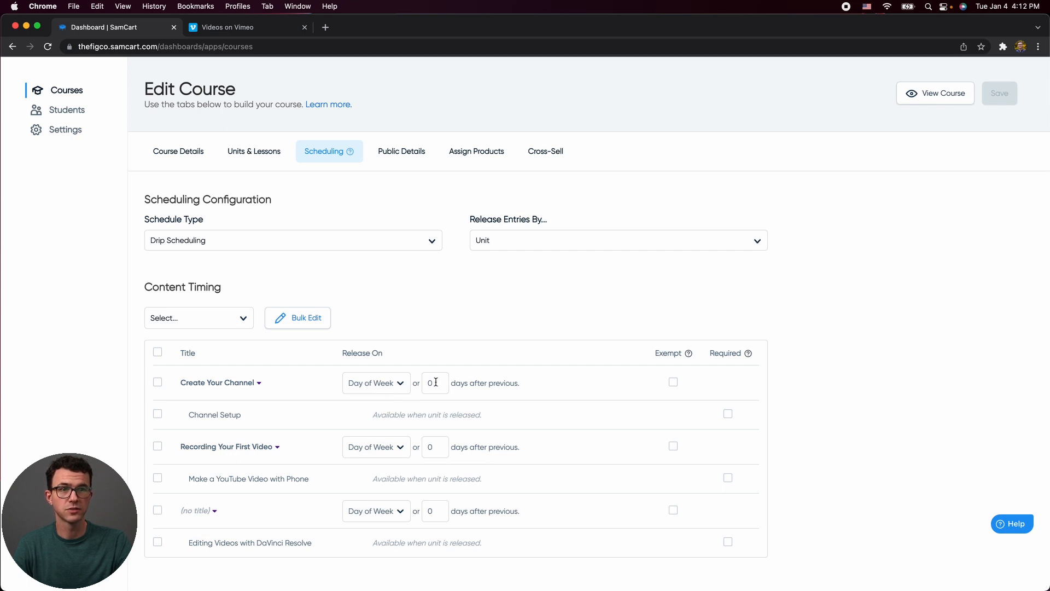
pyautogui.click(434, 447)
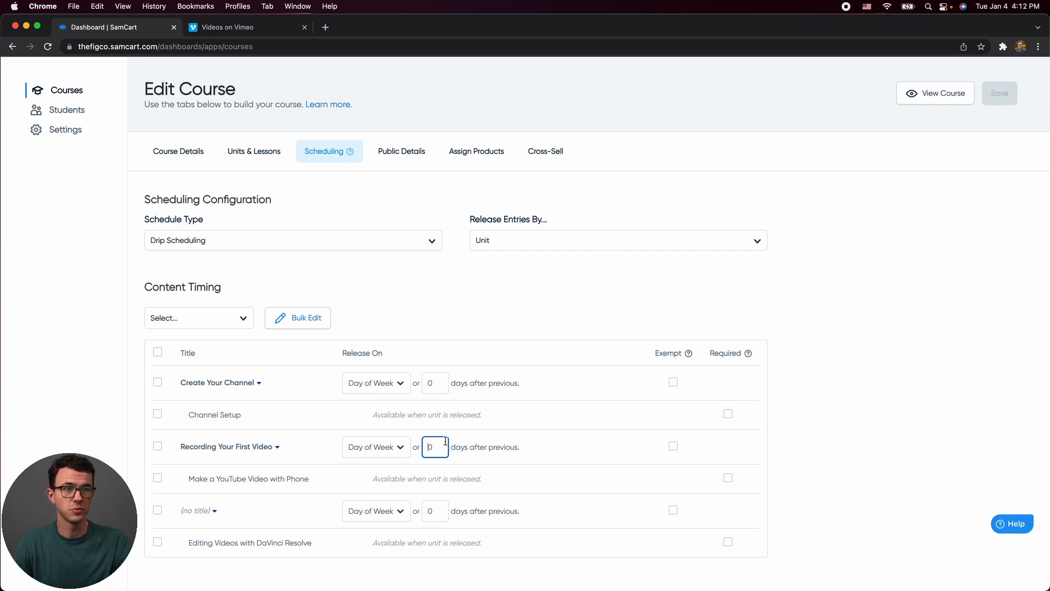
pyautogui.write('70')
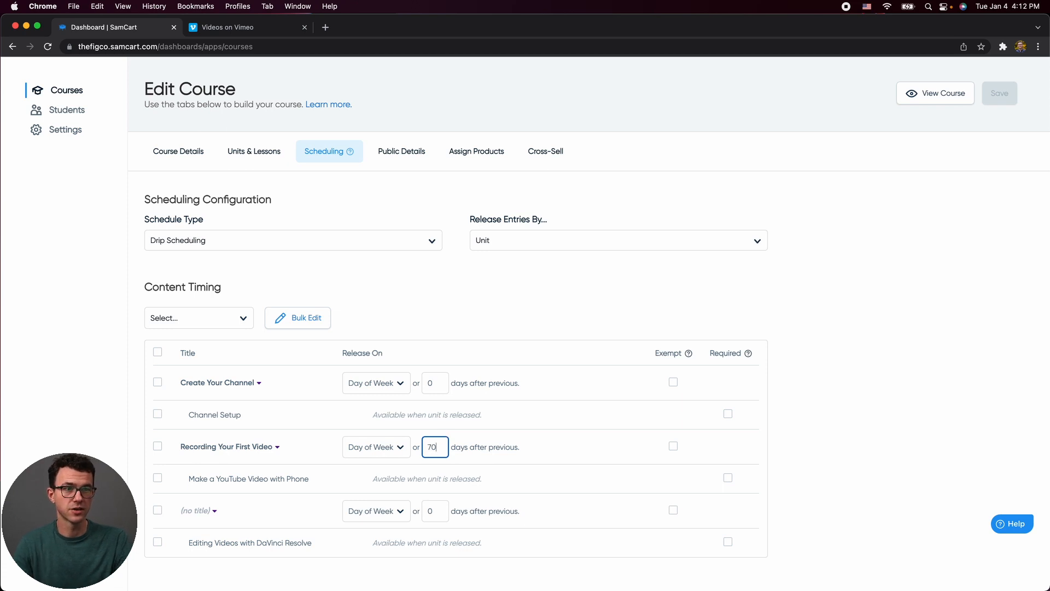
pyautogui.write('7')
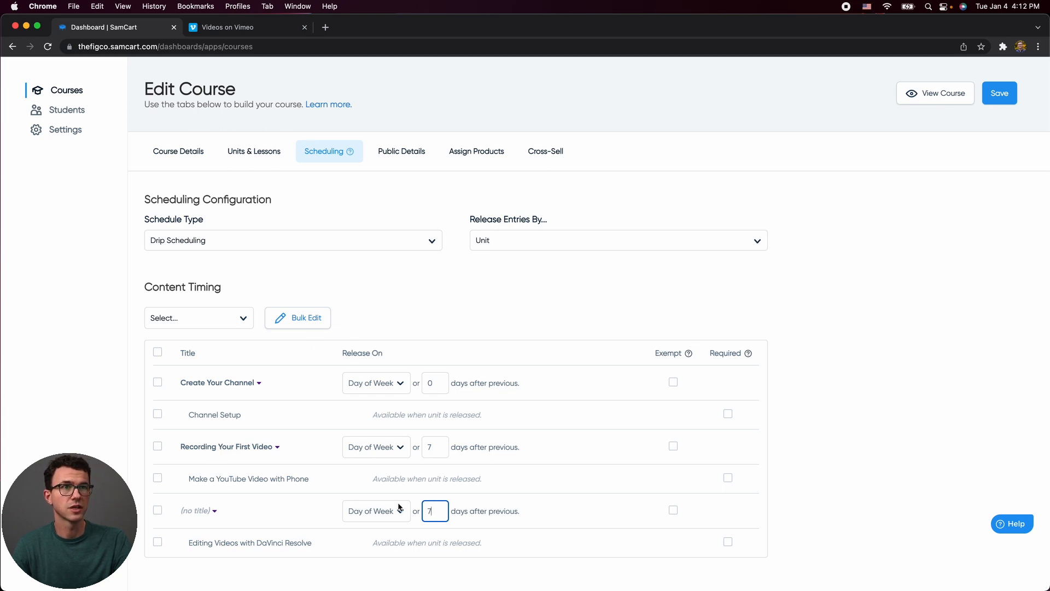
pyautogui.click(293, 239)
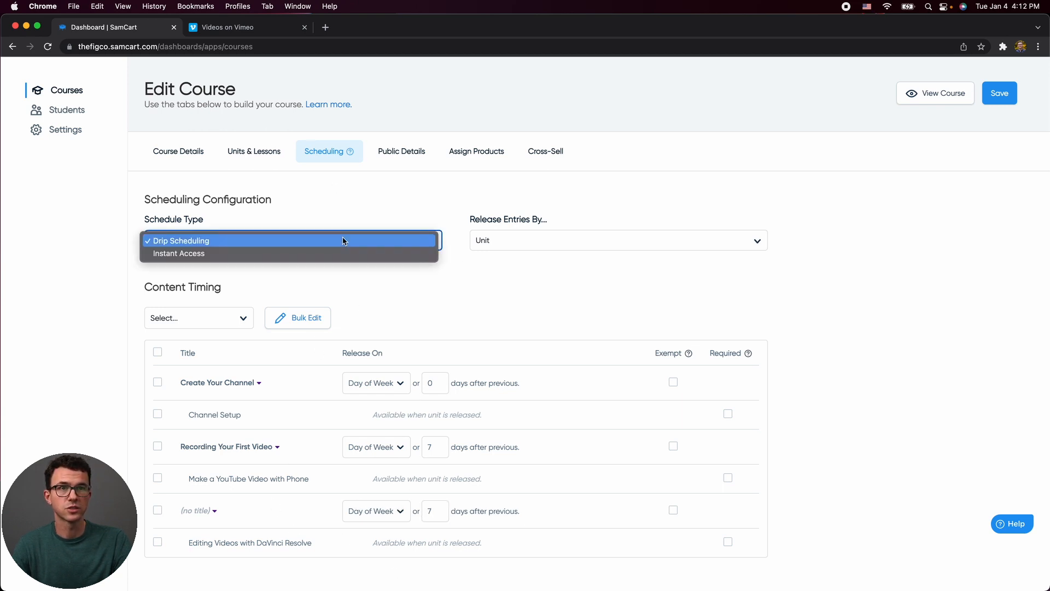
pyautogui.moveTo(281, 253)
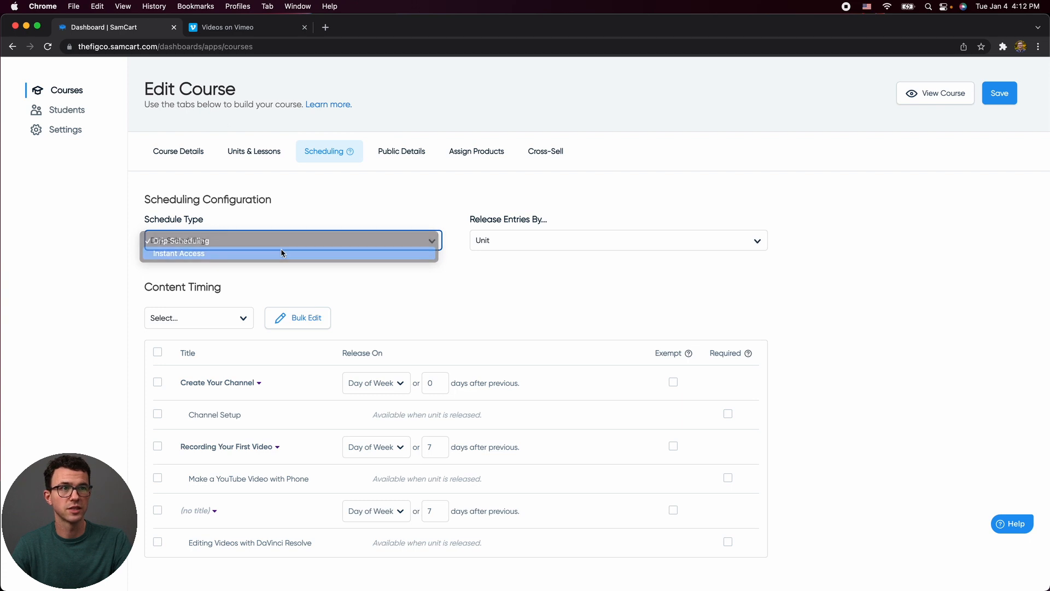
pyautogui.click(178, 253)
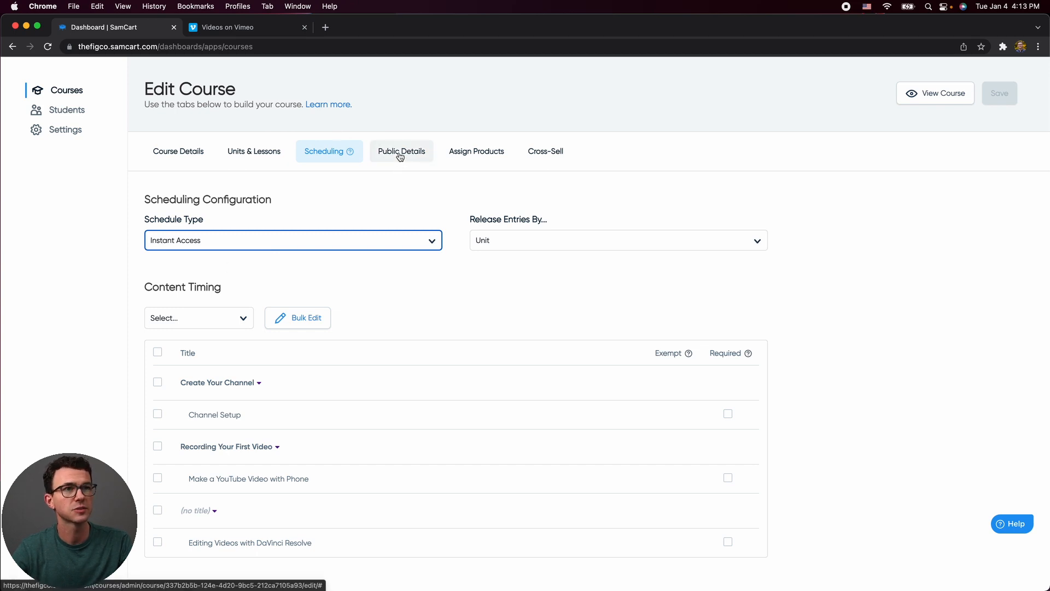
pyautogui.click(401, 151)
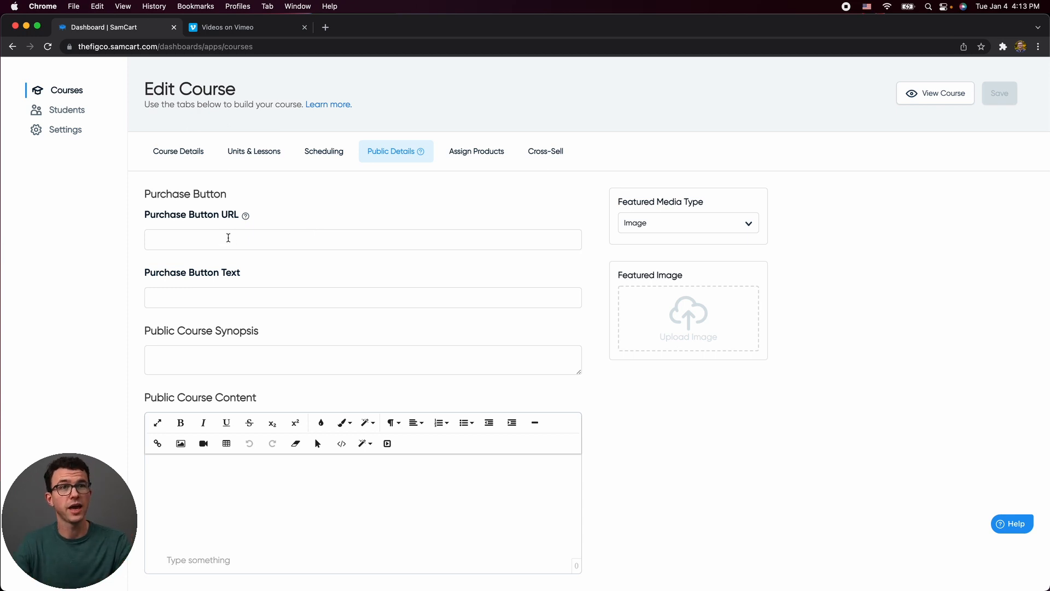
pyautogui.write('https://www.crecereels.com')
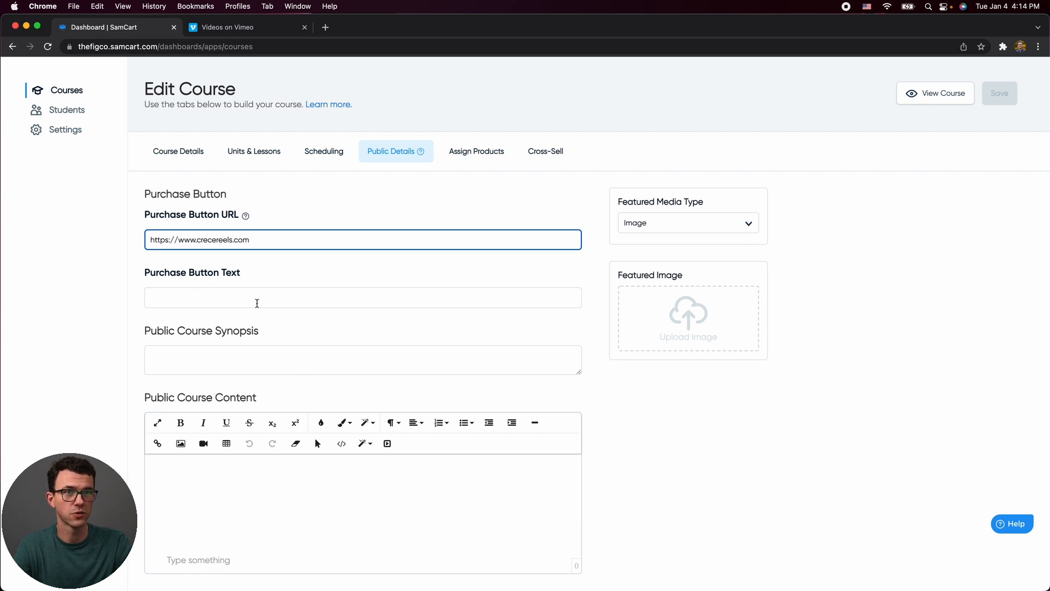
pyautogui.click(362, 297)
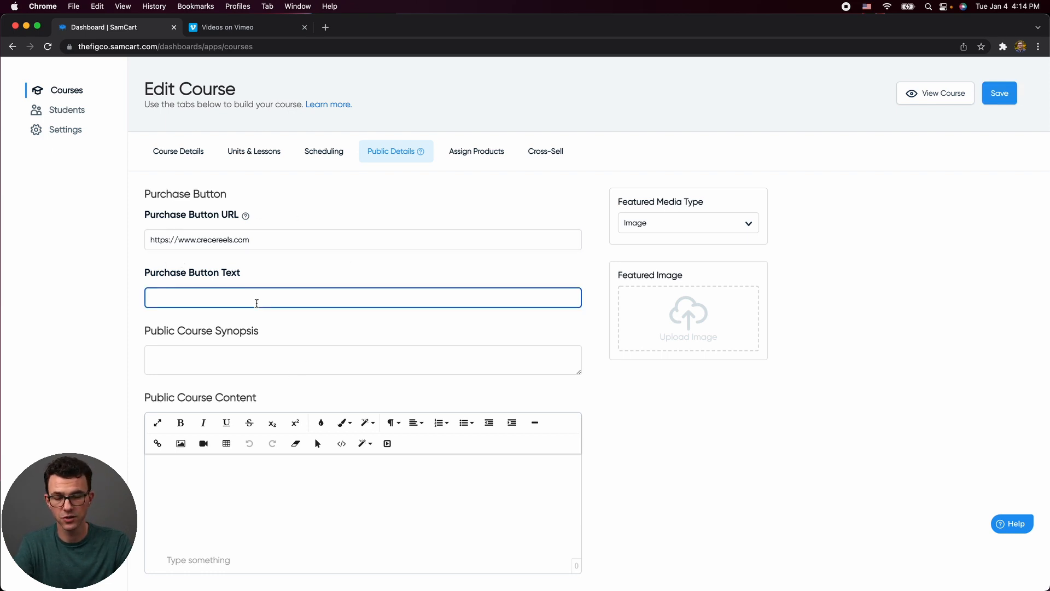
pyautogui.write('Purchase the Course')
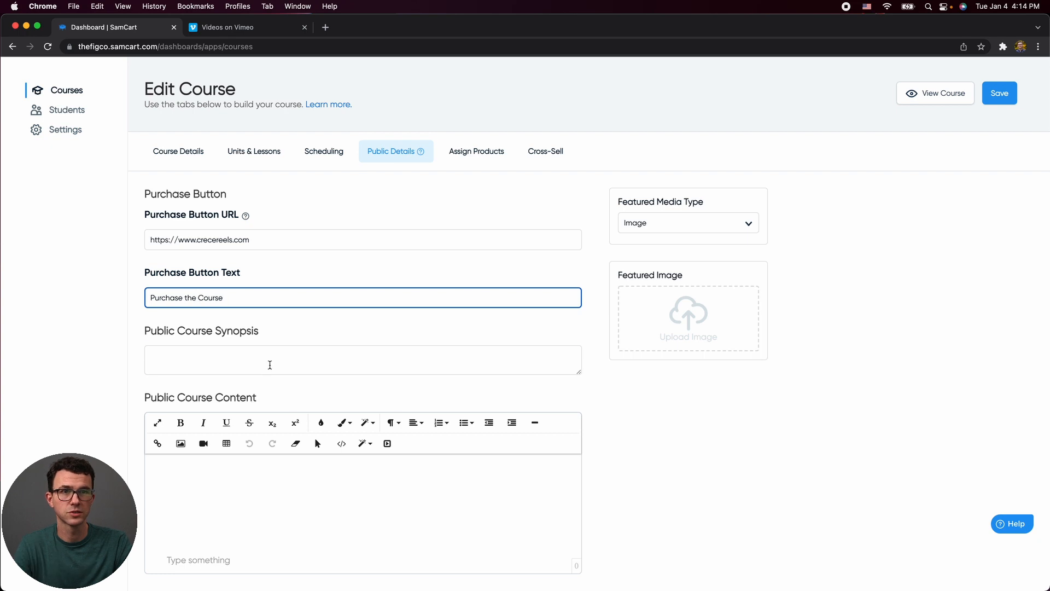
pyautogui.write('Create your YouTube channel and 4 videos in 4 weeks.')
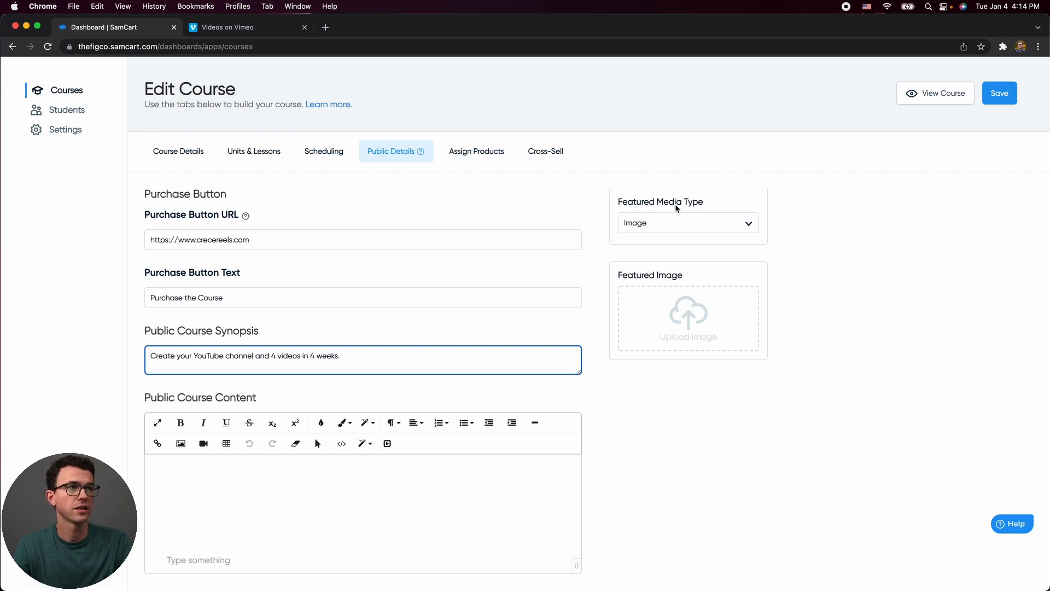
# Try a video as featured media, cancel it, and switch Featured Media Type back to Image
pyautogui.click(687, 222)
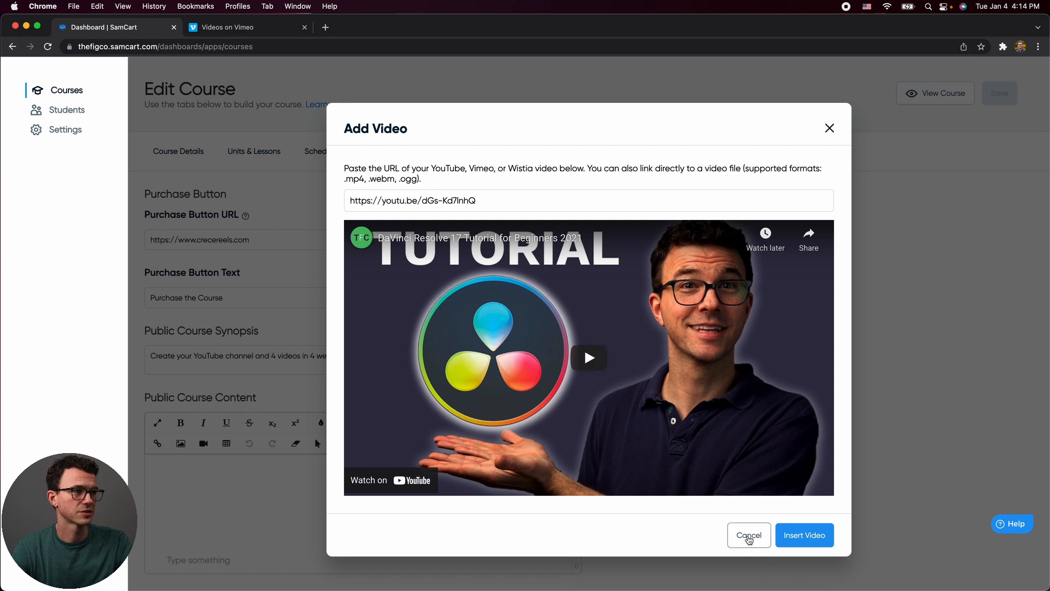
pyautogui.click(748, 535)
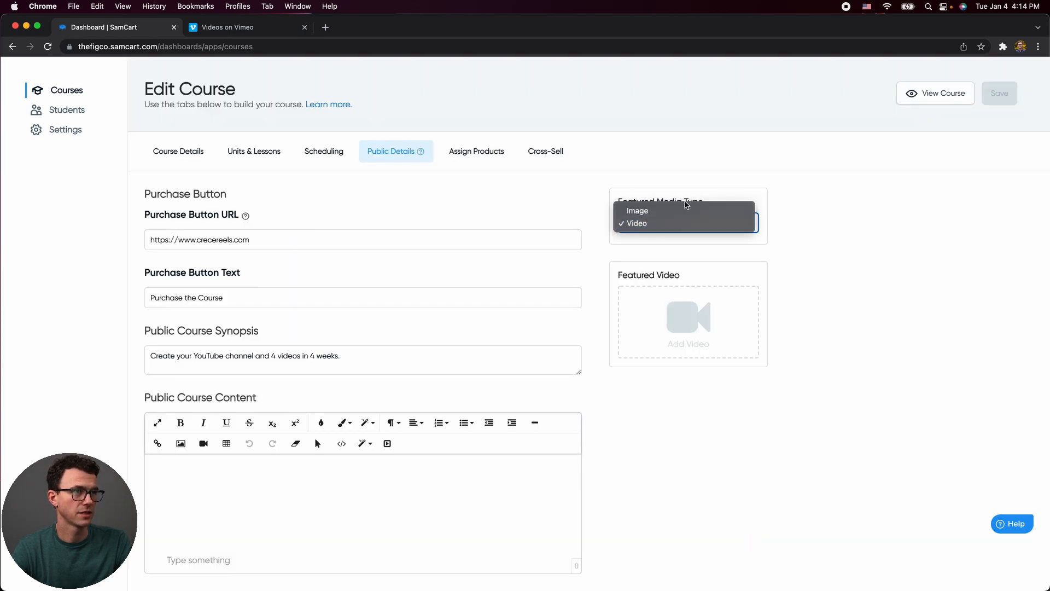
pyautogui.moveTo(636, 210)
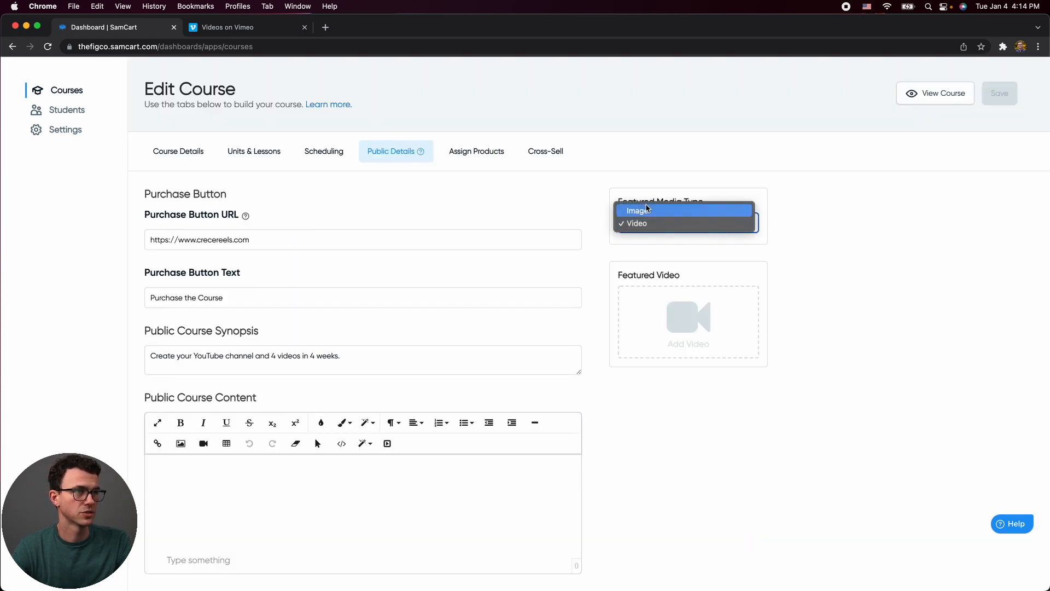
pyautogui.click(637, 210)
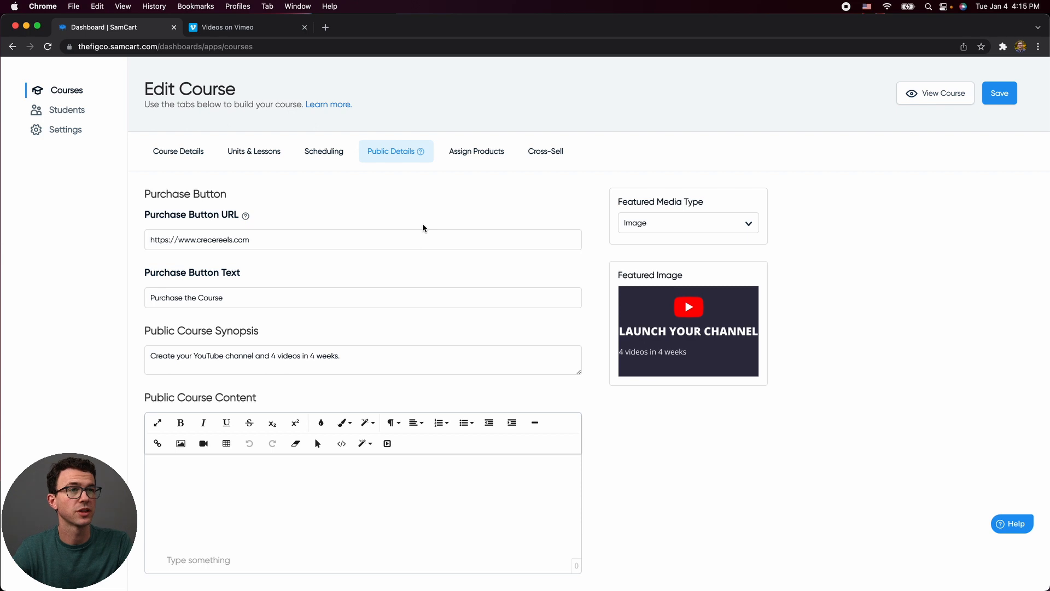
pyautogui.moveTo(475, 151)
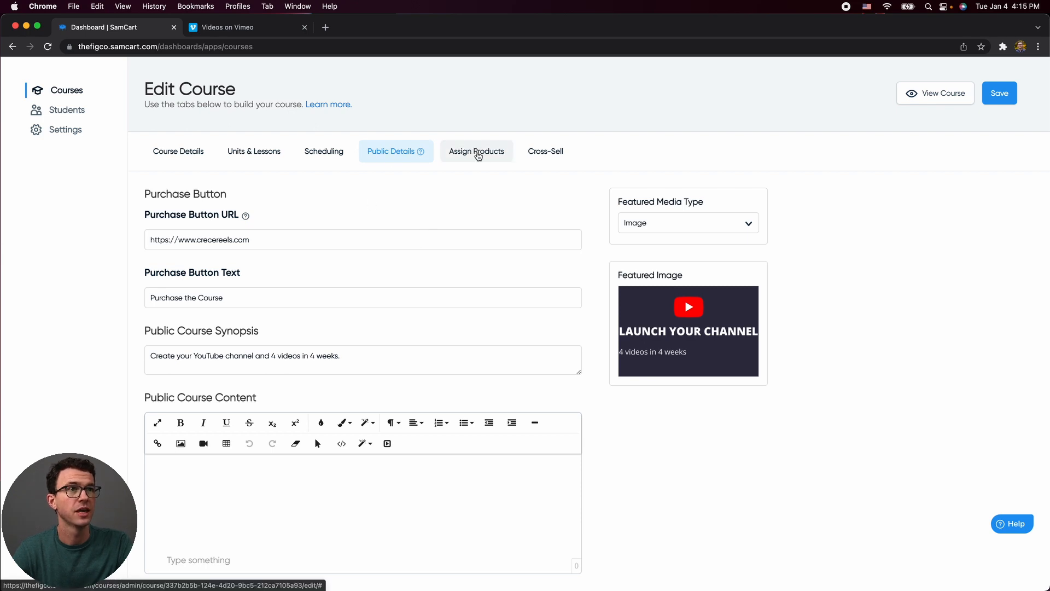
# Assign Tutorial Product Basic ($47) to the Basic Tier and save the assignment
pyautogui.click(475, 151)
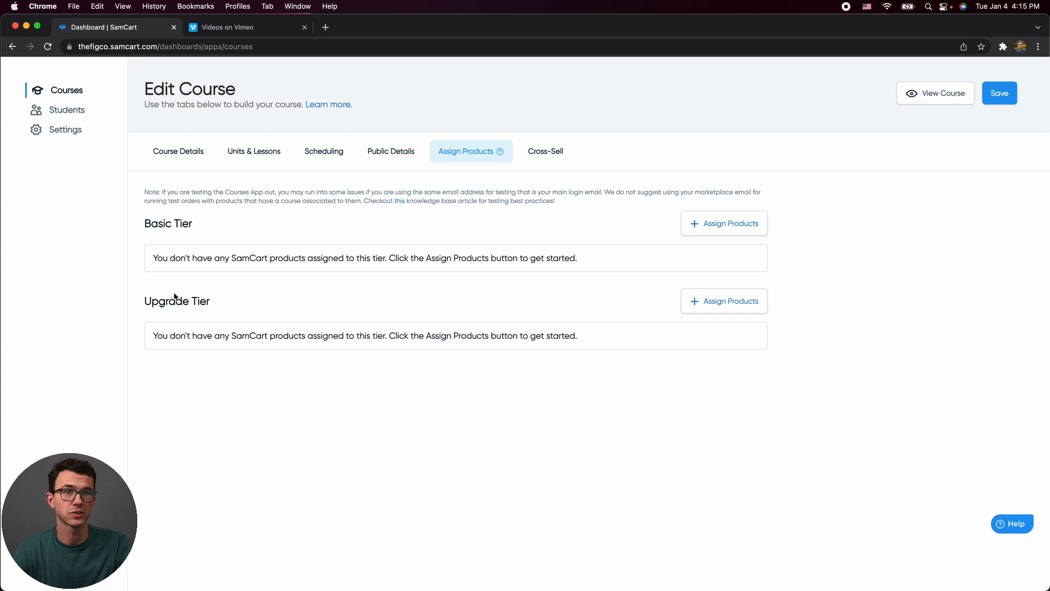
pyautogui.moveTo(185, 302)
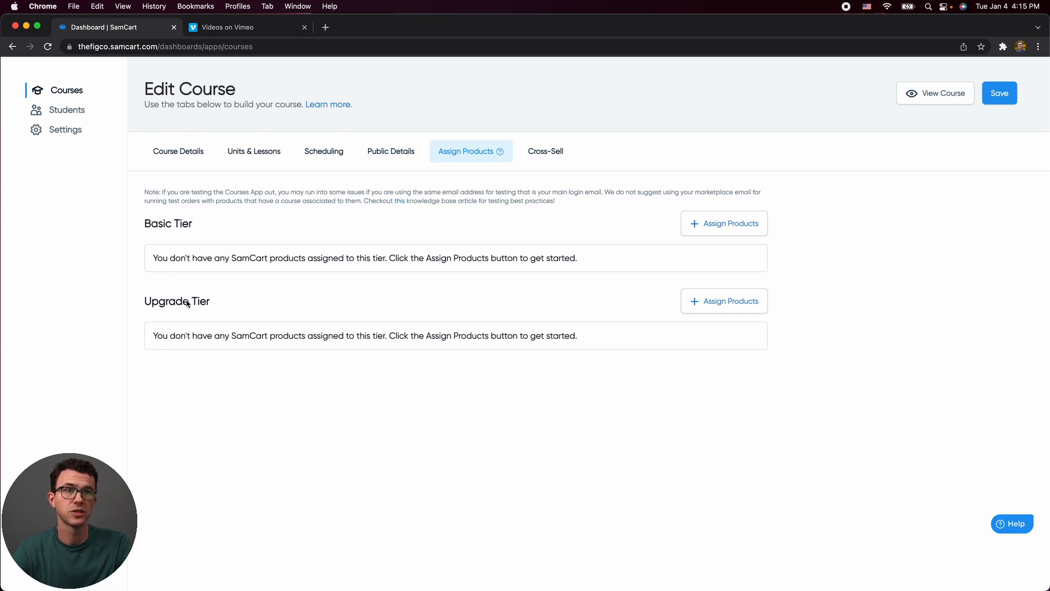
pyautogui.moveTo(285, 301)
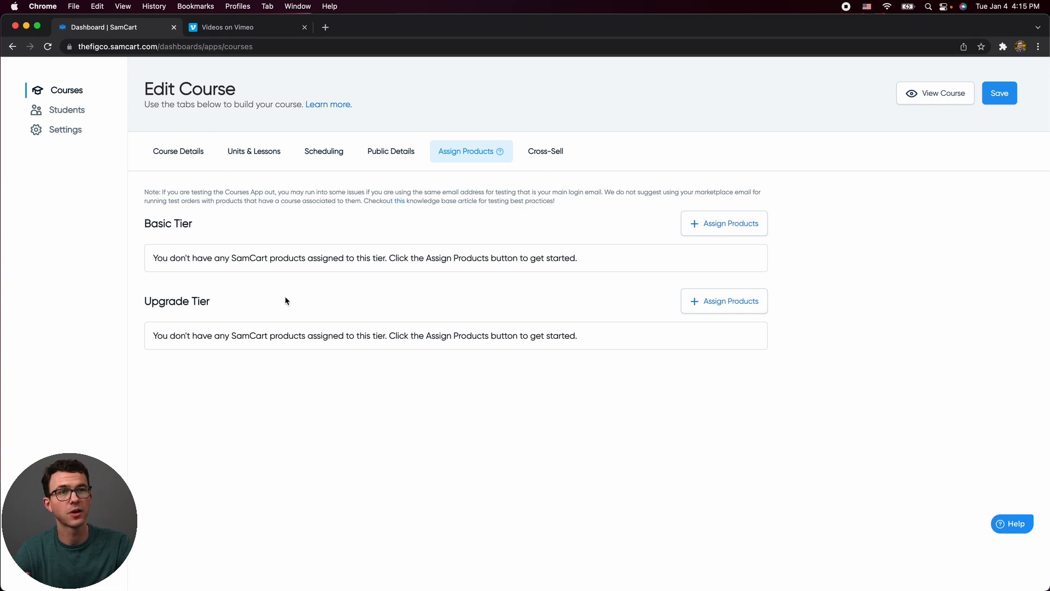
pyautogui.moveTo(529, 287)
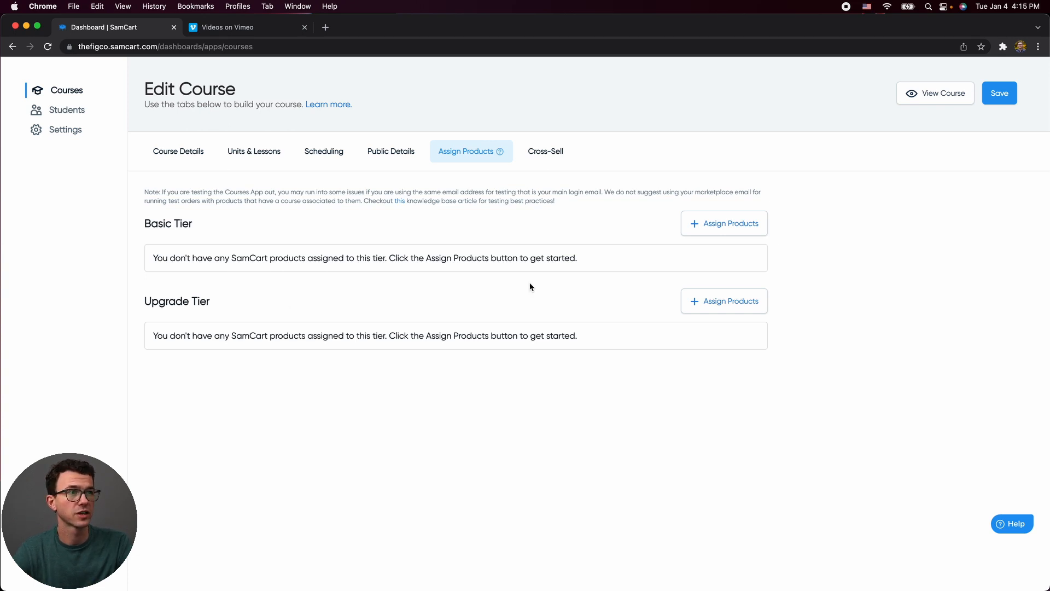
pyautogui.moveTo(723, 223)
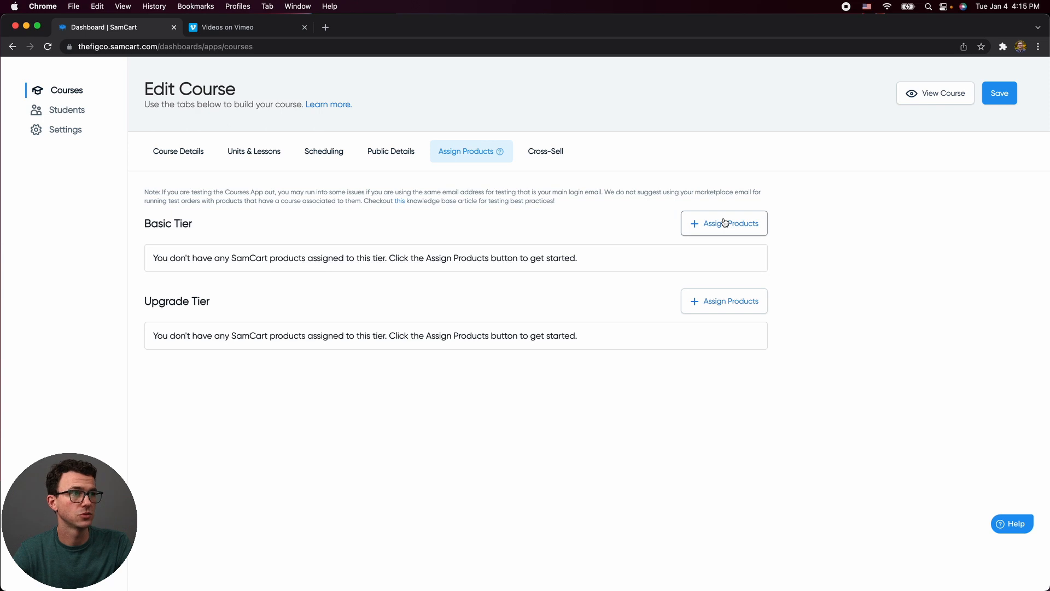
pyautogui.click(723, 223)
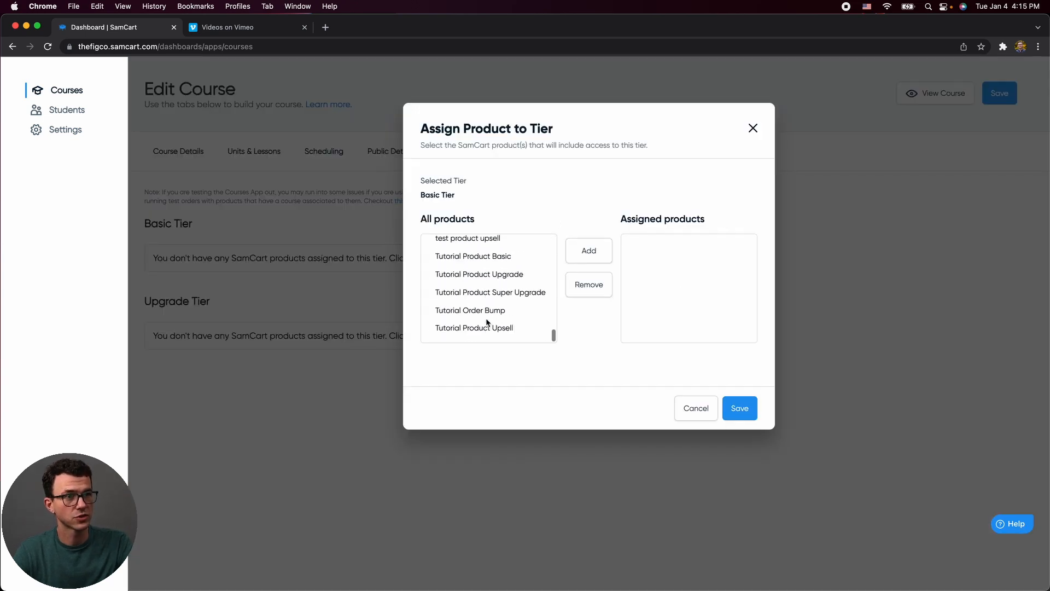
pyautogui.moveTo(494, 345)
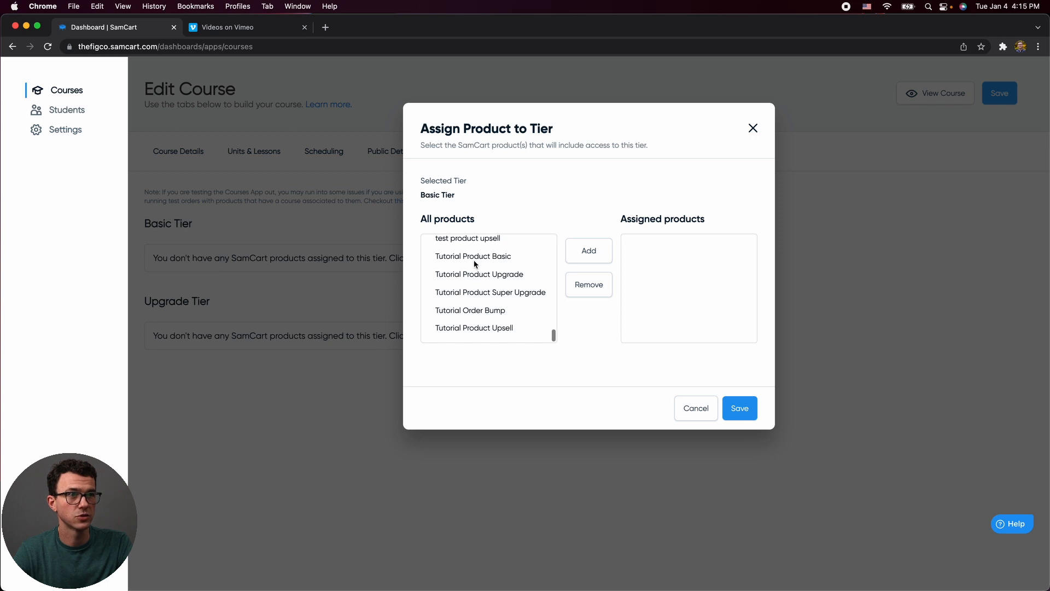
pyautogui.click(473, 256)
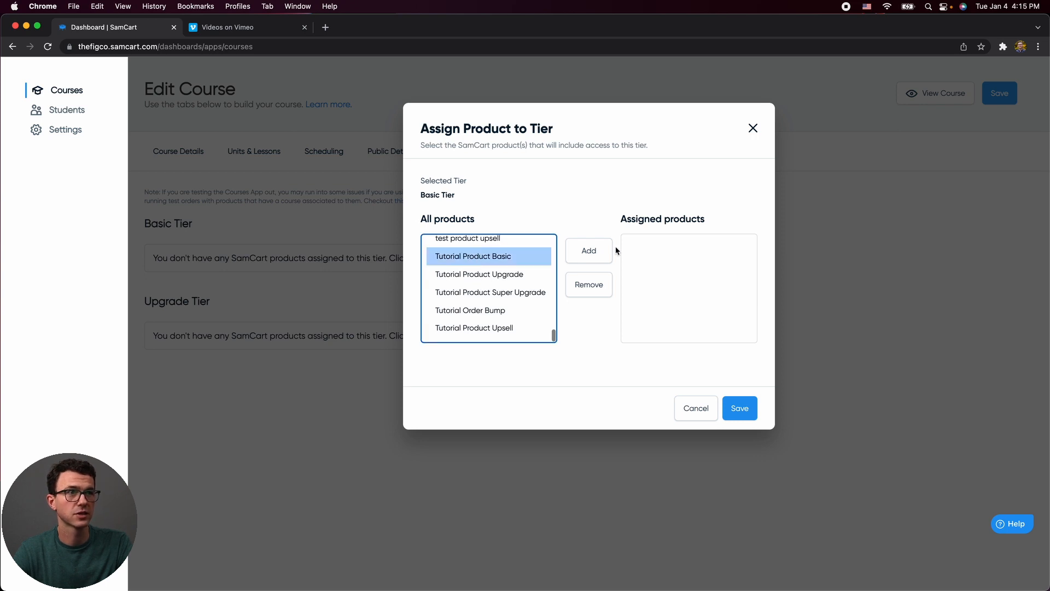
pyautogui.click(588, 251)
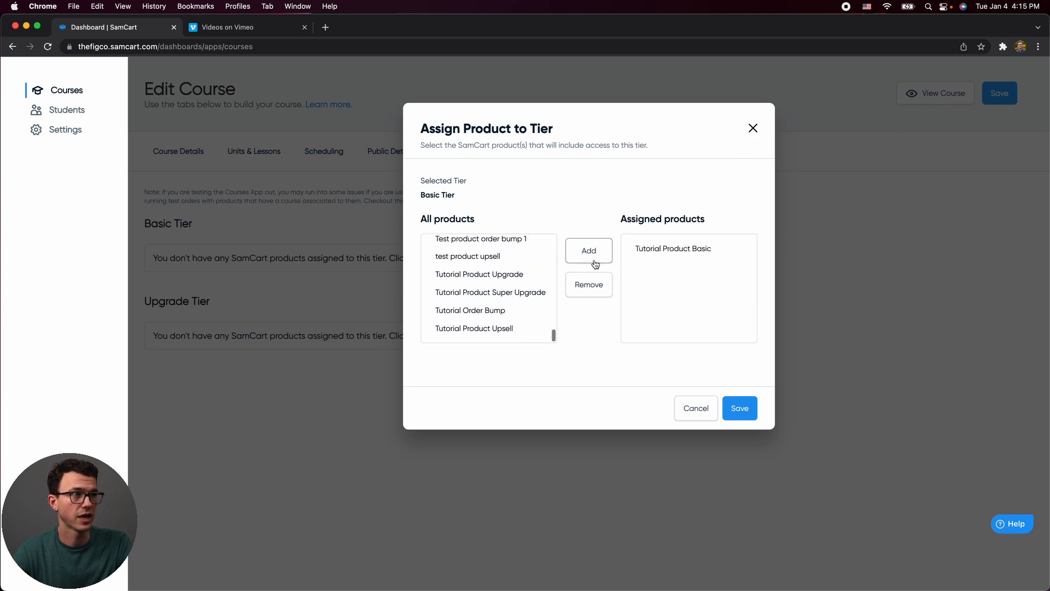
pyautogui.click(739, 408)
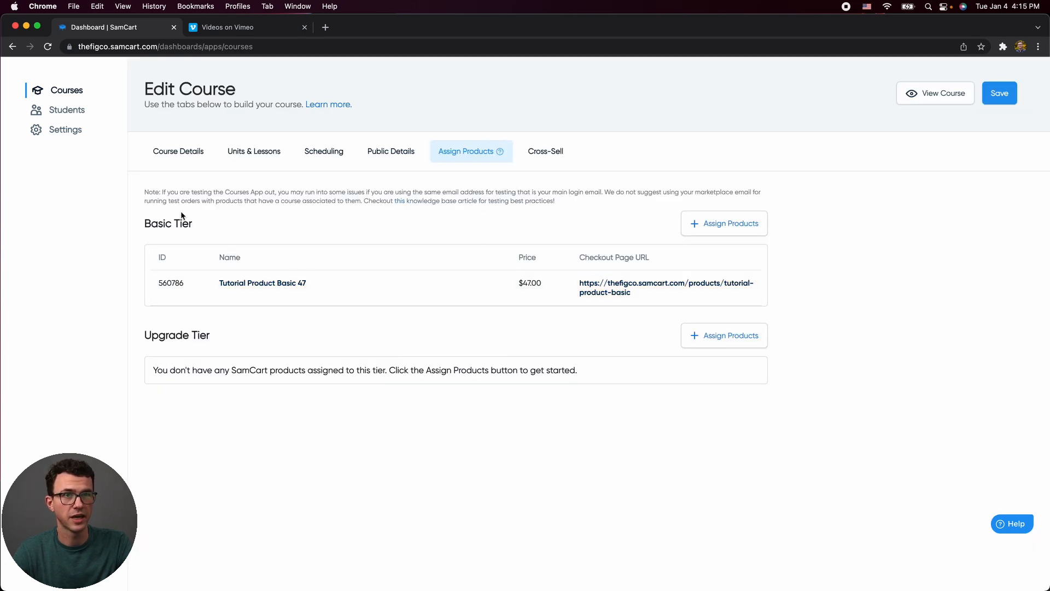
pyautogui.moveTo(729, 336)
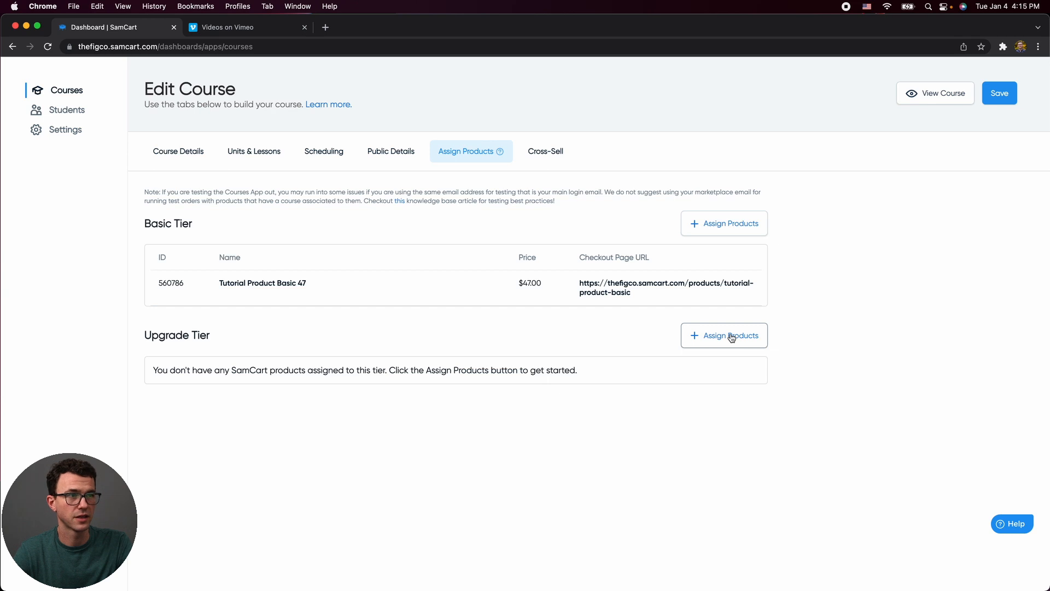
# Assign Tutorial Product Upgrade ($97) to the Upgrade Tier and save the assignment
pyautogui.click(723, 334)
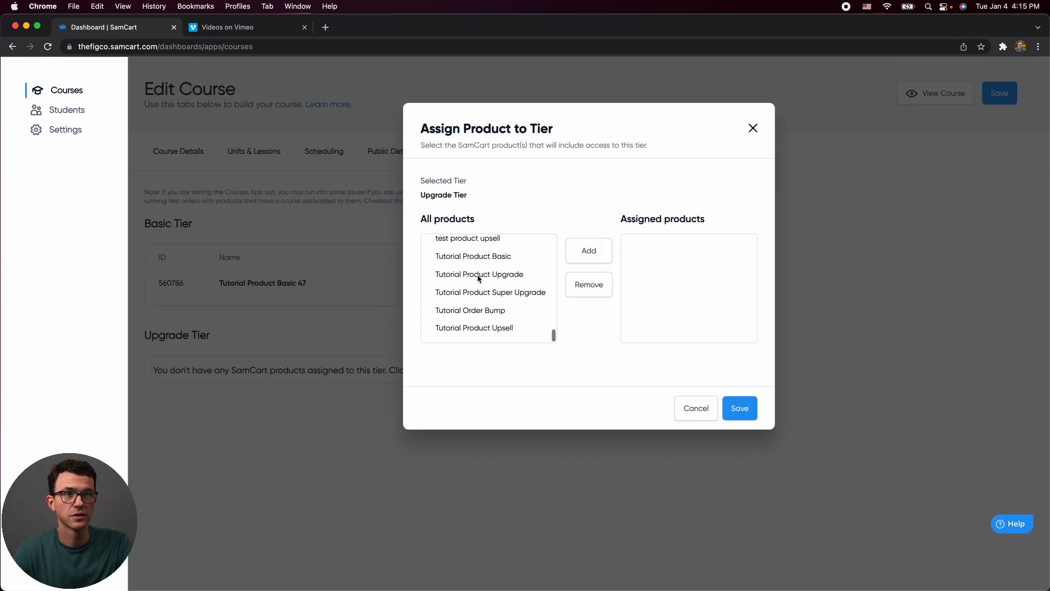
pyautogui.click(588, 249)
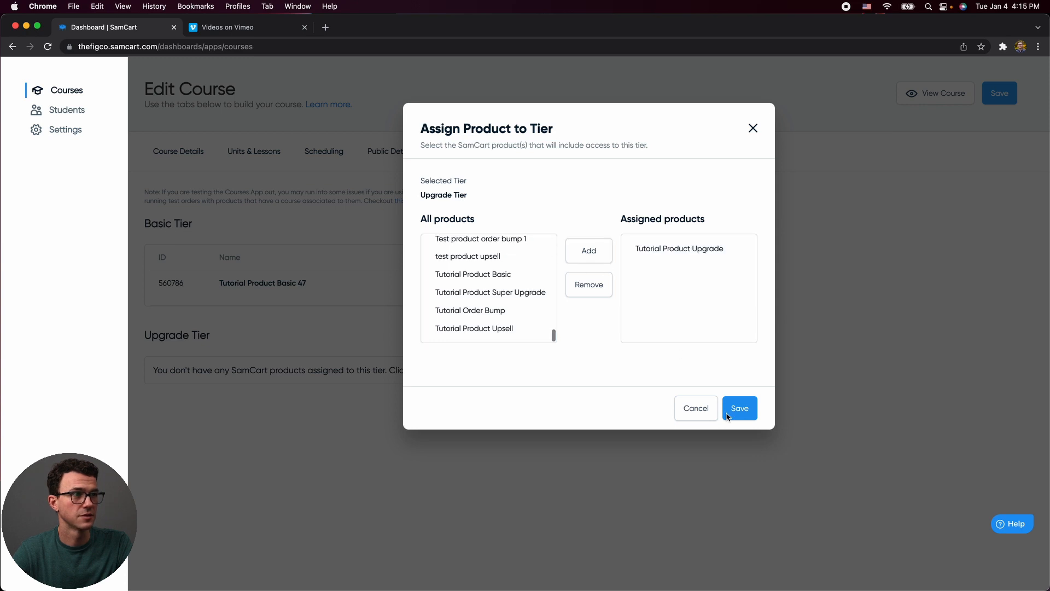
pyautogui.click(739, 408)
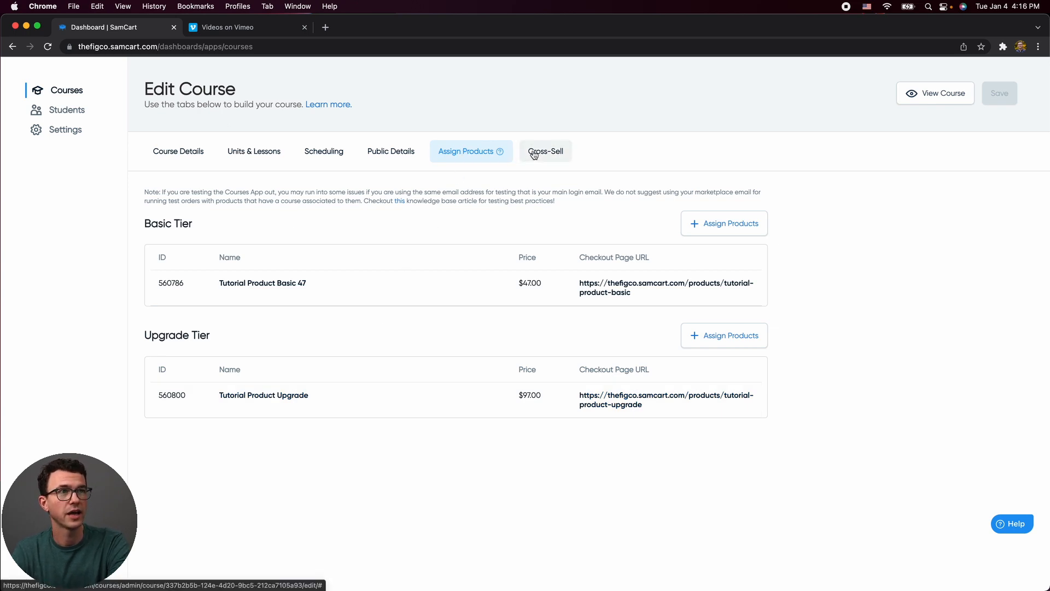
# Apply the Bright cross-sell preset with blue background and green buttons to the course
pyautogui.click(544, 151)
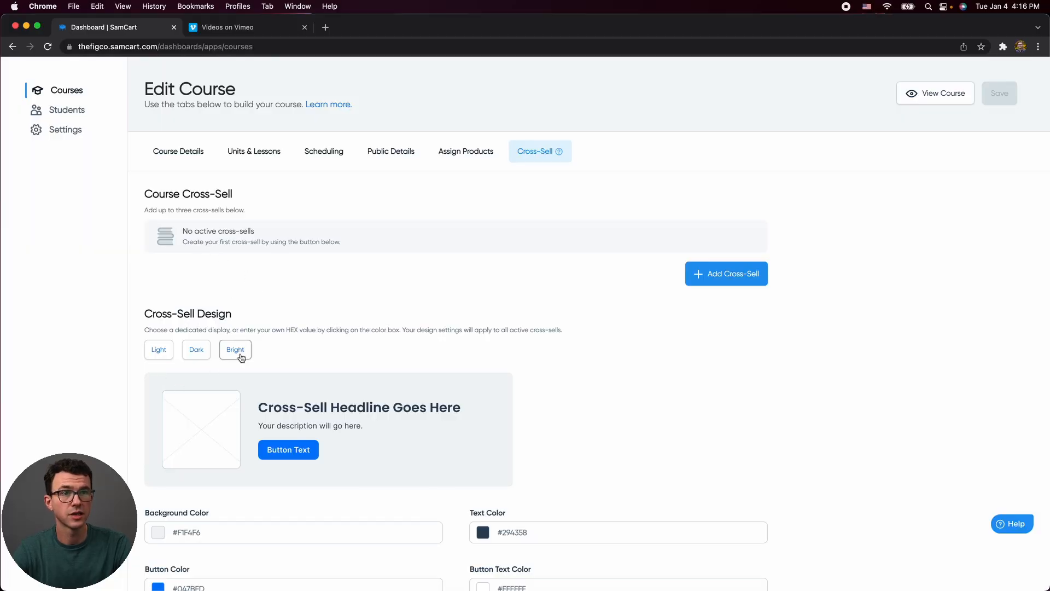
pyautogui.click(234, 349)
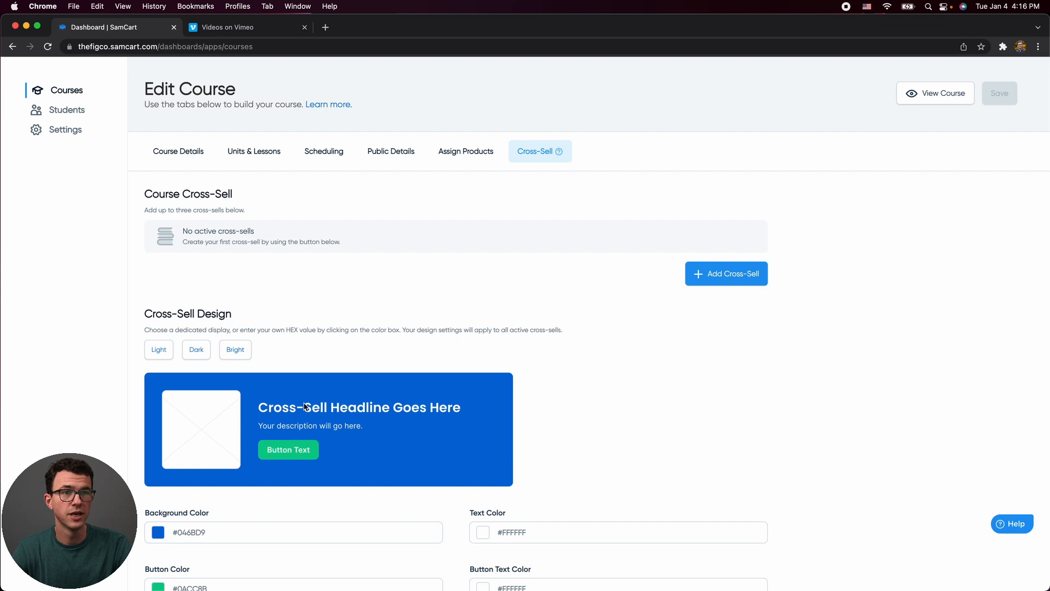
pyautogui.scroll(-3)
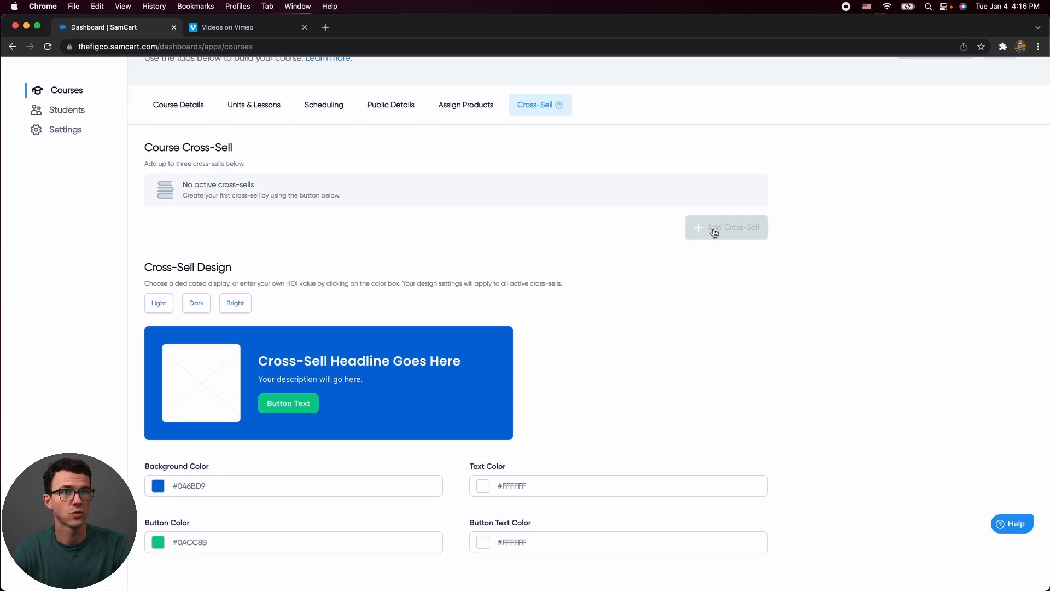
# Start a new cross-sell with CreceReels as the promoted product
pyautogui.click(726, 228)
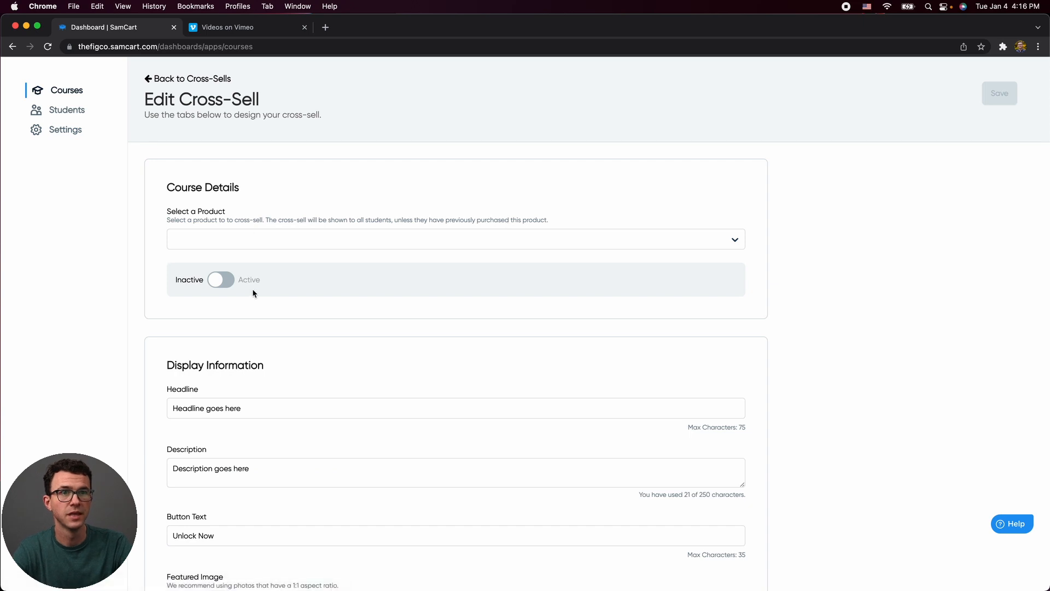
pyautogui.click(455, 239)
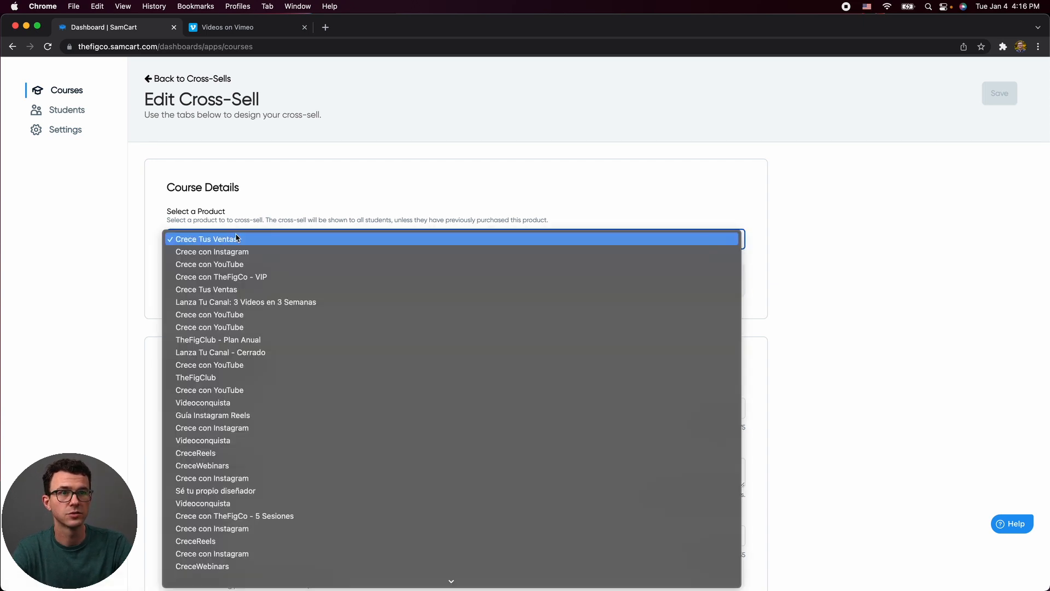
pyautogui.moveTo(261, 289)
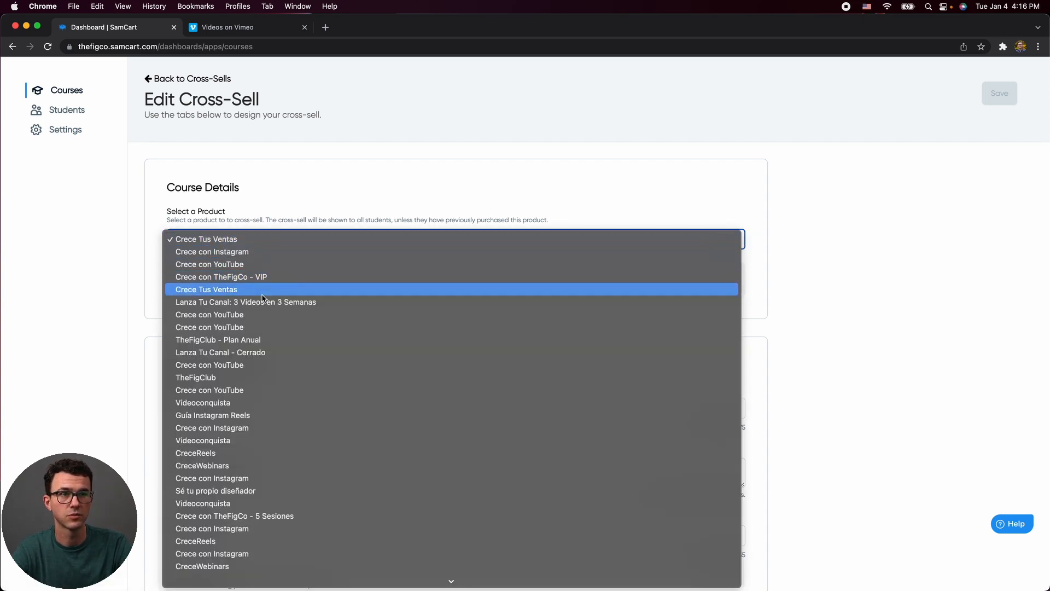
pyautogui.moveTo(209, 466)
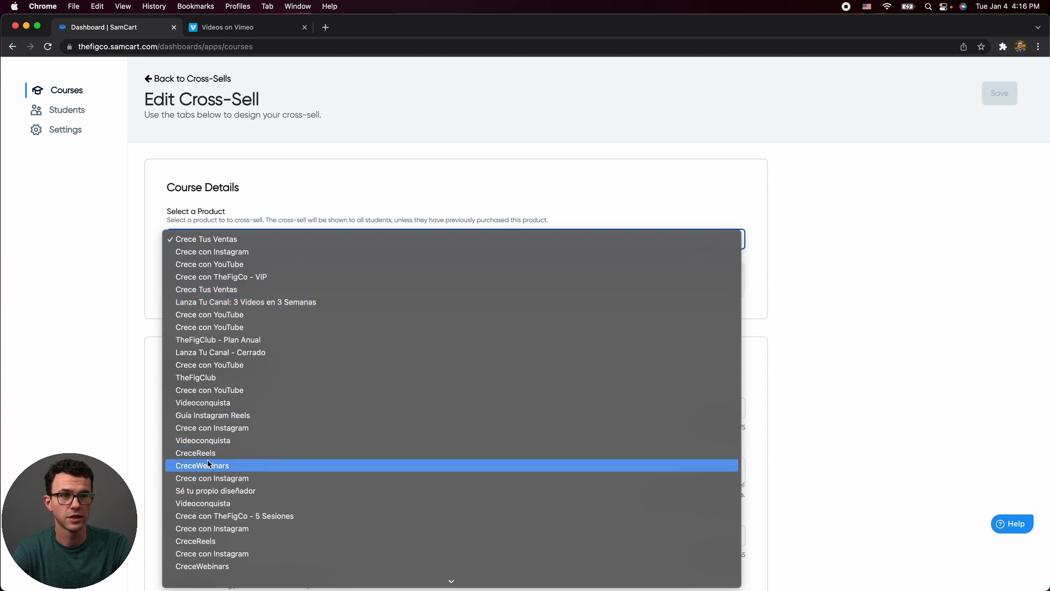
pyautogui.click(195, 452)
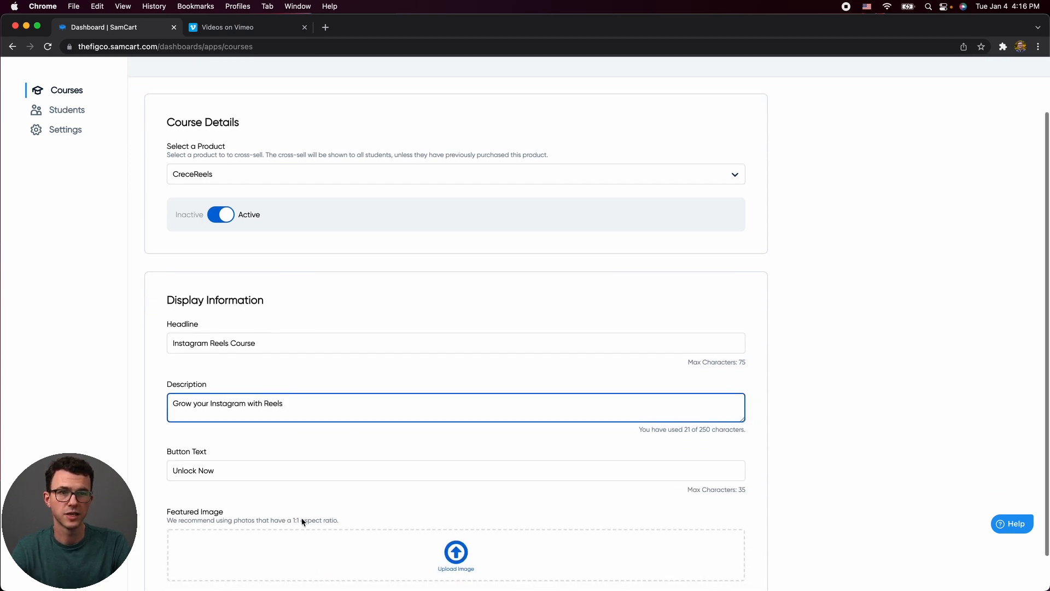
# Set the Best Course Ever image as featured image and save the Instagram Reels Course cross-sell
pyautogui.click(455, 554)
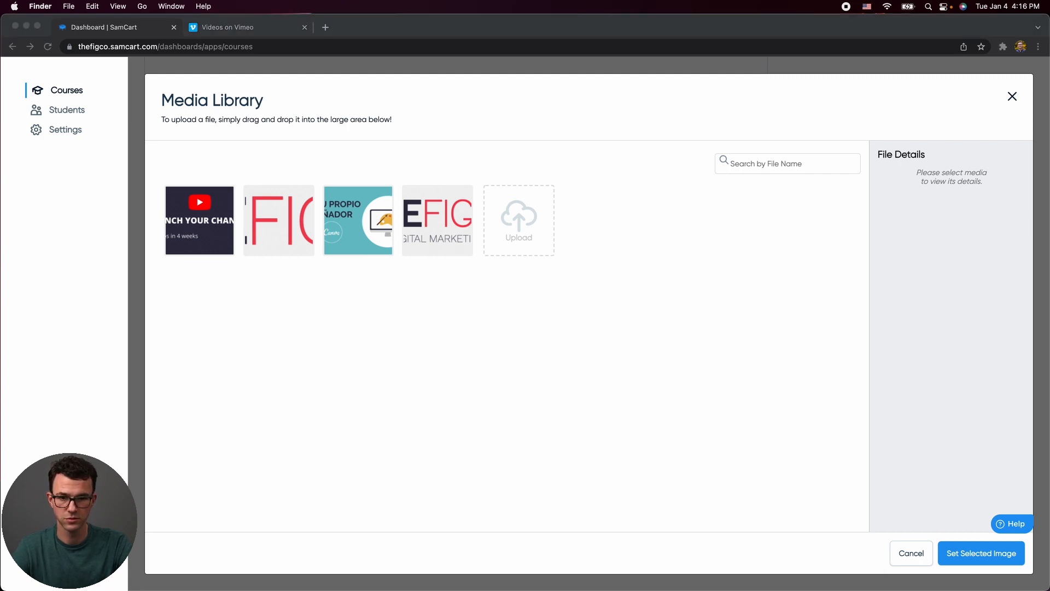
pyautogui.click(516, 220)
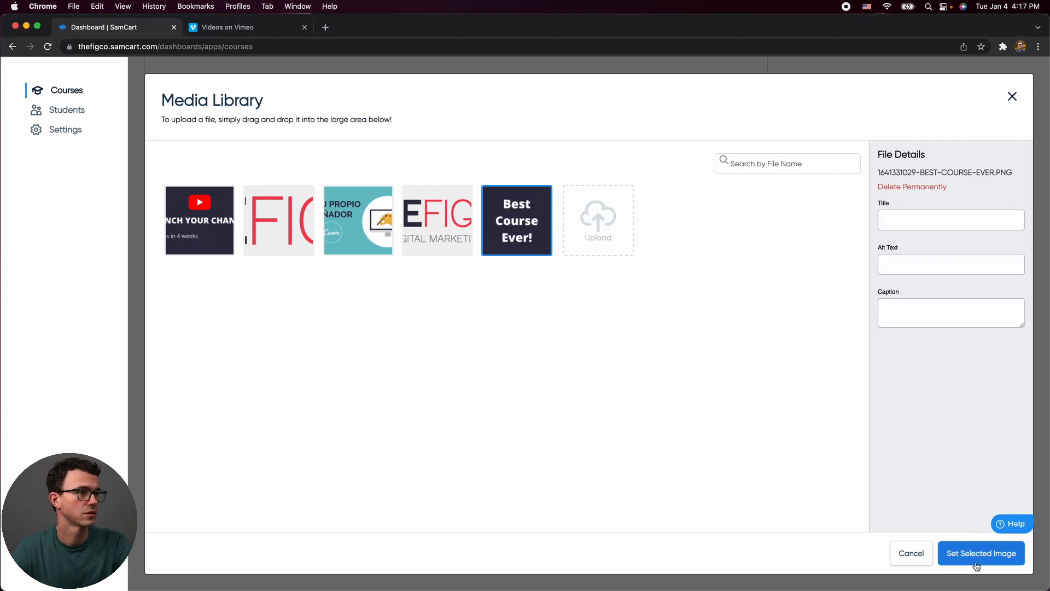
pyautogui.click(981, 552)
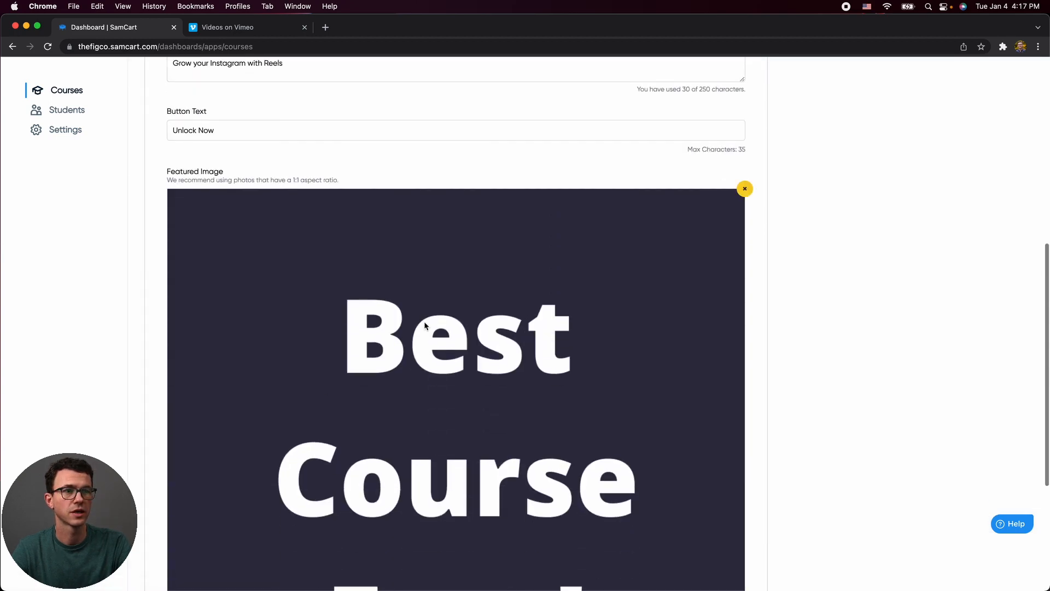
pyautogui.scroll(-3)
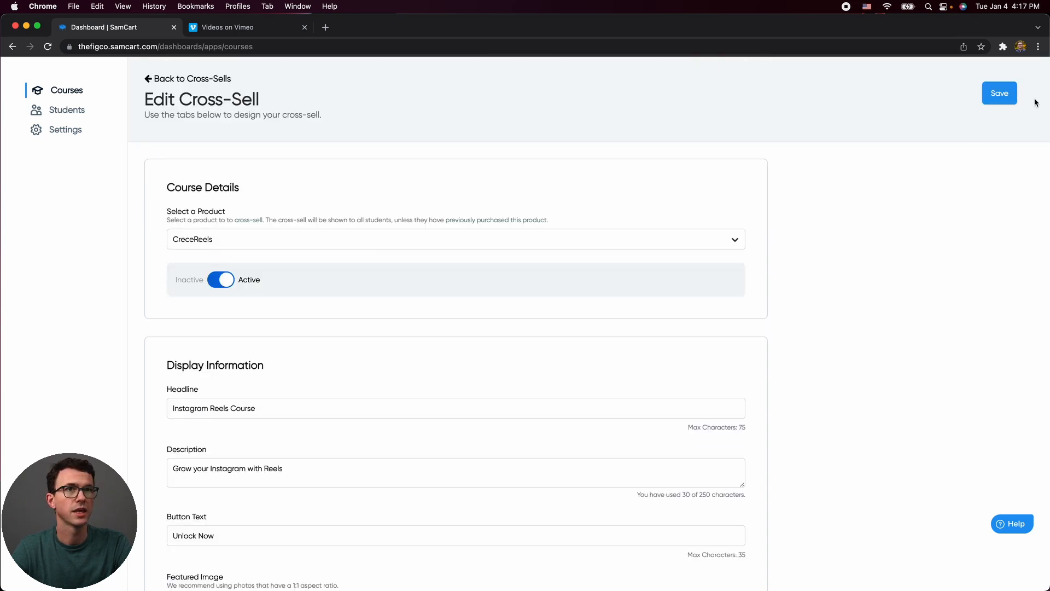
pyautogui.click(999, 93)
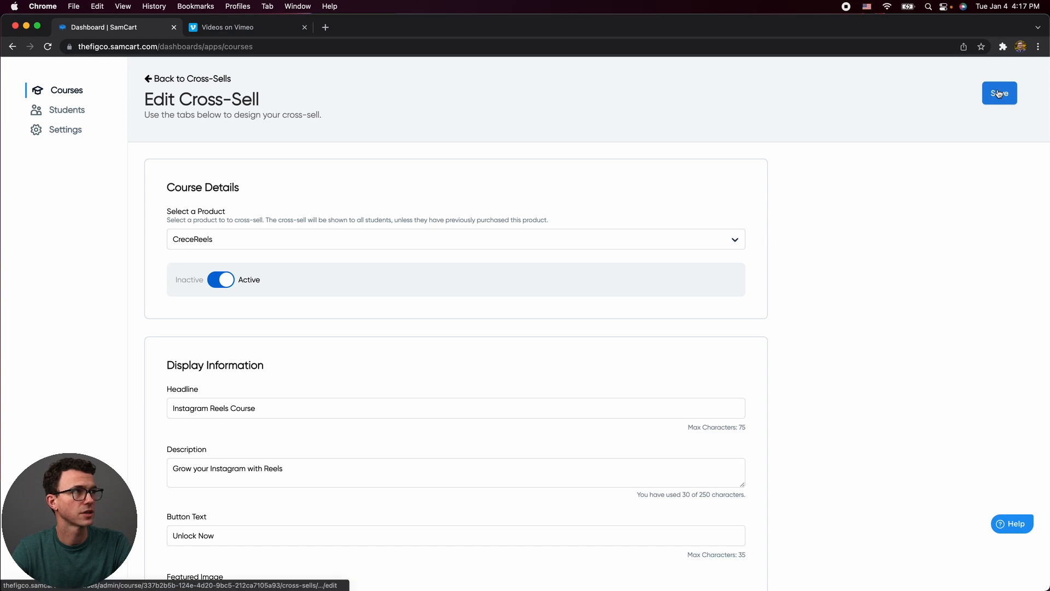
pyautogui.click(999, 93)
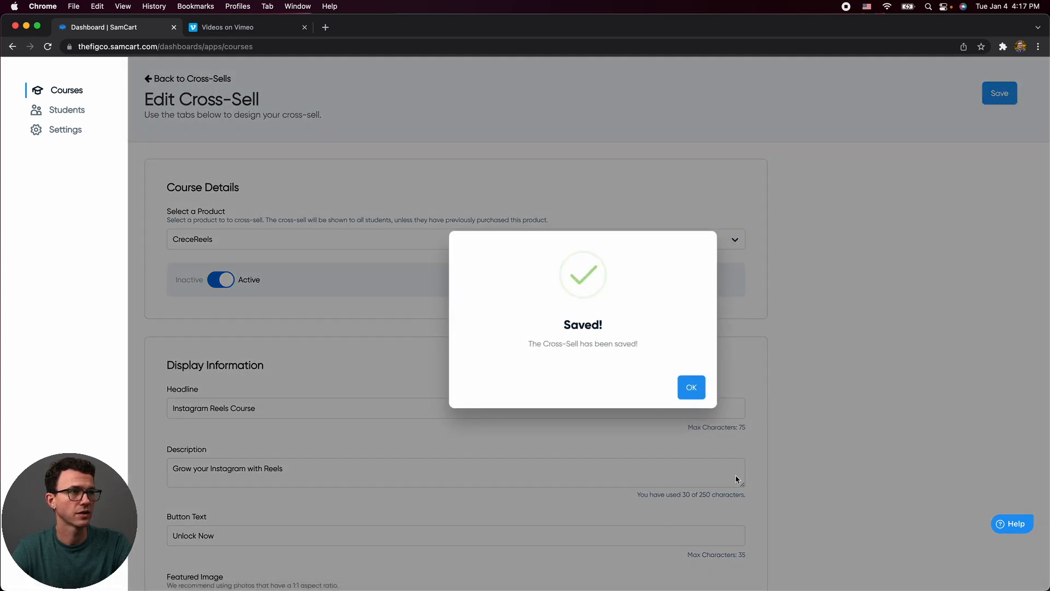
# Confirm the saved cross-sell, return to the cross-sell list, and go to Students
pyautogui.click(690, 387)
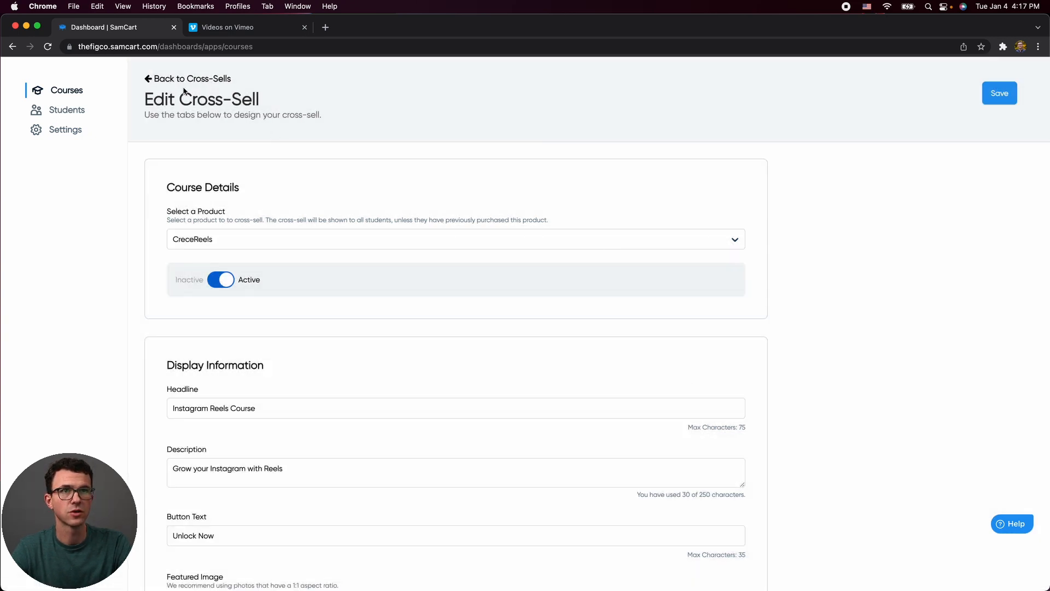
pyautogui.click(193, 79)
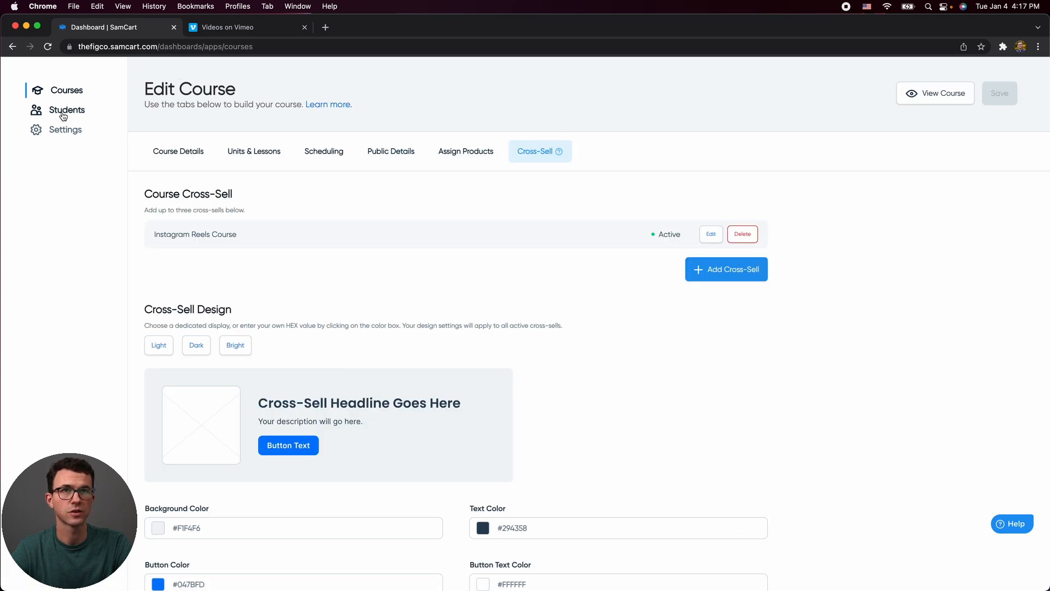
pyautogui.click(67, 110)
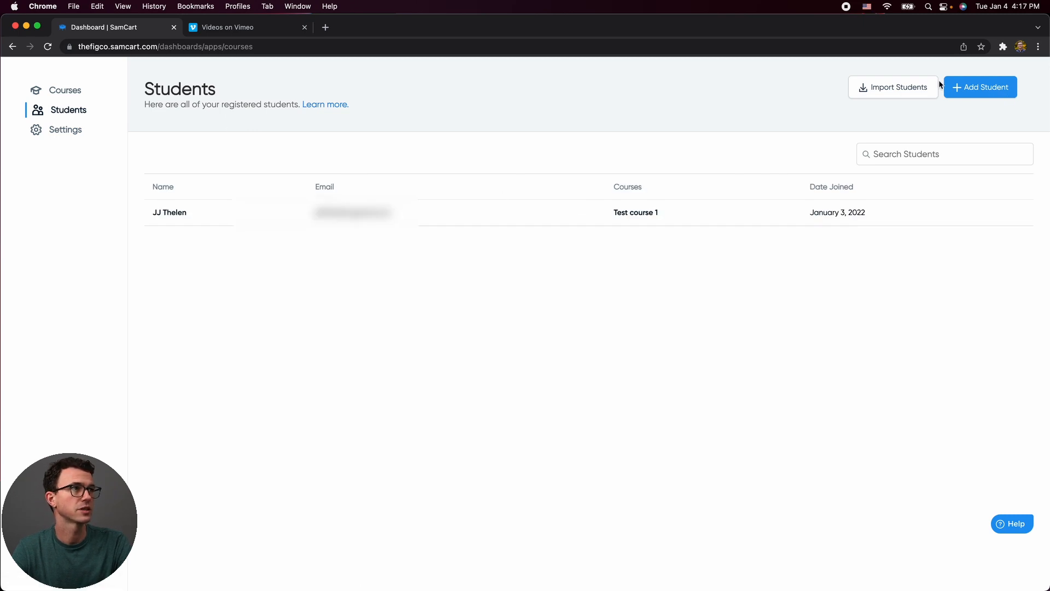
# Glance at the Add Student form, then bring up the Import Students page
pyautogui.click(980, 88)
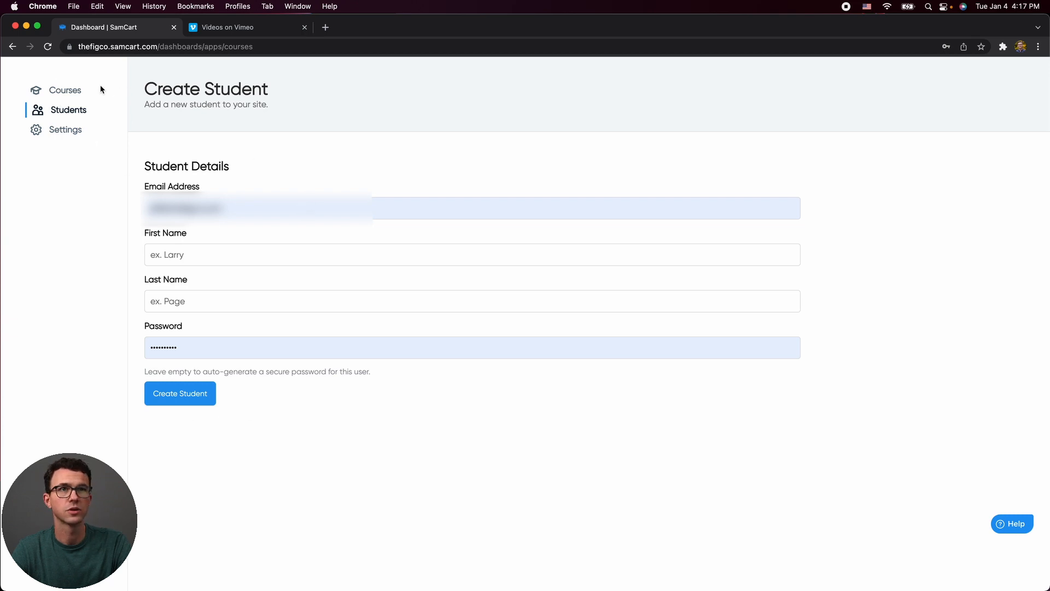
pyautogui.click(179, 392)
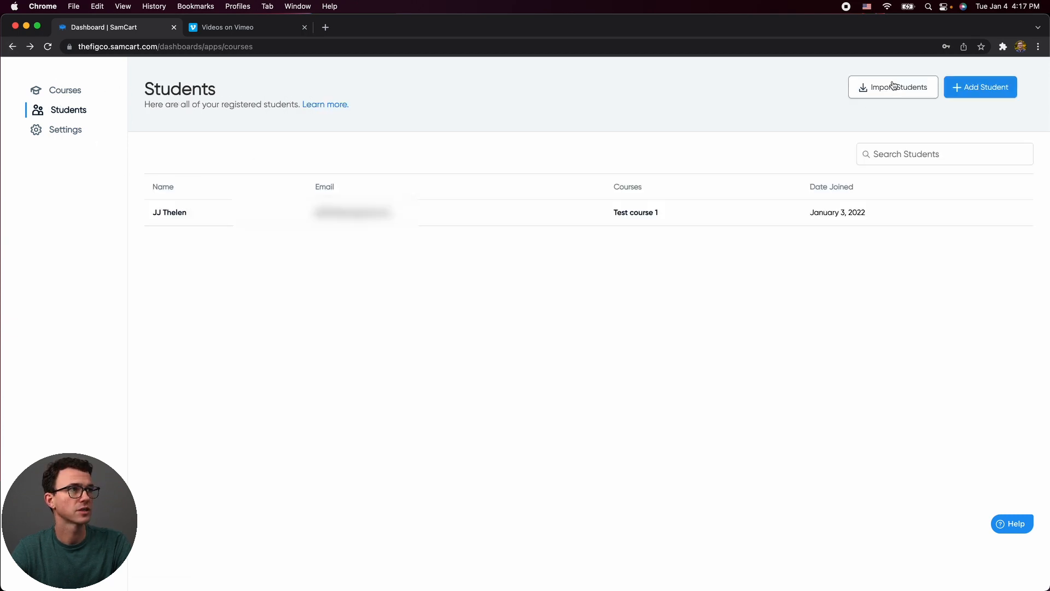
pyautogui.click(893, 87)
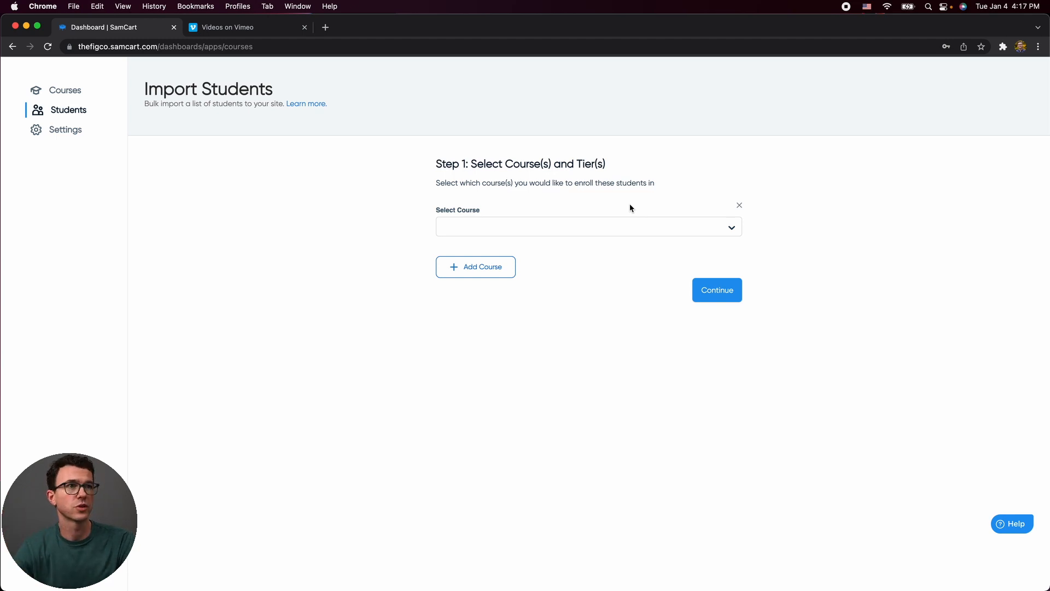
pyautogui.moveTo(643, 273)
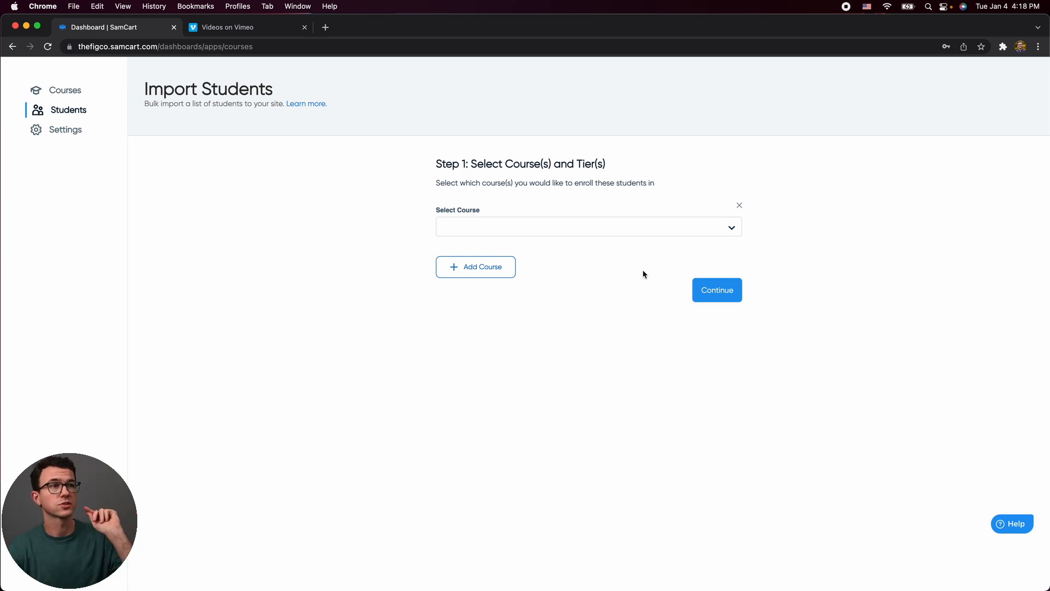
pyautogui.moveTo(322, 169)
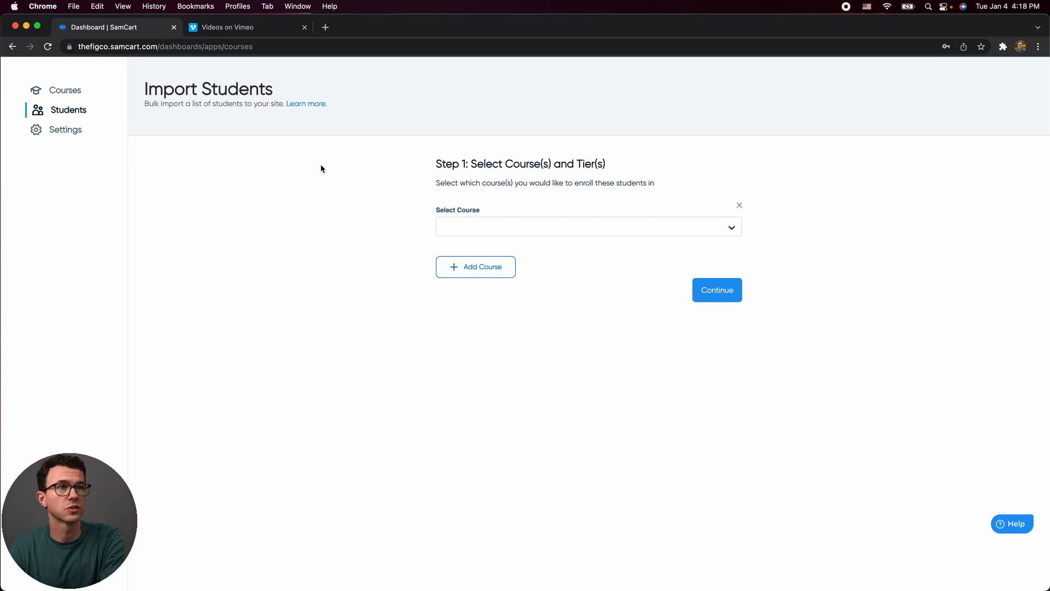
# Review the site settings and branding, then return to the Course Library listing four courses
pyautogui.click(66, 129)
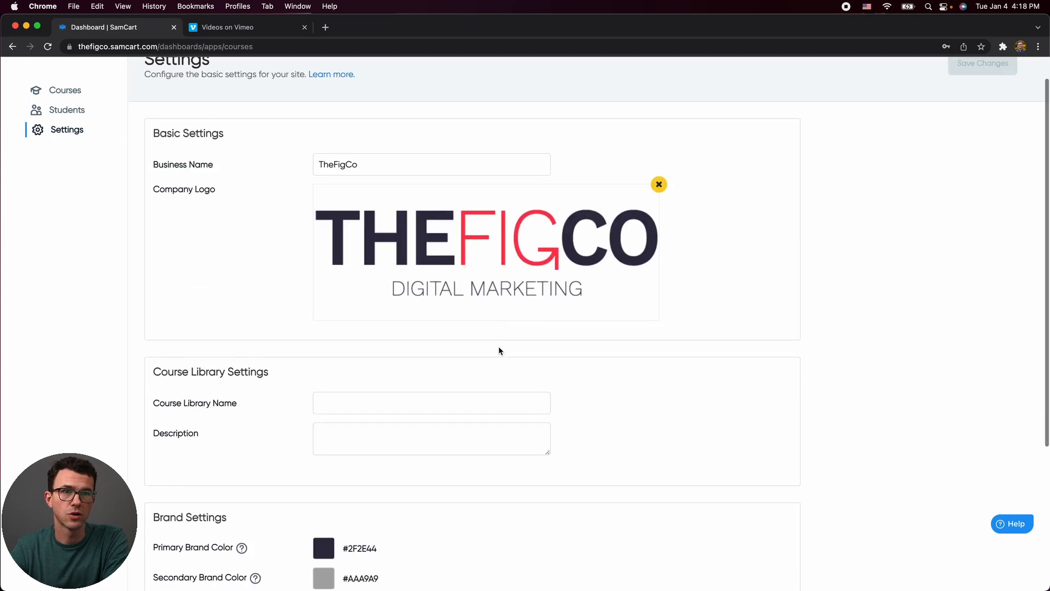
pyautogui.scroll(-3)
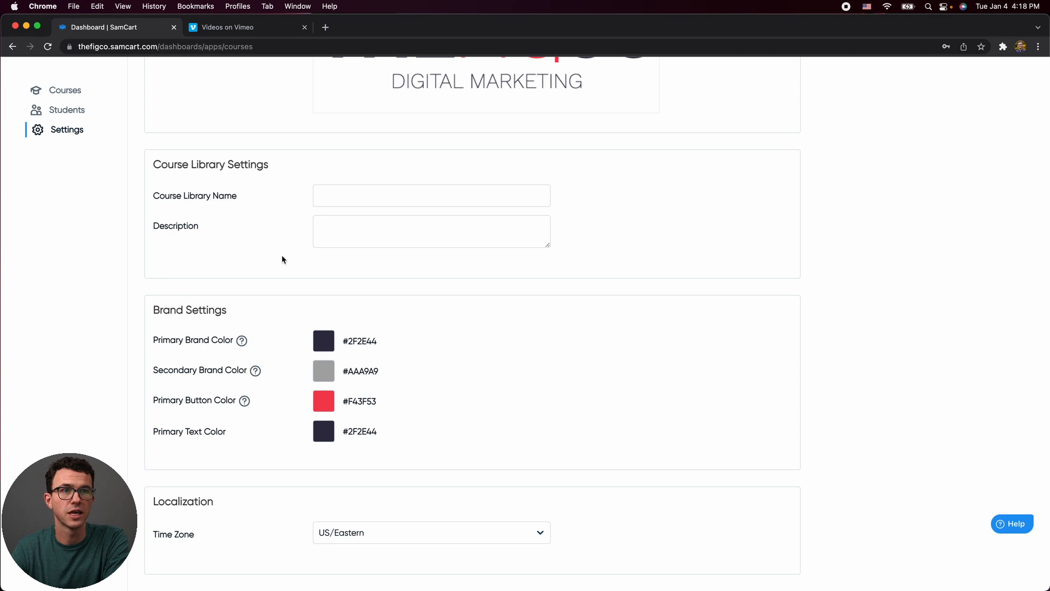
pyautogui.moveTo(390, 516)
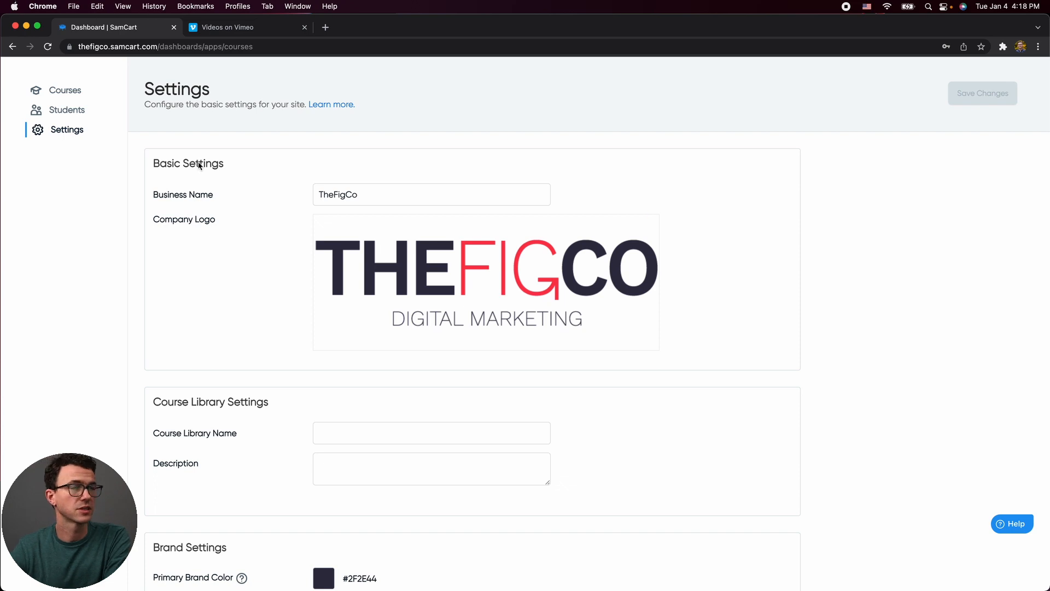
pyautogui.click(66, 90)
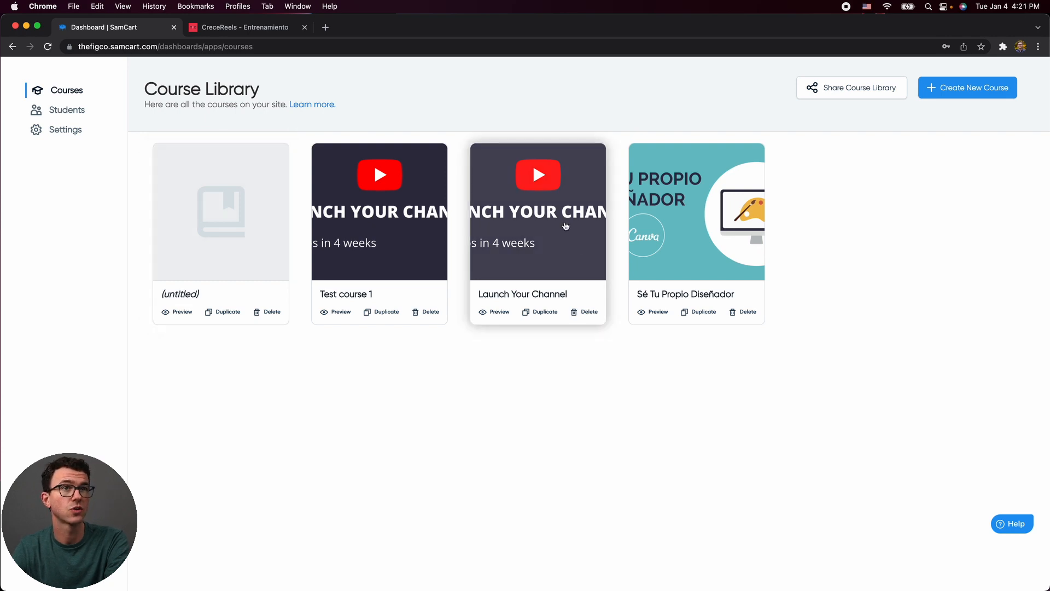
pyautogui.moveTo(490, 319)
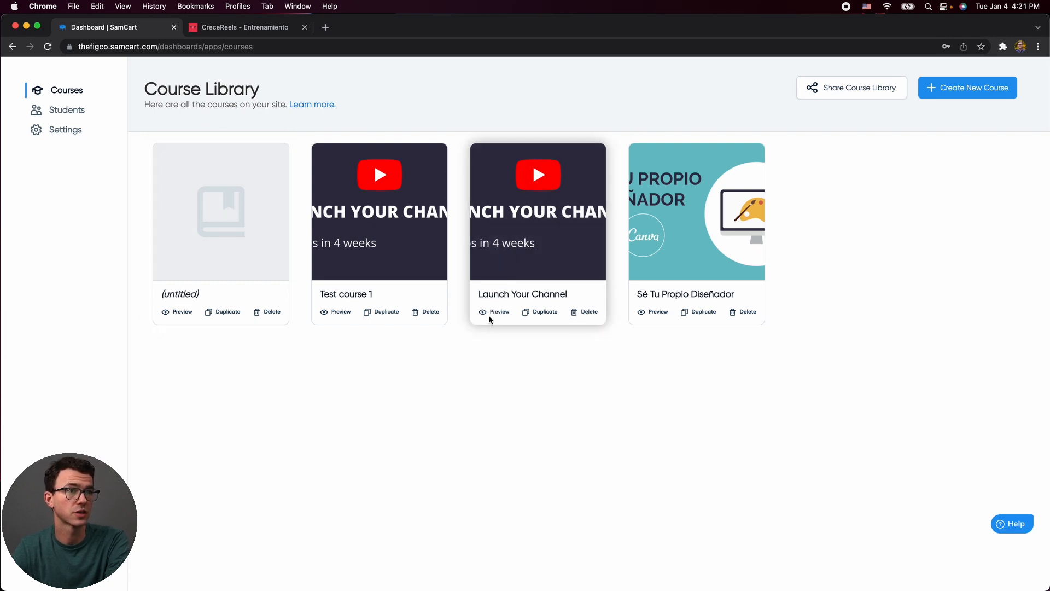
# View Launch Your Channel as an enrolled student and open the Instagram Reels offer's sales page
pyautogui.click(537, 211)
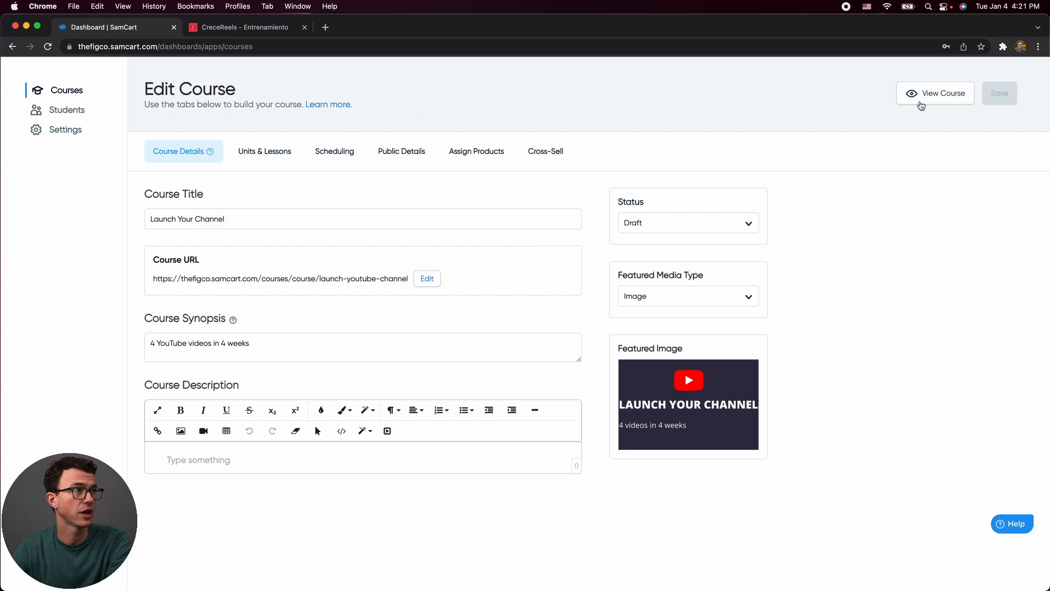
pyautogui.moveTo(923, 101)
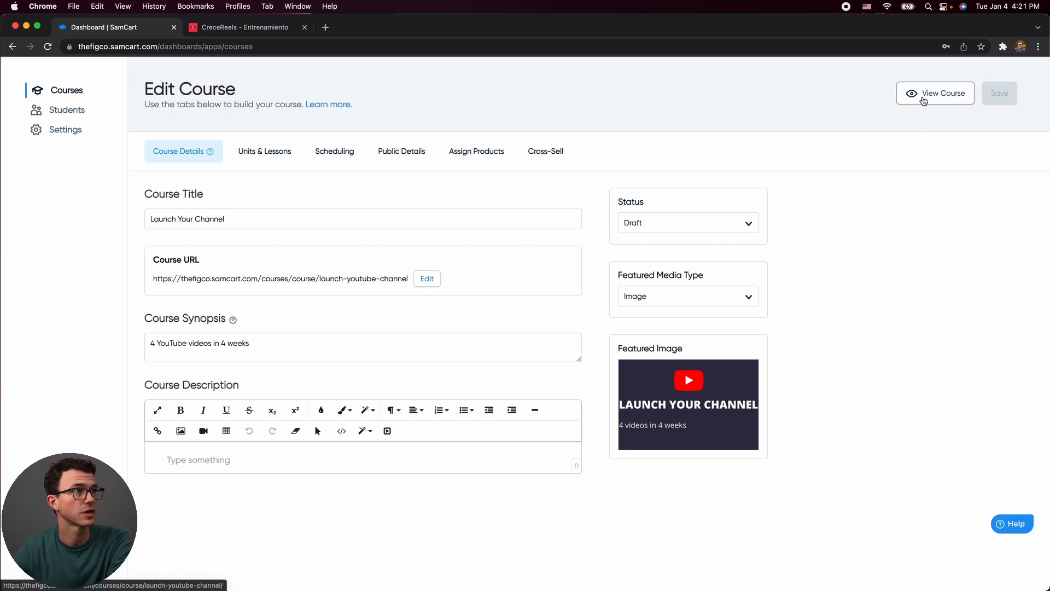
pyautogui.click(935, 93)
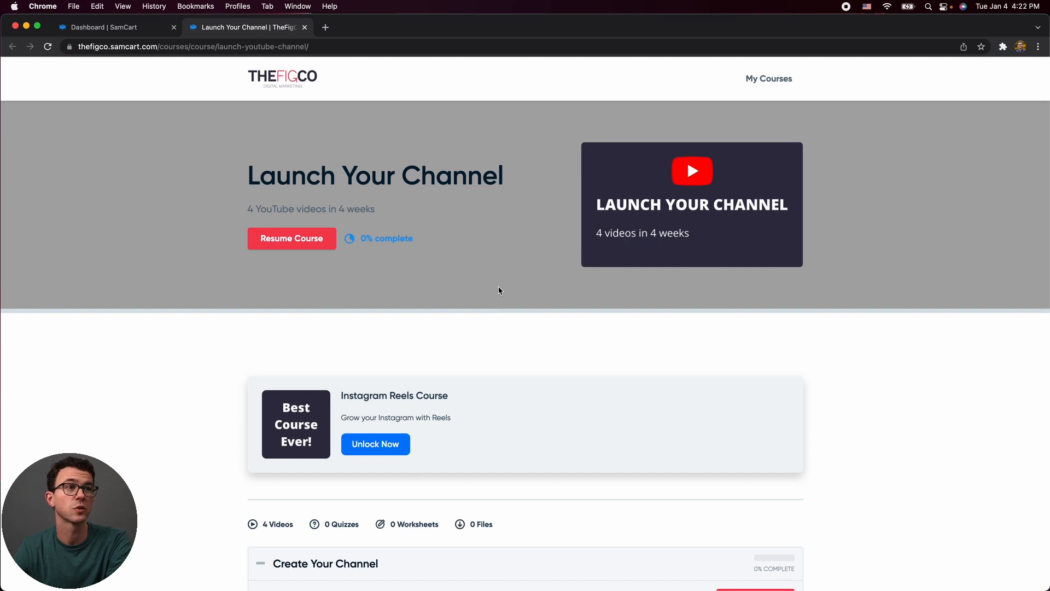
pyautogui.moveTo(609, 222)
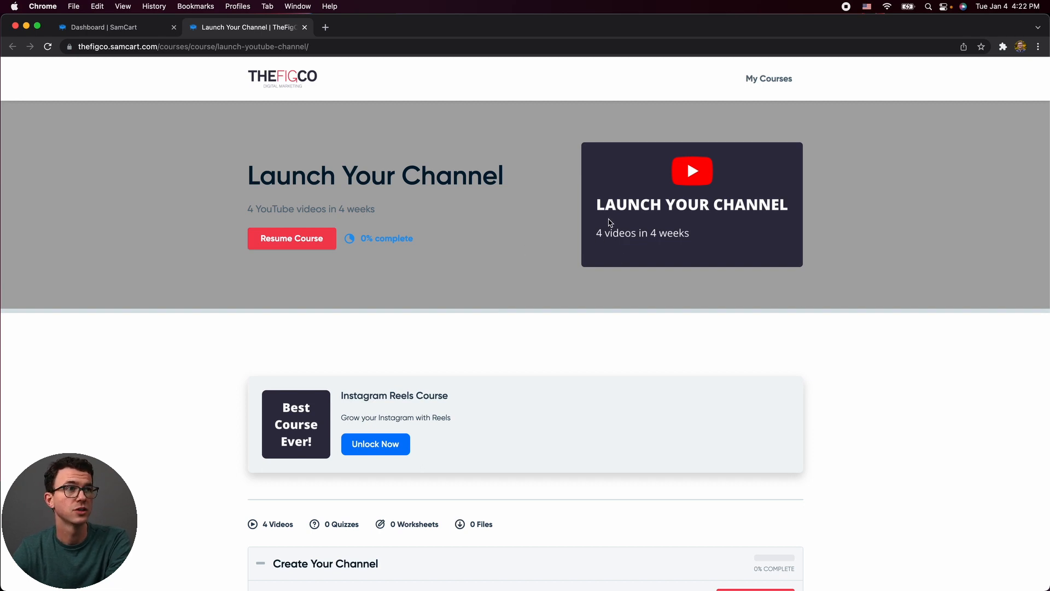
pyautogui.moveTo(288, 206)
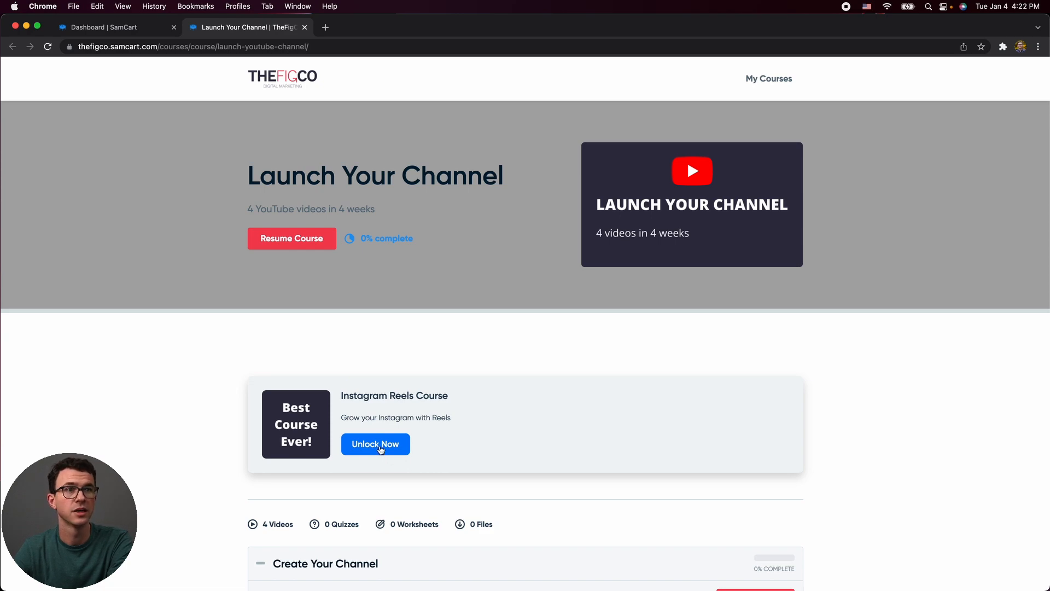
pyautogui.click(376, 444)
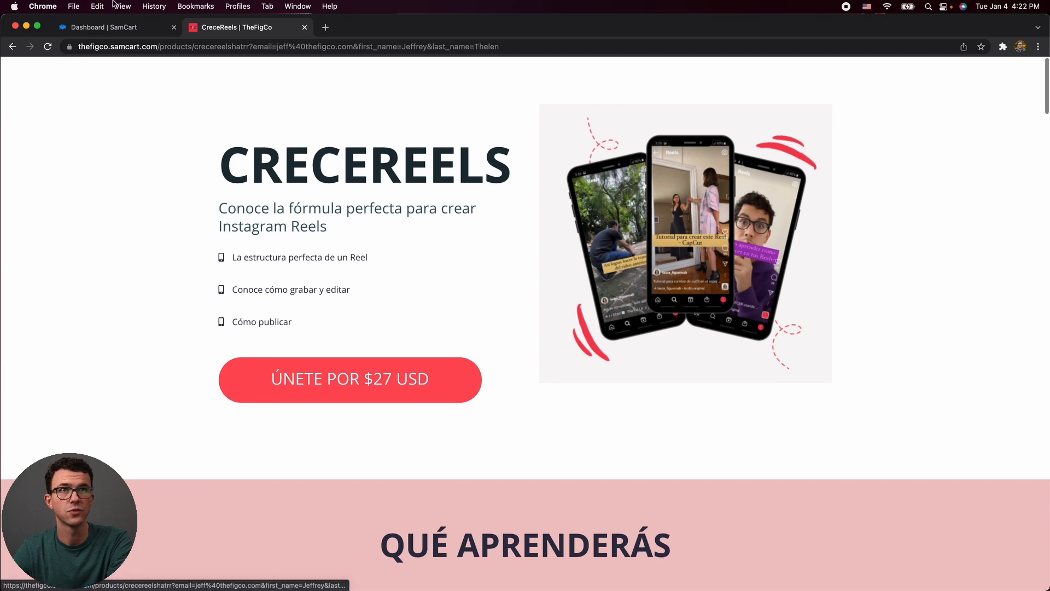
pyautogui.click(100, 26)
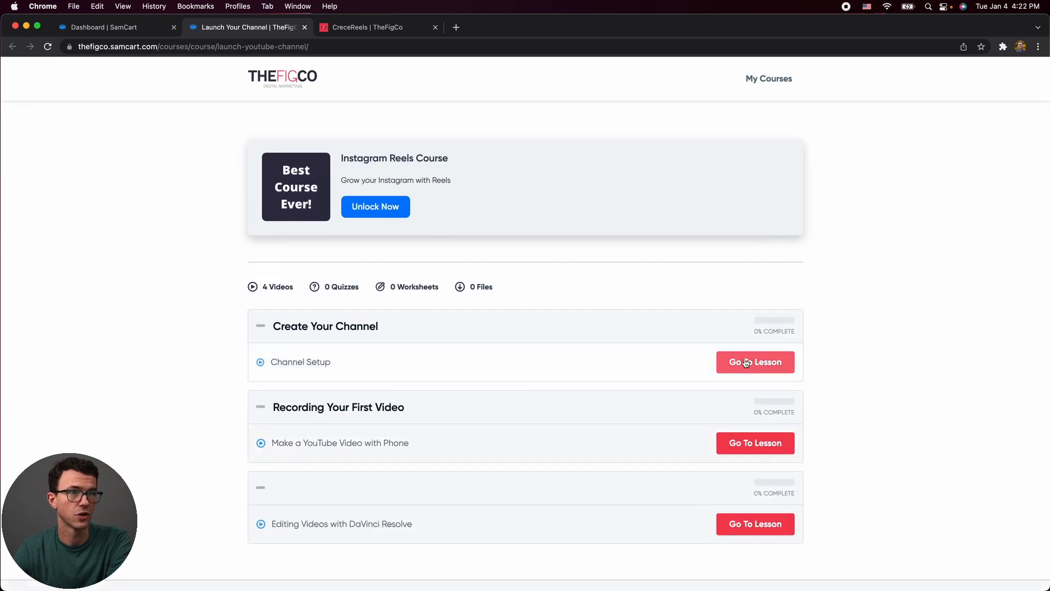
# Go through the Channel Setup lesson as a student, scrolling to its end
pyautogui.click(755, 361)
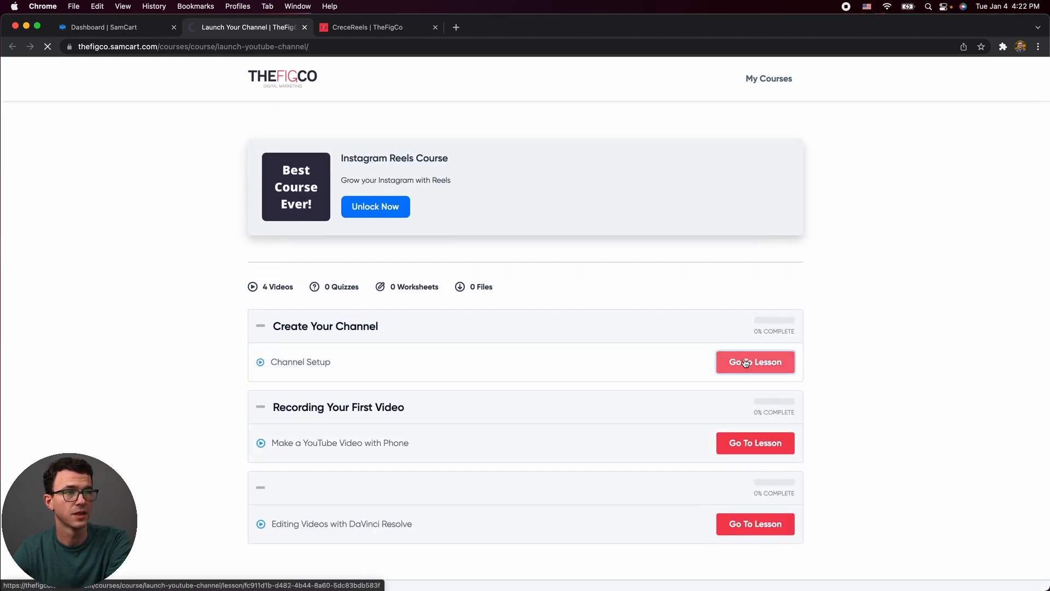
pyautogui.click(755, 362)
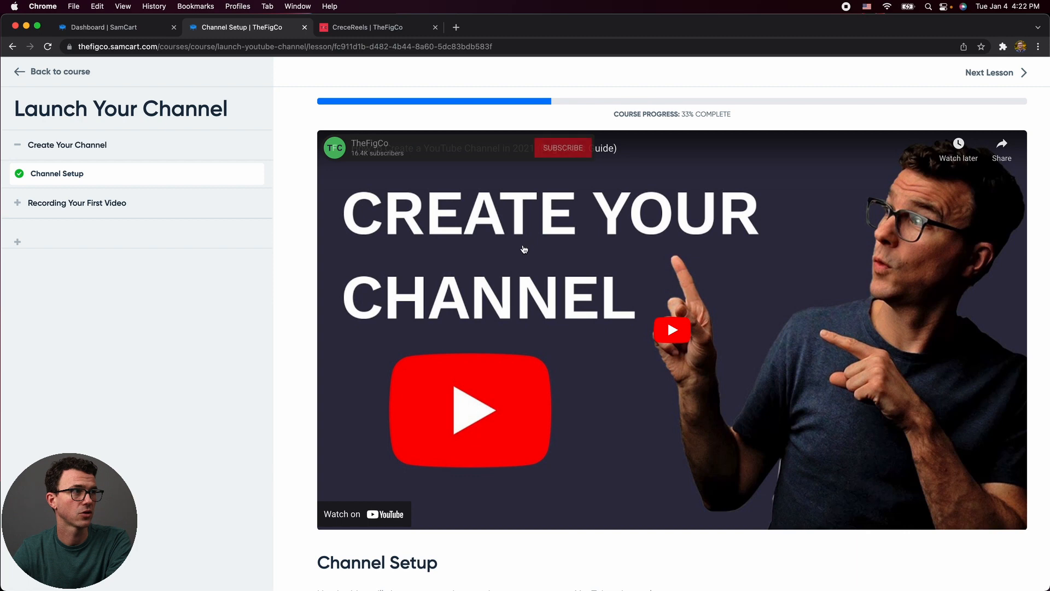
pyautogui.scroll(-3)
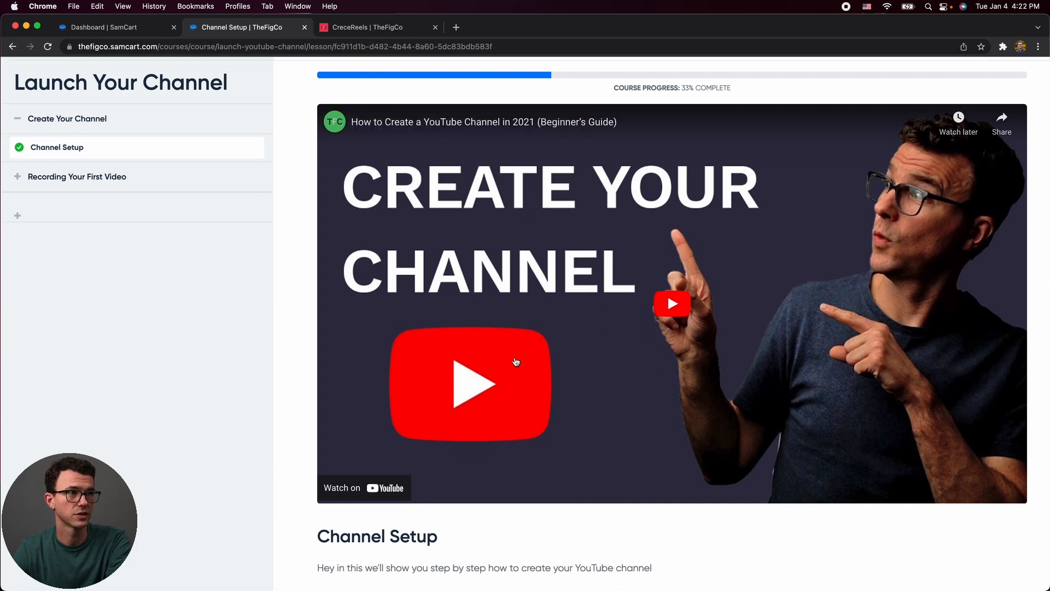
pyautogui.scroll(-3)
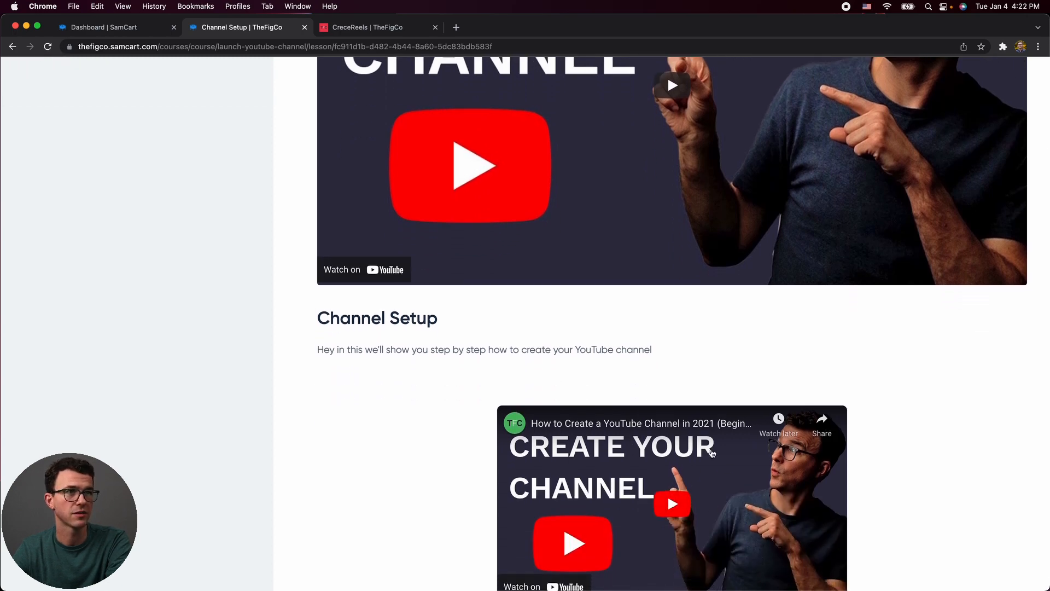
pyautogui.scroll(-3)
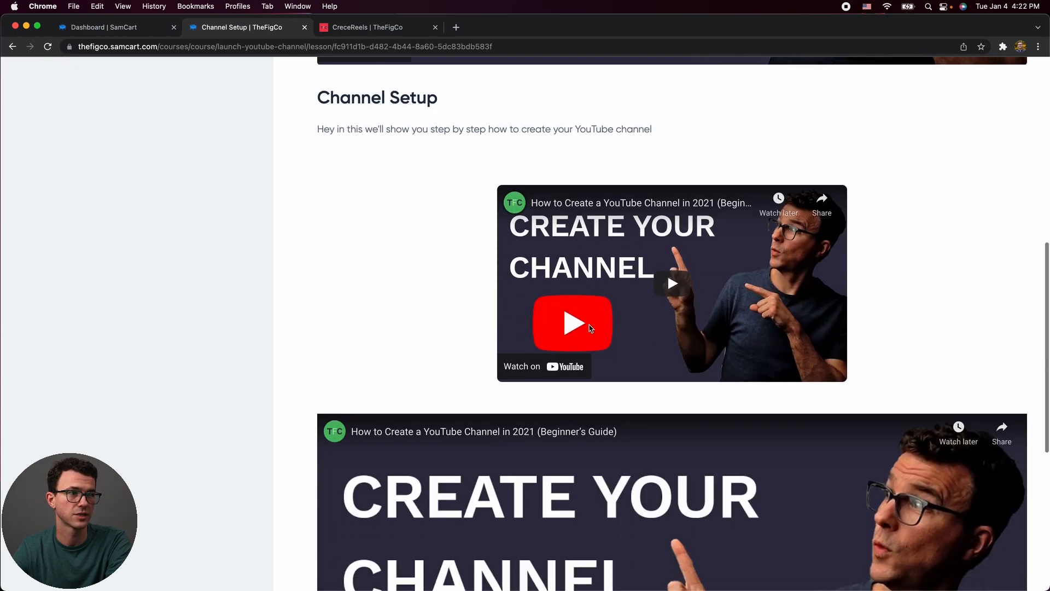
pyautogui.scroll(-3)
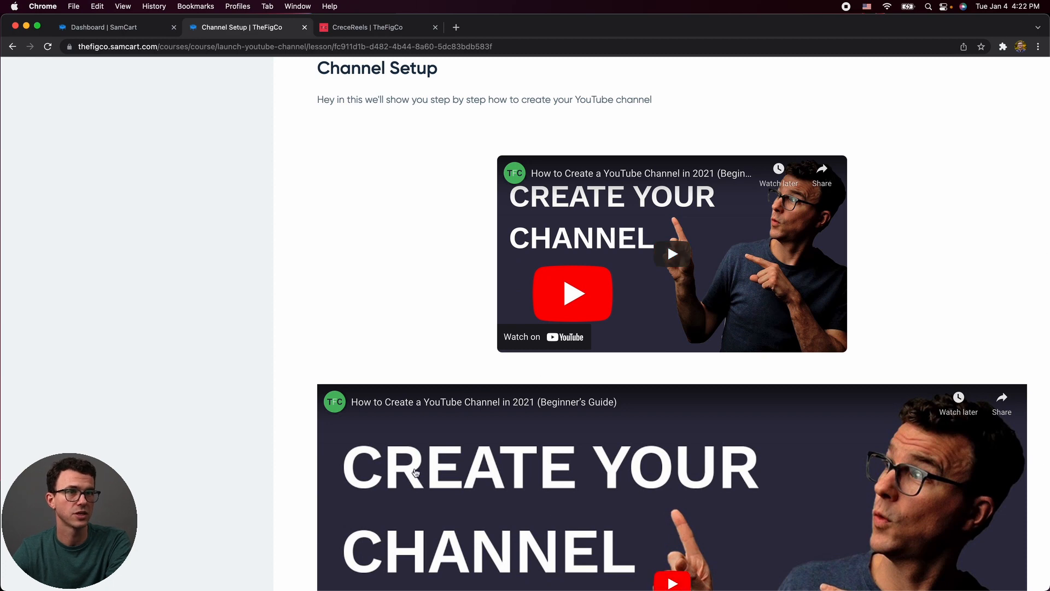
pyautogui.scroll(-3)
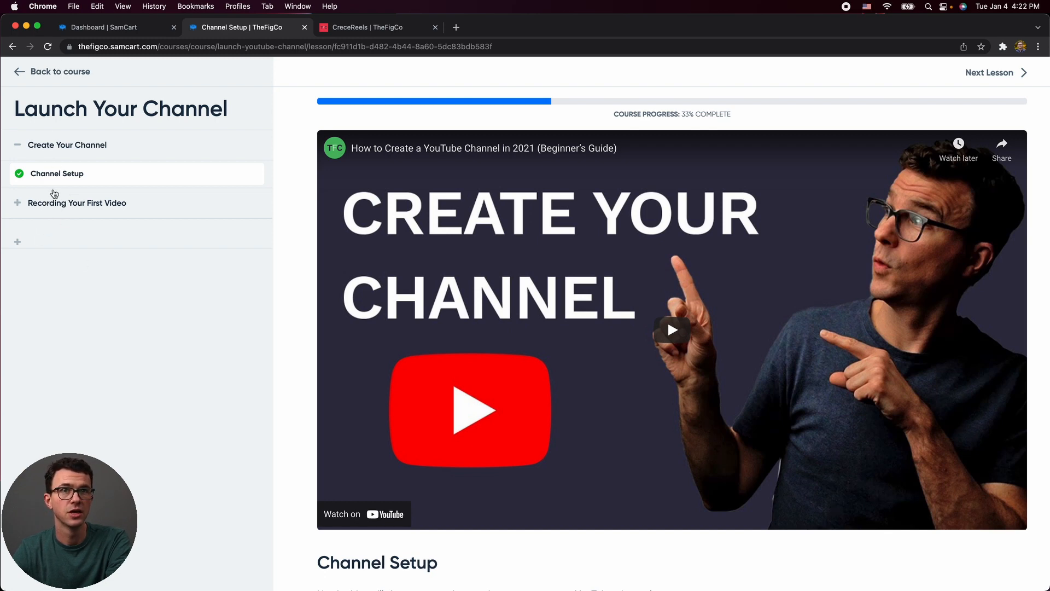
# Complete the DaVinci Resolve lesson to reach 67% progress, then return to the course editor
pyautogui.click(18, 241)
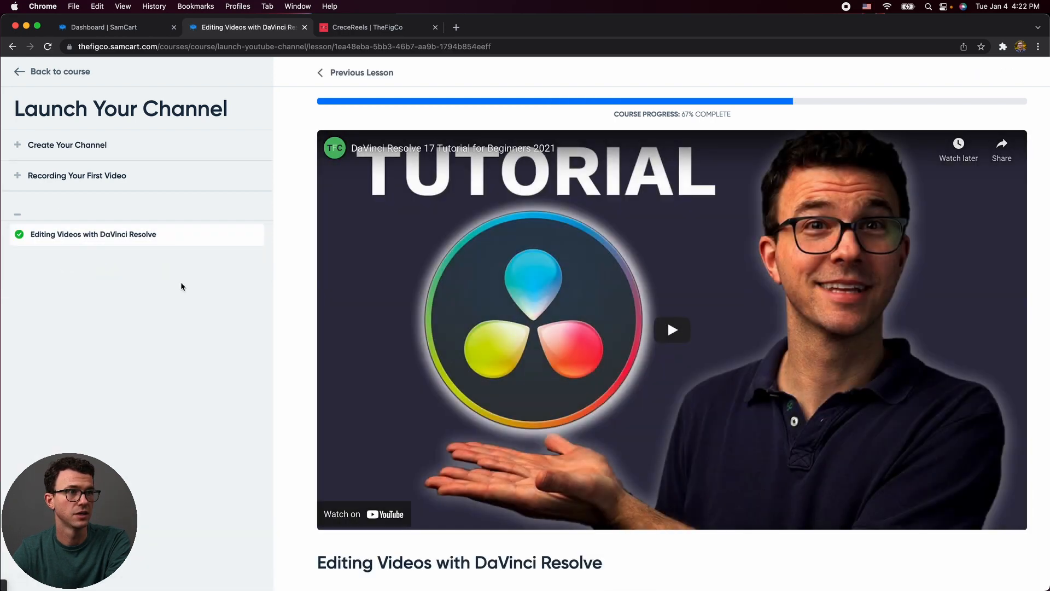
pyautogui.click(60, 72)
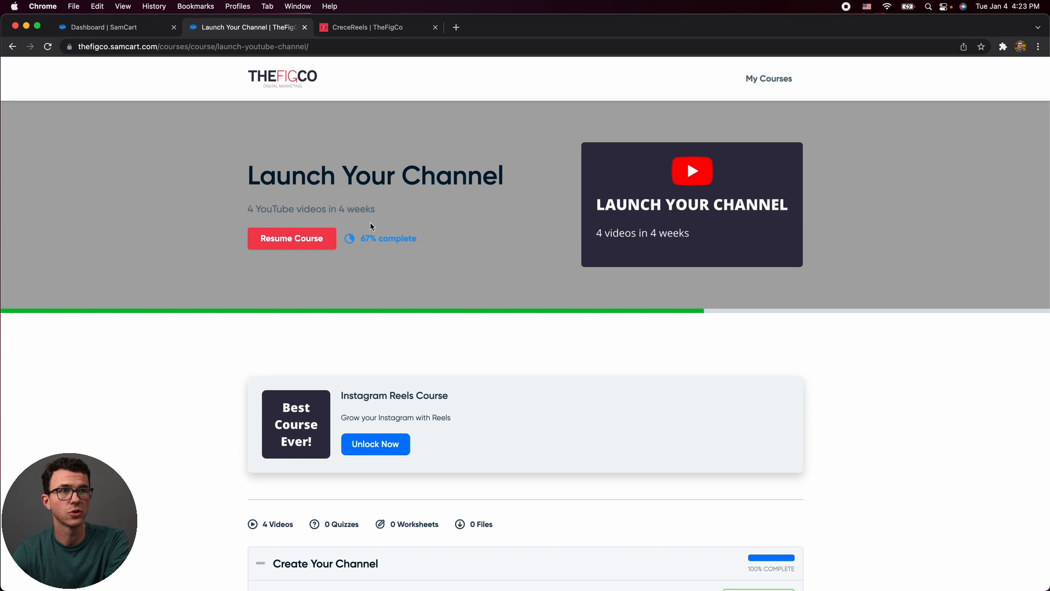
pyautogui.moveTo(398, 260)
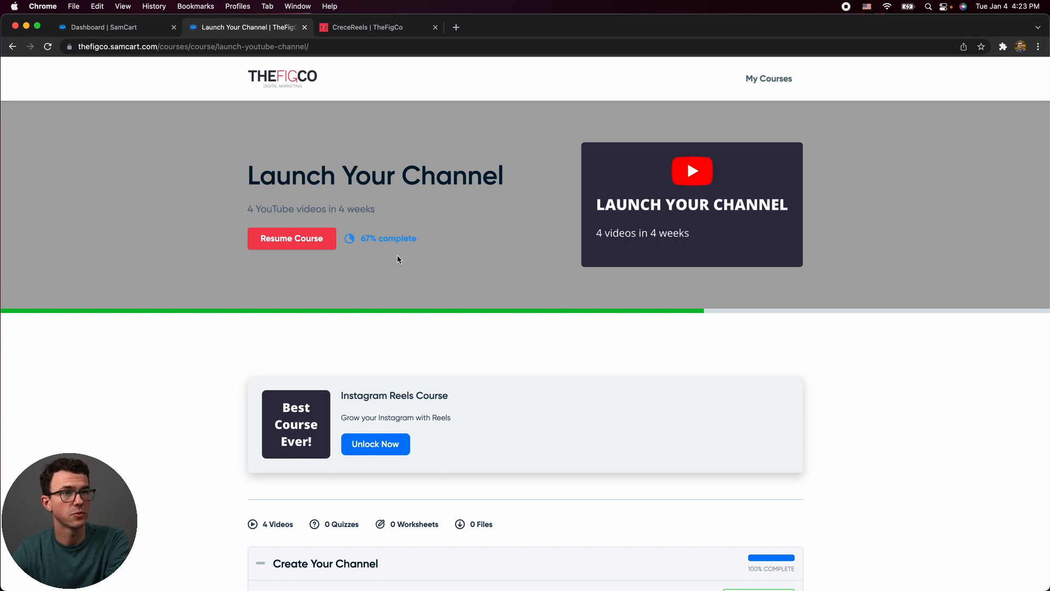
pyautogui.click(110, 26)
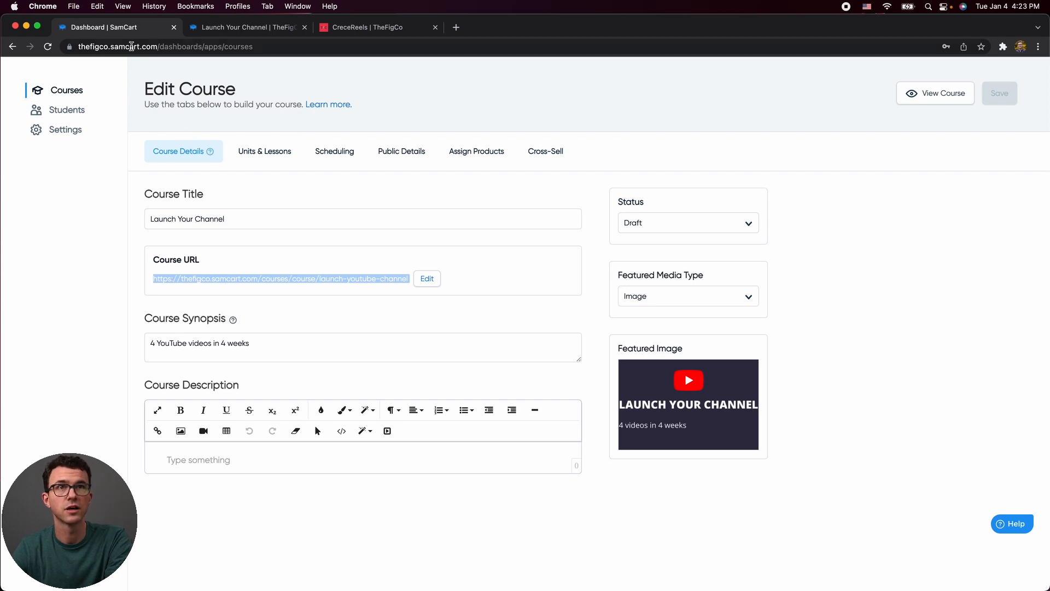
# Browse Launch Your Channel logged out in an incognito window, then open the public course directory
pyautogui.click(73, 6)
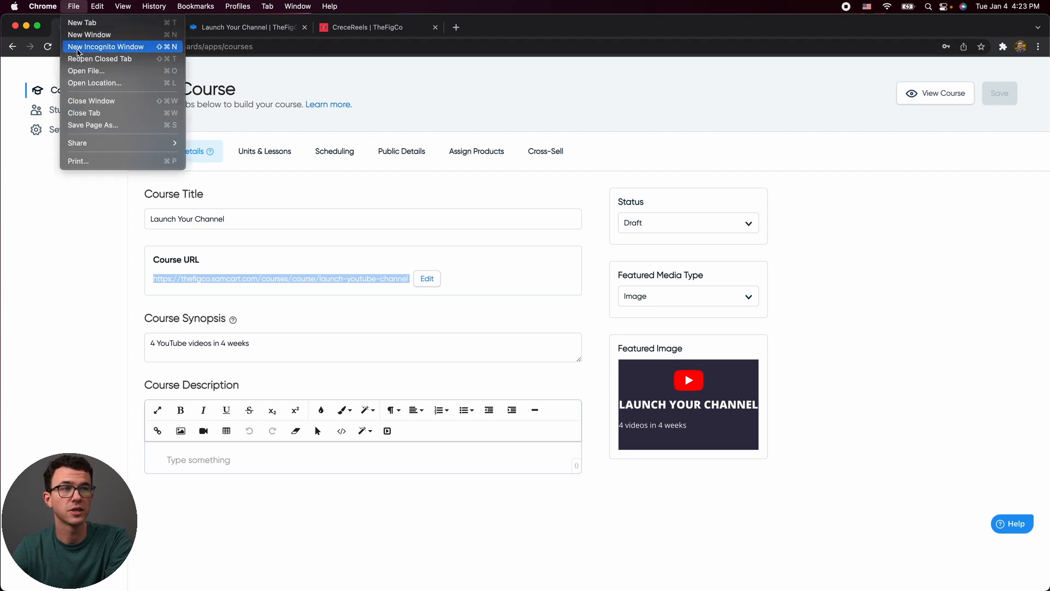
pyautogui.click(105, 45)
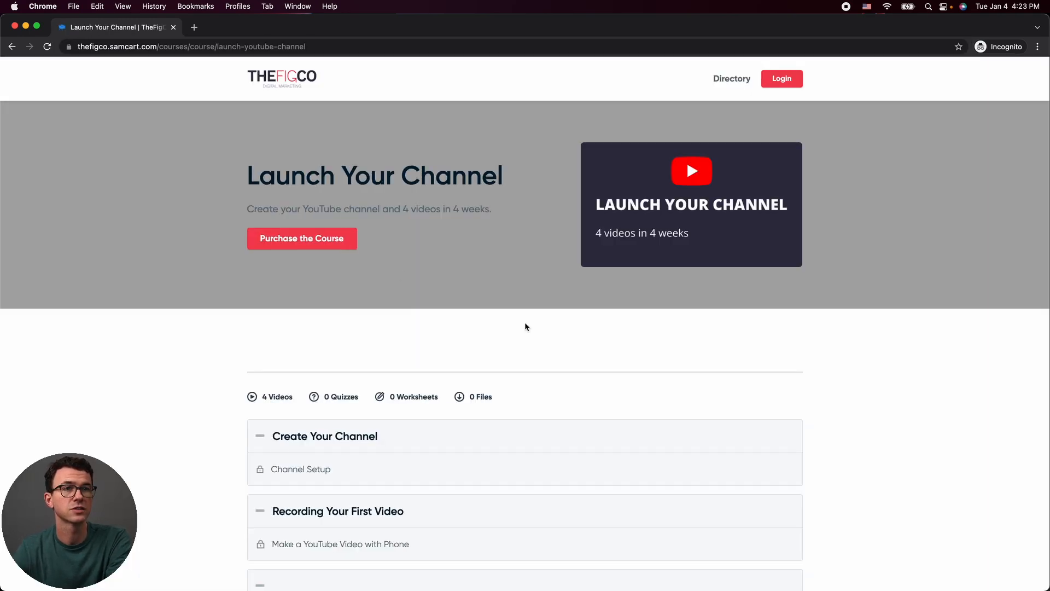
pyautogui.moveTo(554, 357)
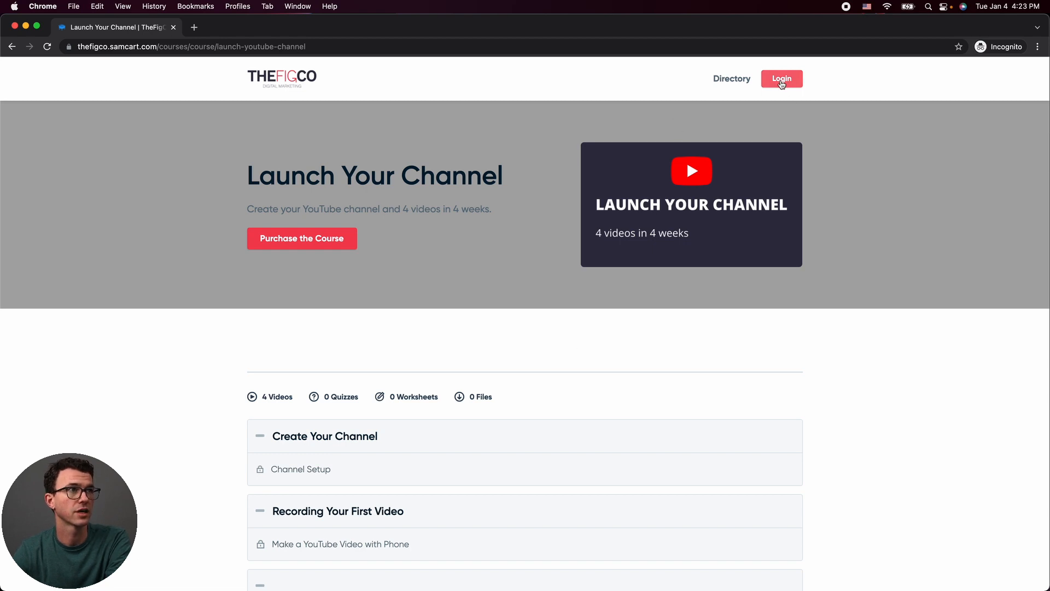
pyautogui.moveTo(302, 238)
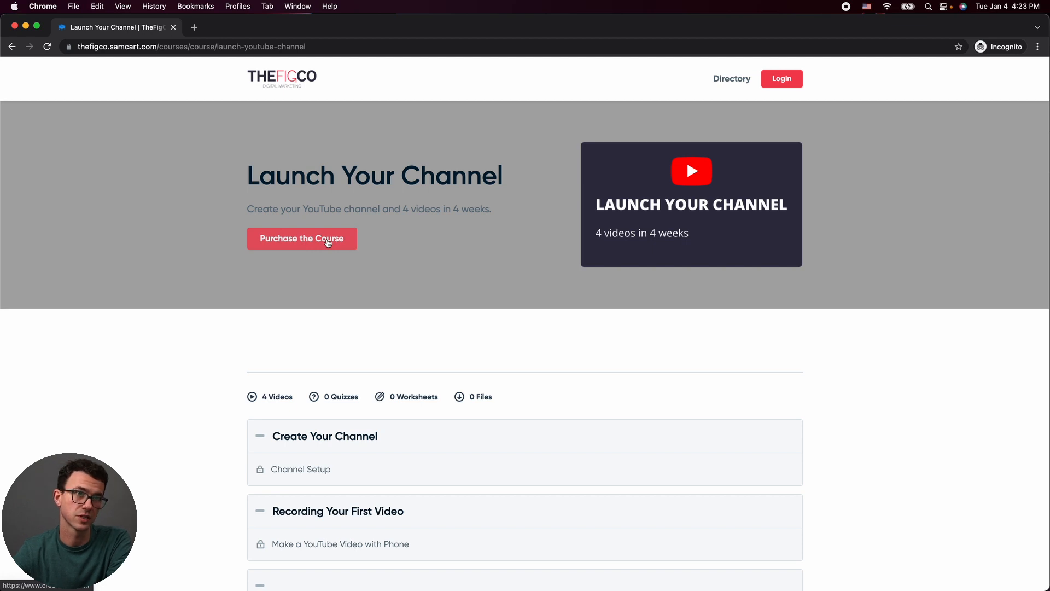
pyautogui.scroll(-3)
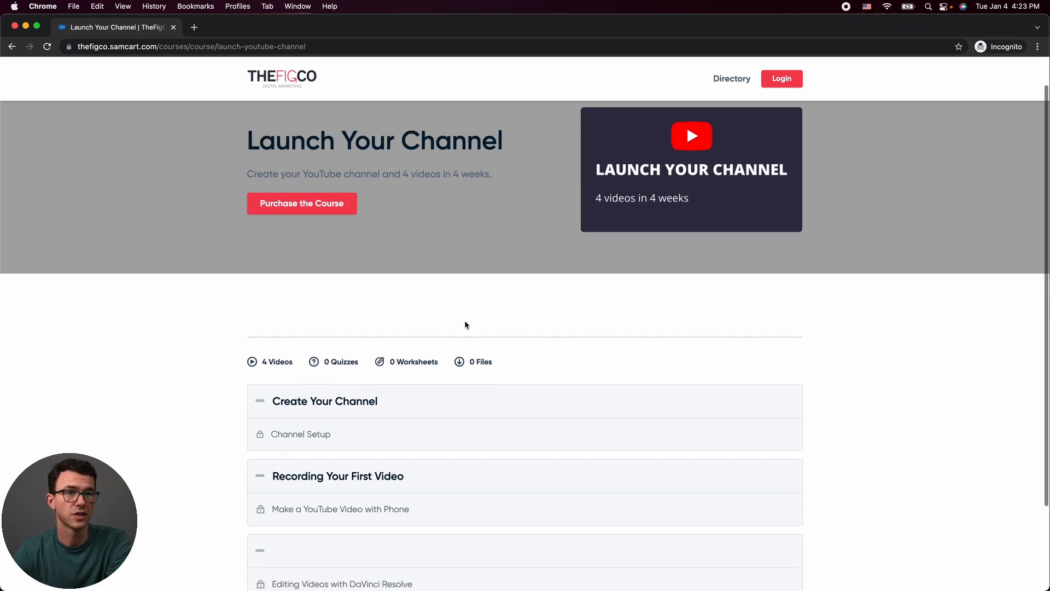
pyautogui.scroll(-3)
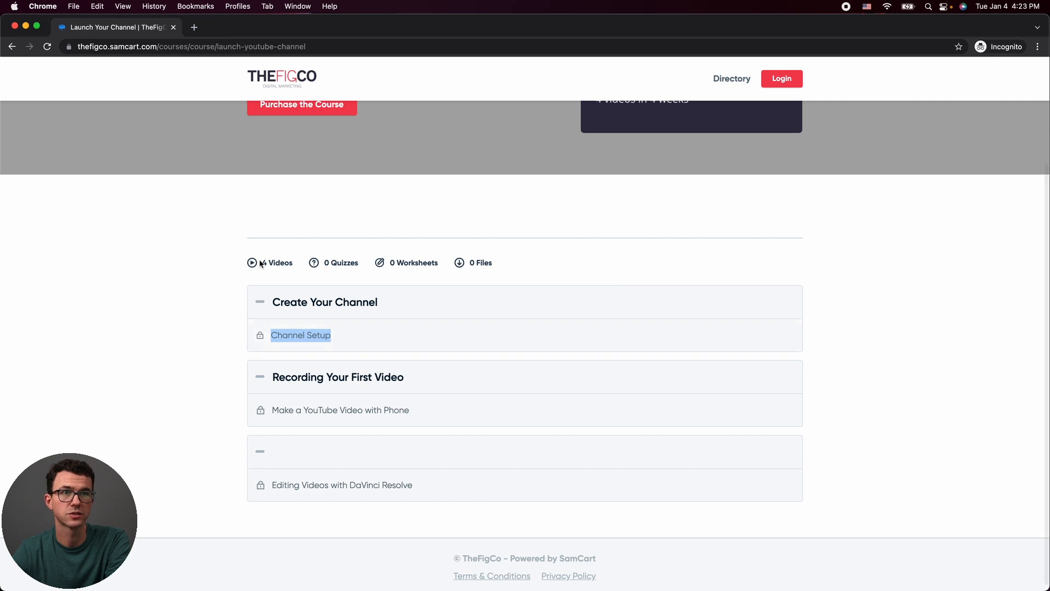
pyautogui.moveTo(493, 302)
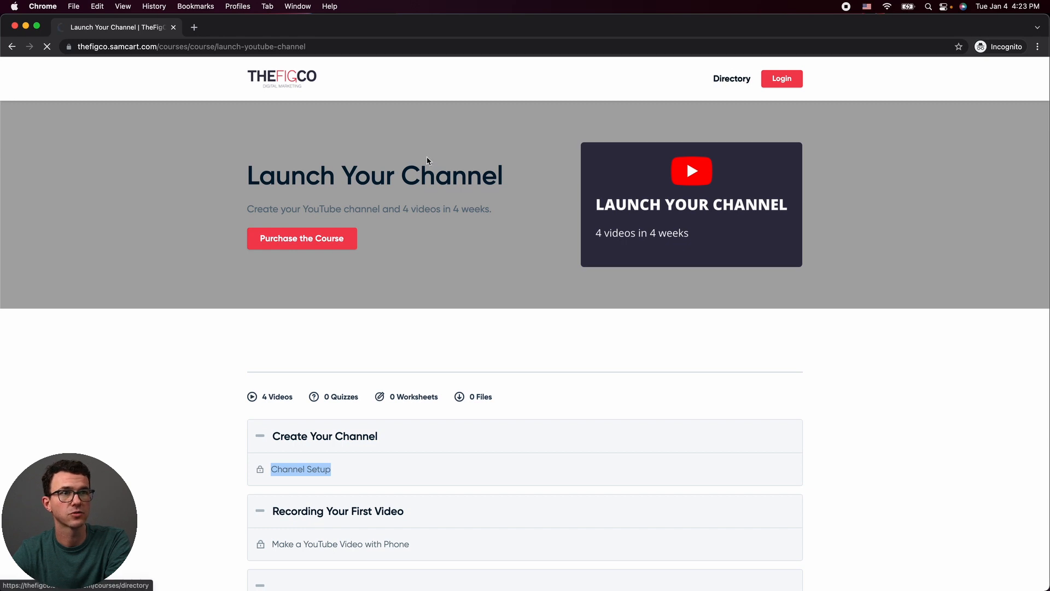
pyautogui.click(731, 79)
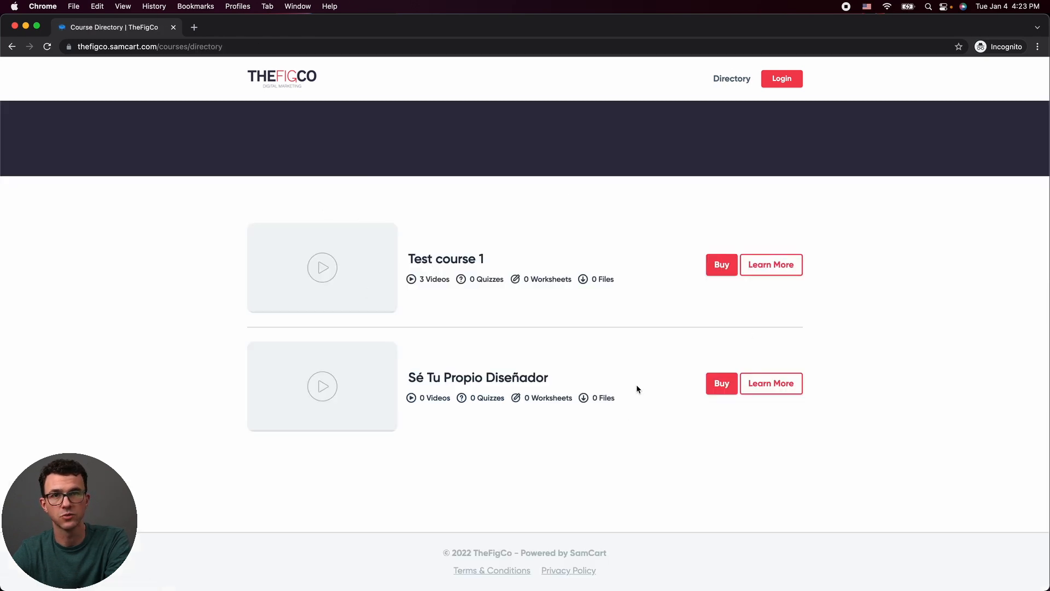